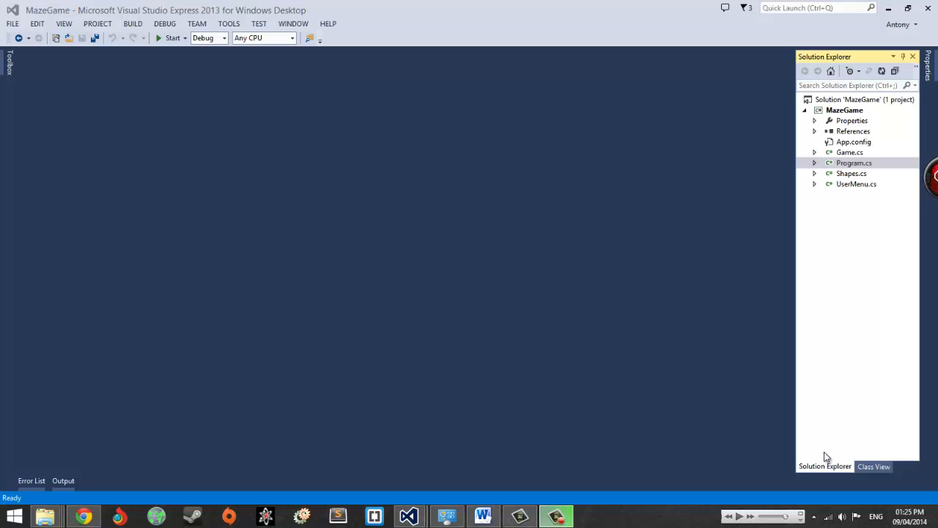
mouse_move(254, 353)
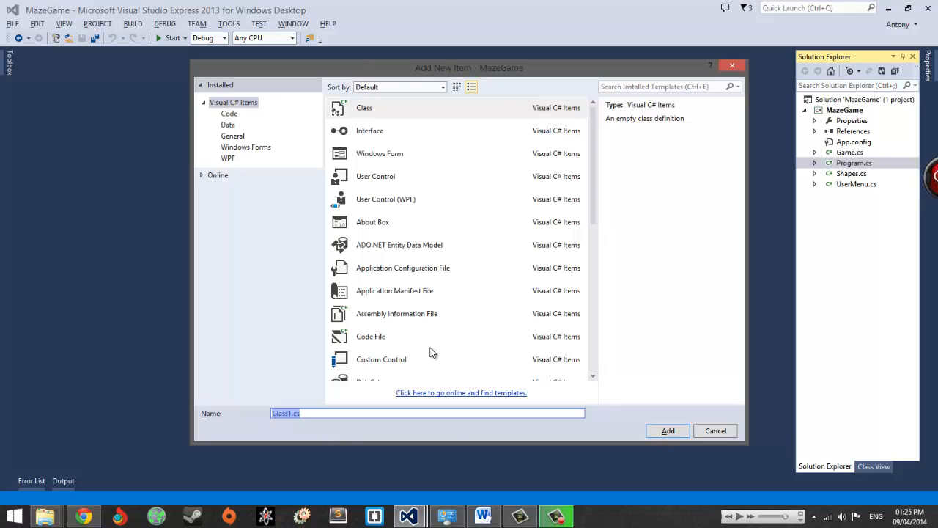
Name the new class MainMenu and add it to the MazeGame project
type("Main")
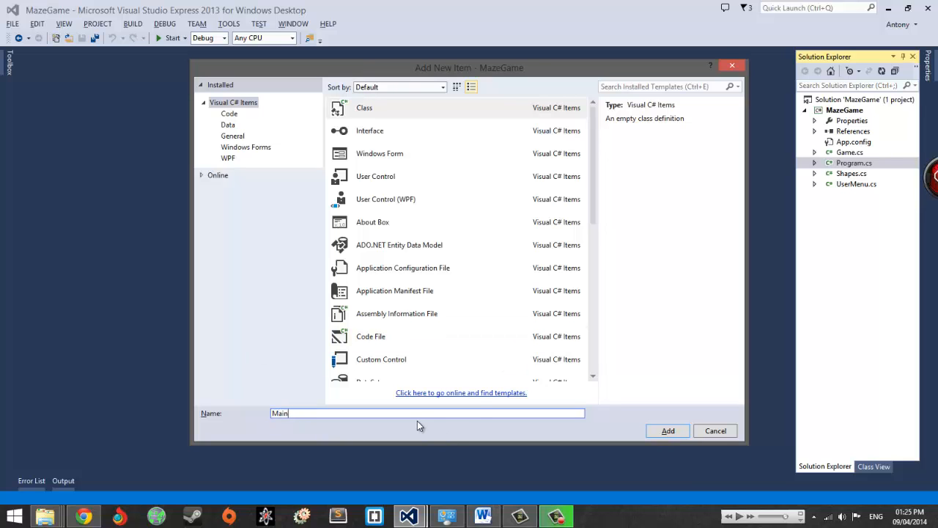
left_click(667, 430)
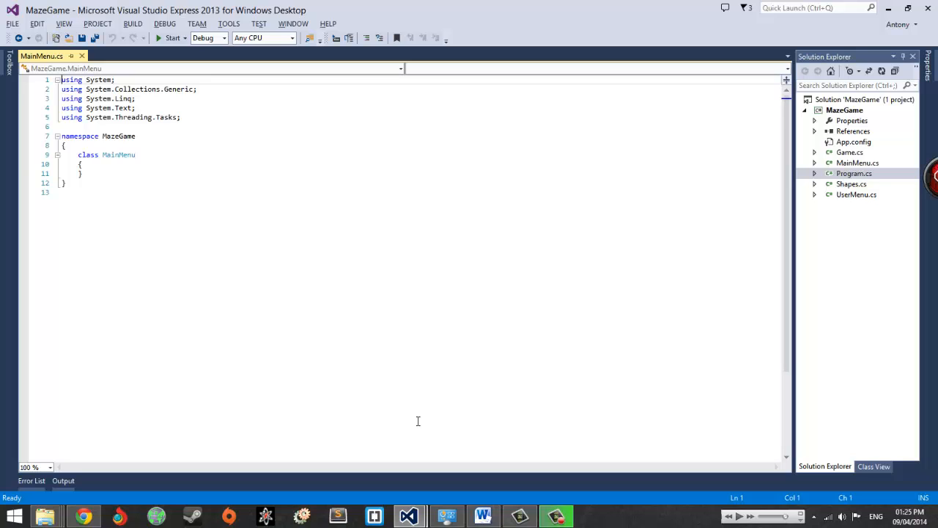
mouse_move(201, 189)
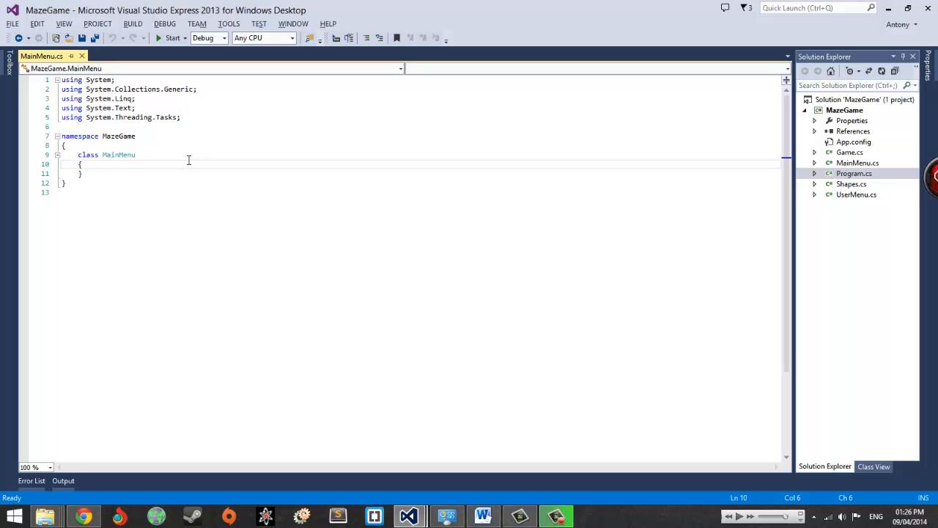
Declare a 'UserMenu menu;' field inside the MainMenu class body
key("enter")
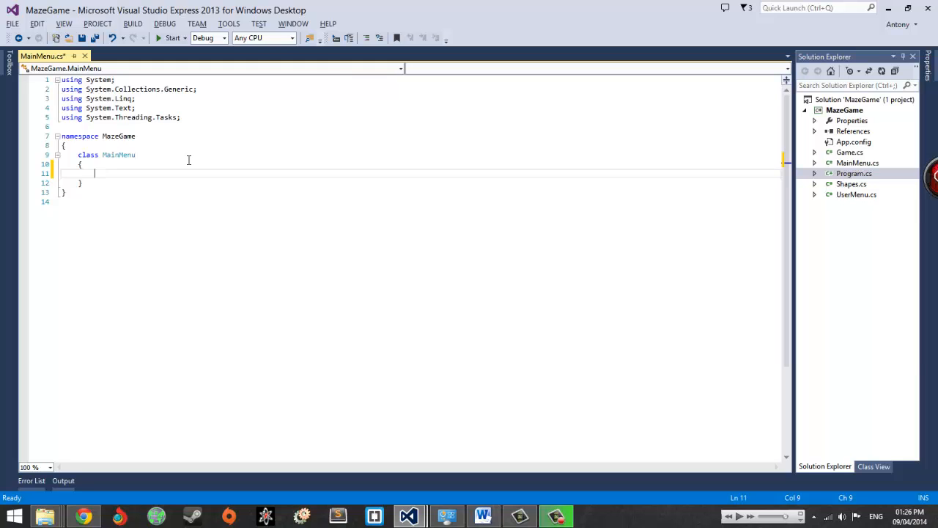
type("UserMenu m")
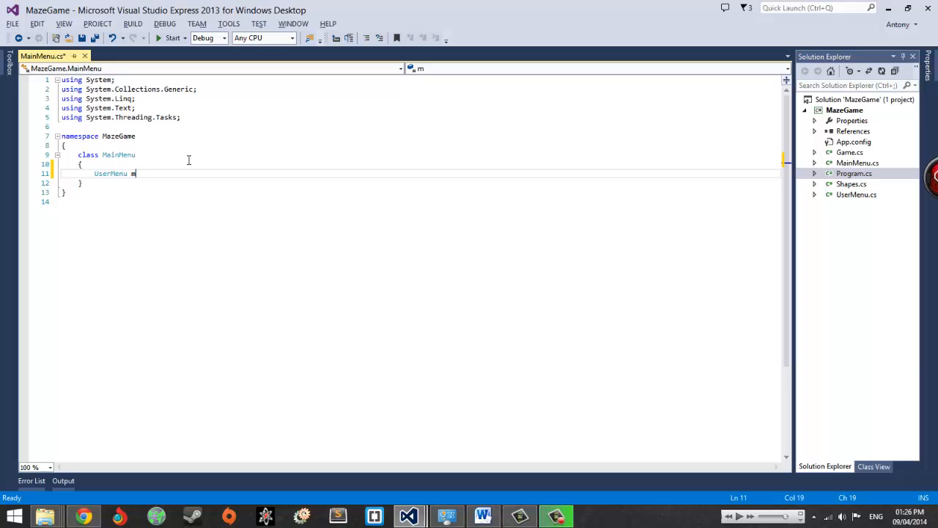
type("enu")
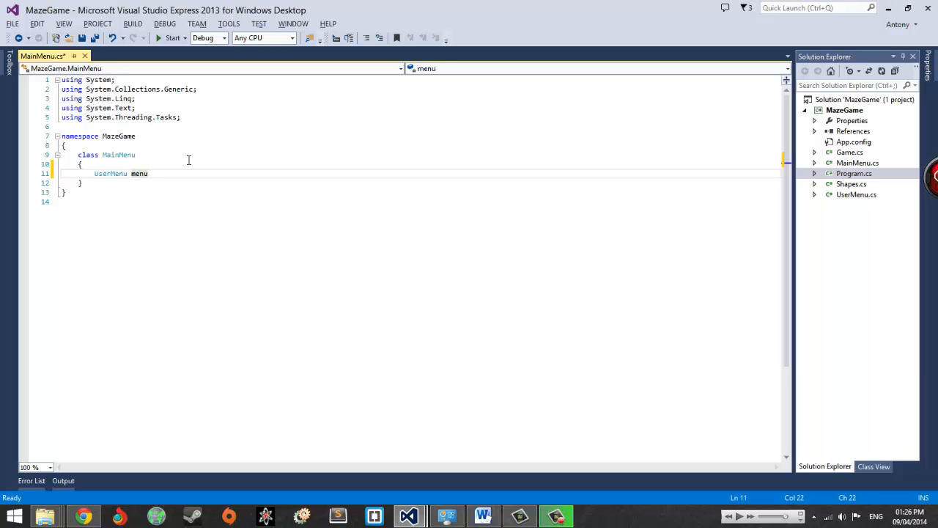
type(";")
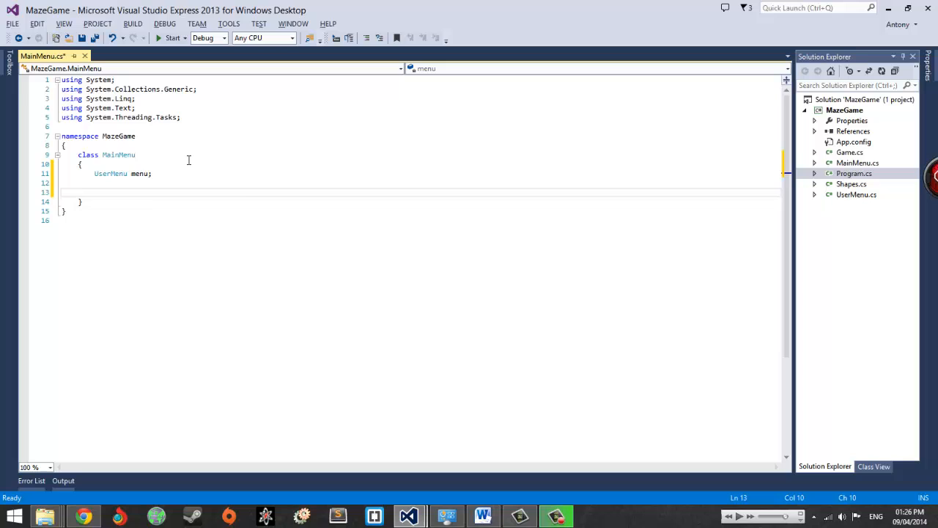
Add 'public List<string> MenuItems { get; private set; }' and save the file
type("public")
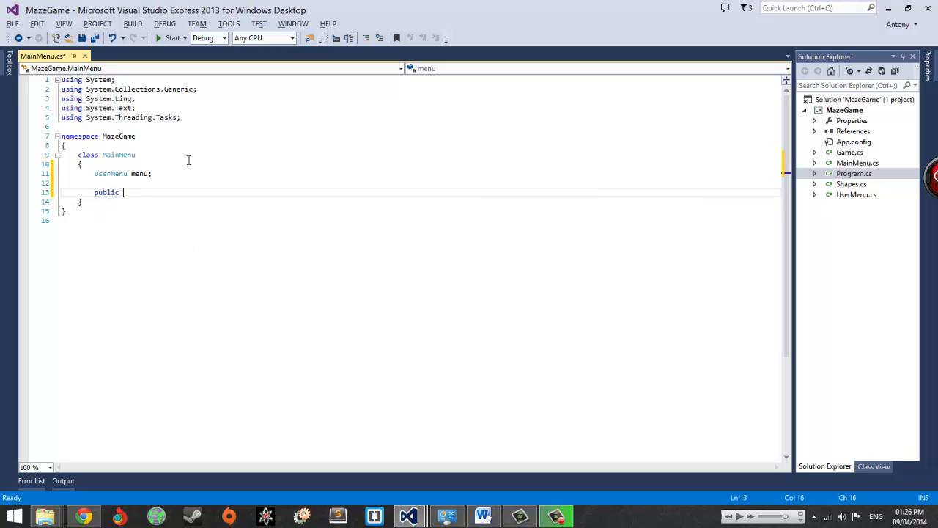
type("MenuItems")
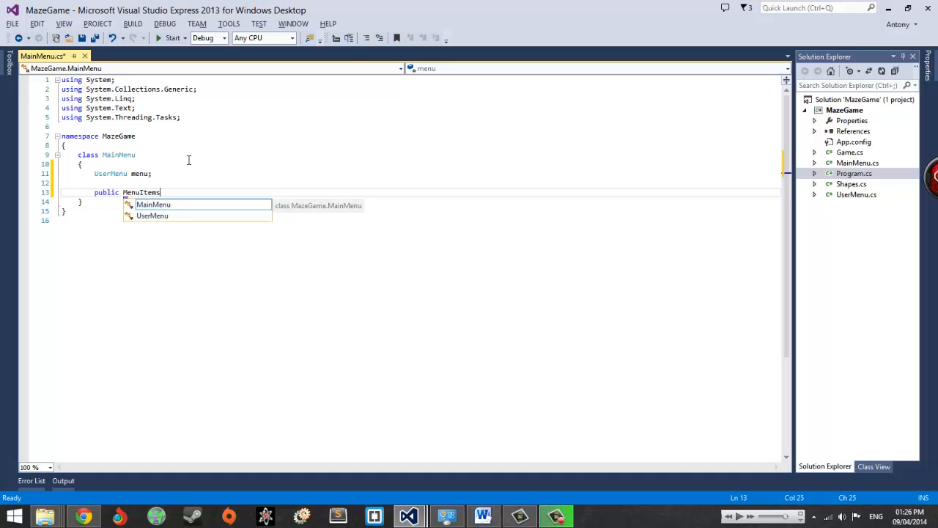
type("List<string>")
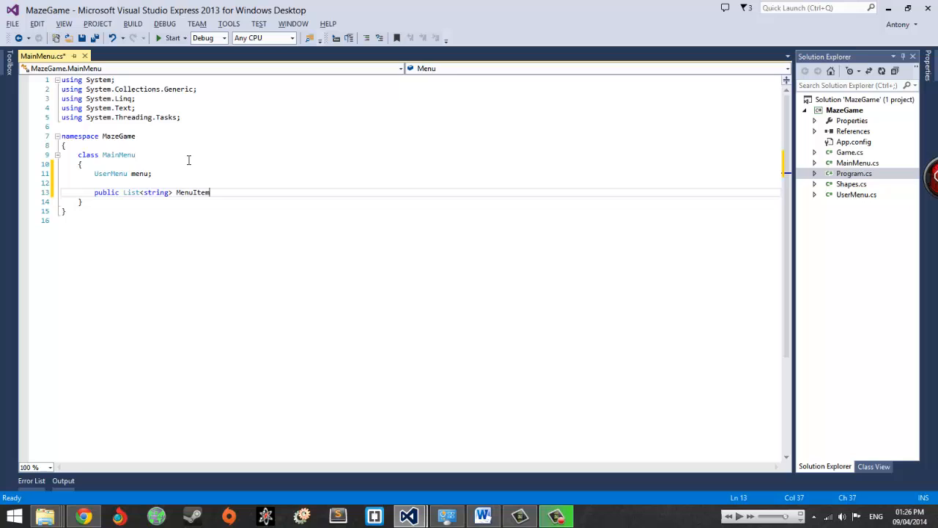
type("s { get;private set;")
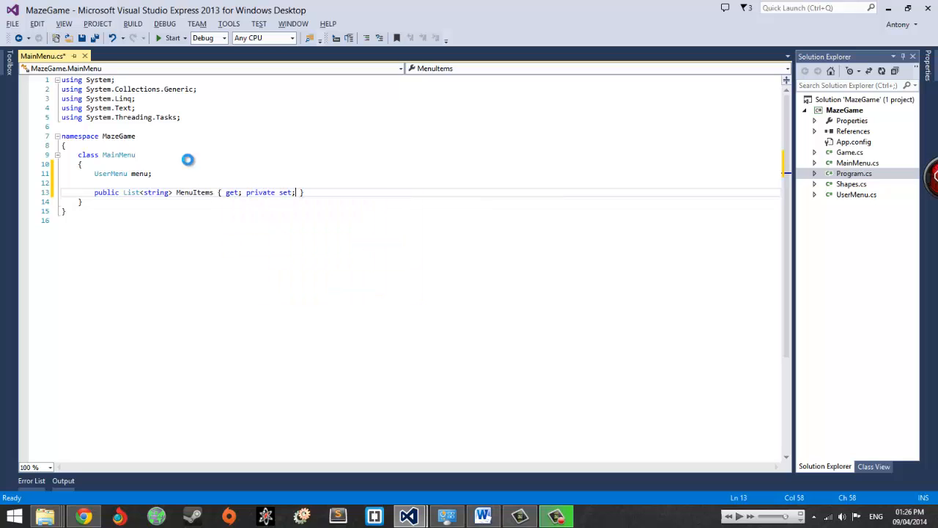
key("ctrl+s")
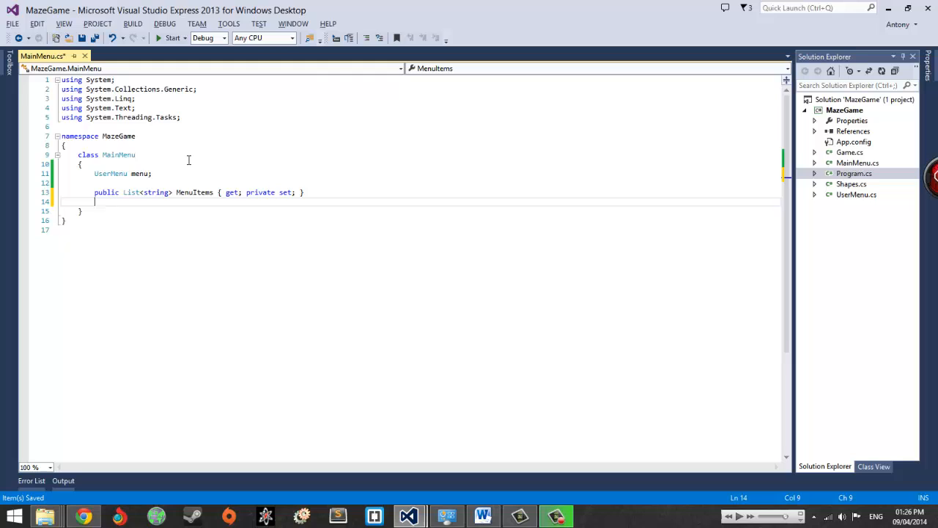
Start a public void Init() method that assigns 'menu = new UserMenu();'
type("public void Ini")
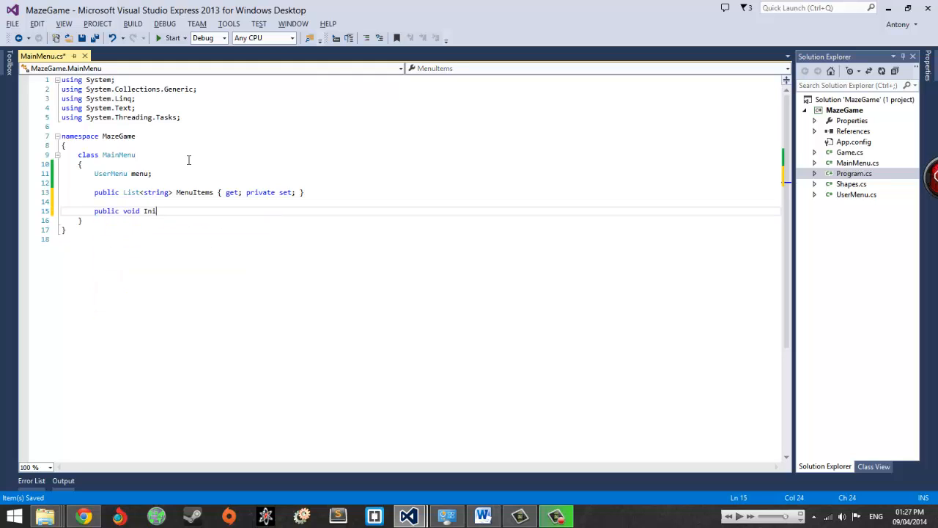
type("t()")
type("{")
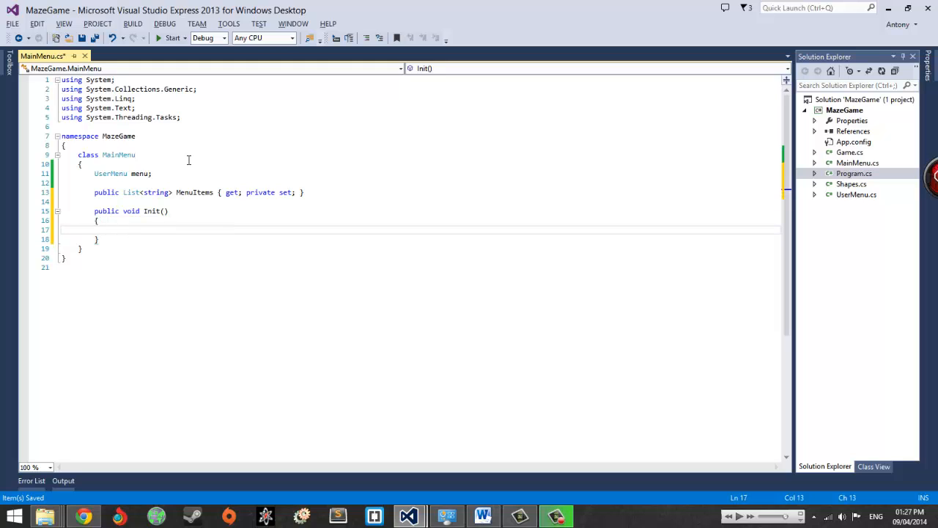
type("menu")
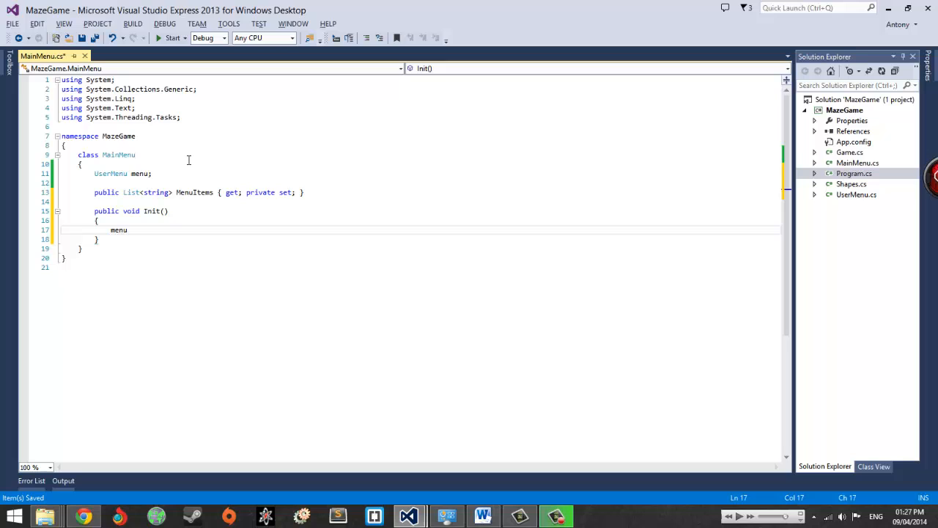
type("=")
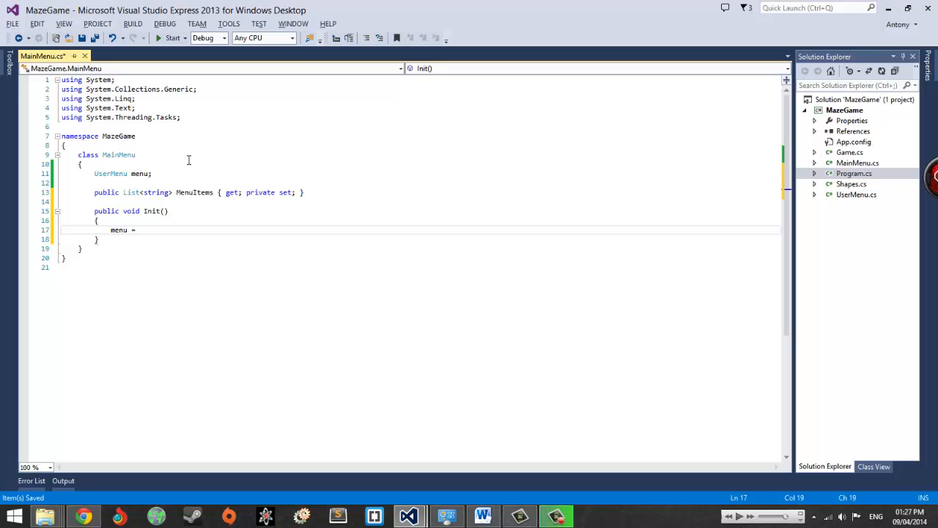
type("new")
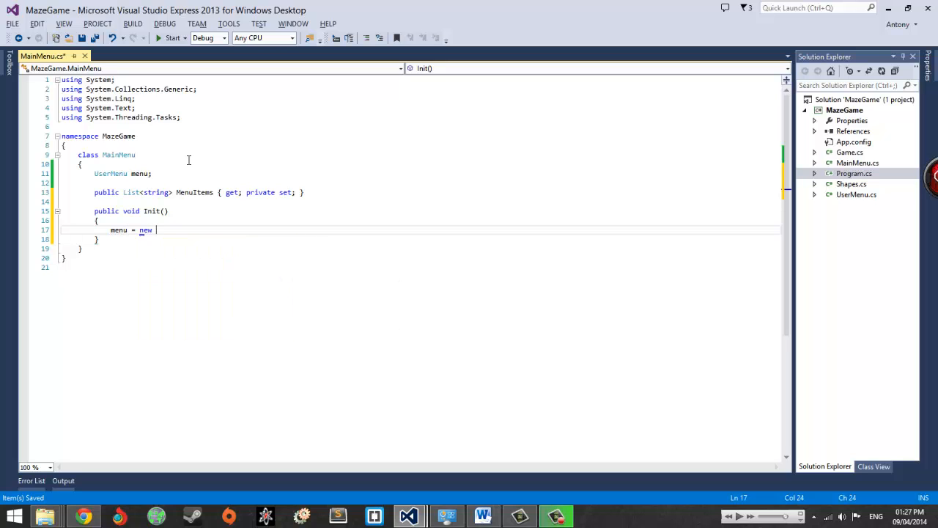
type("UserMenu();")
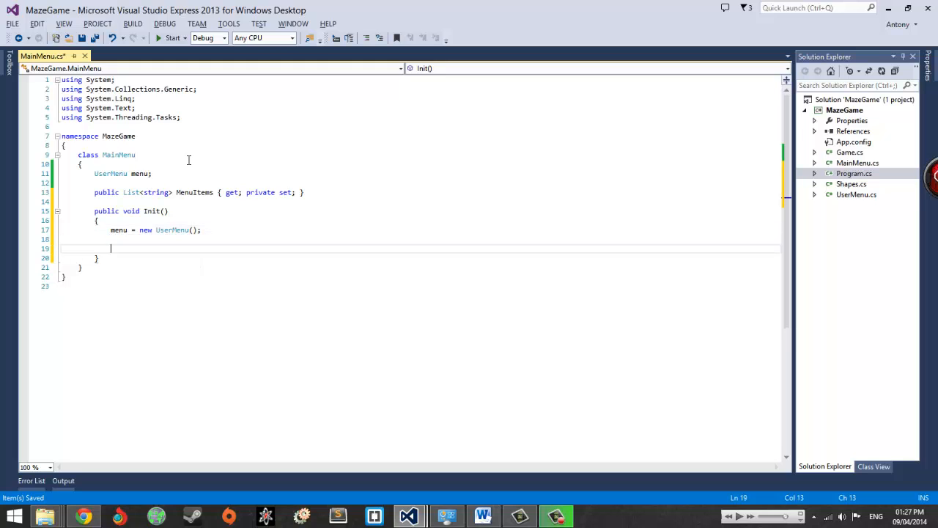
Fill MenuItems with a new List<string> of "New Game", "Load Game", "Credits", "Exit"
type("MenuItems = new")
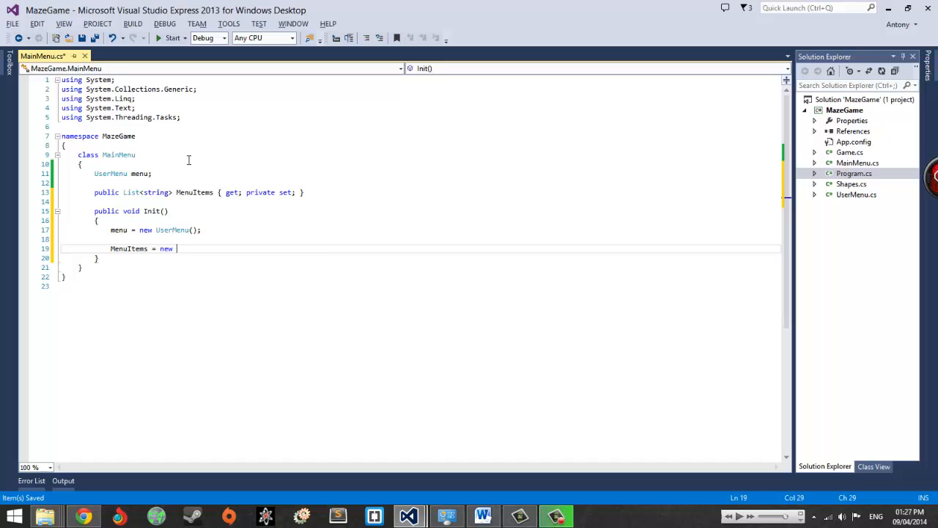
type("List<string> {}")
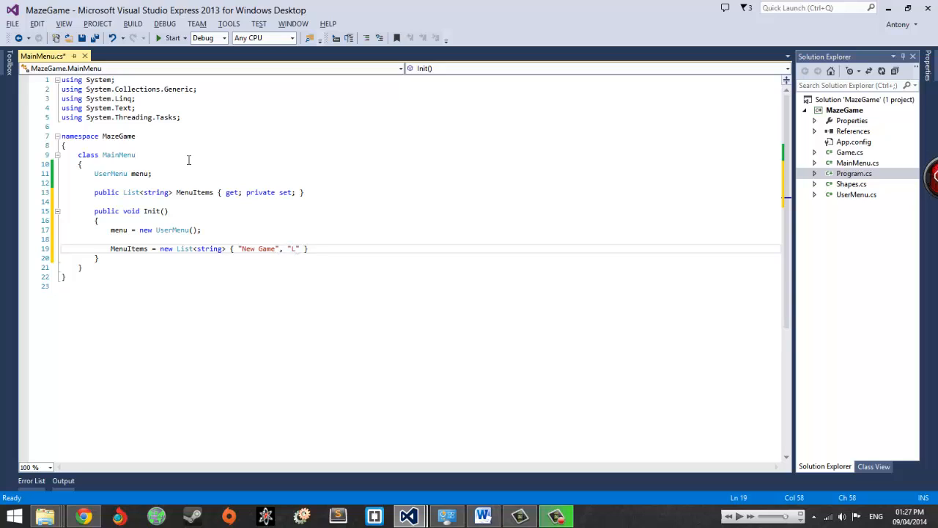
type("oad Game\",")
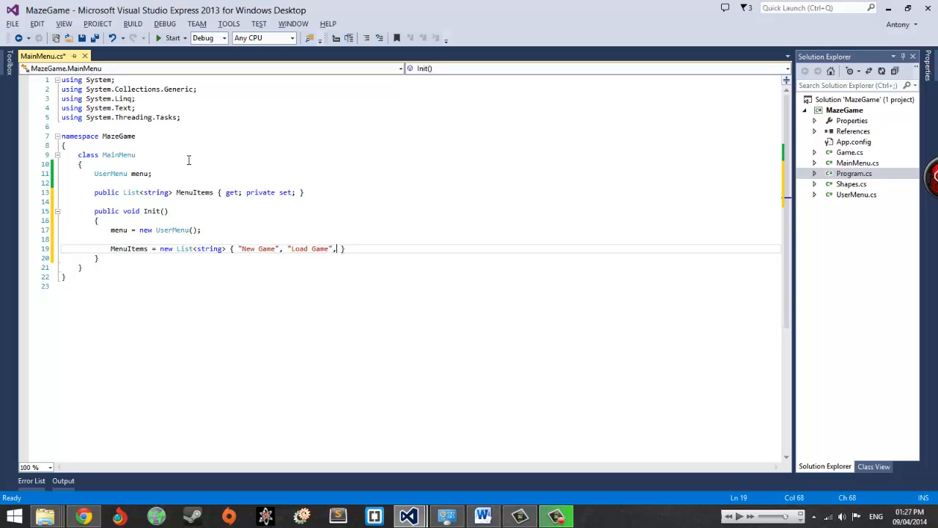
type("\"\"")
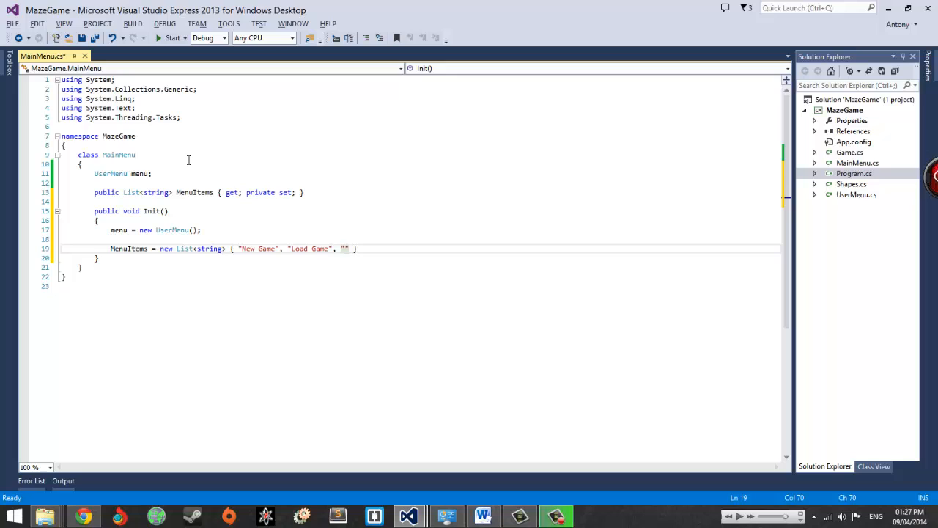
type("Credits\", \"Exit")
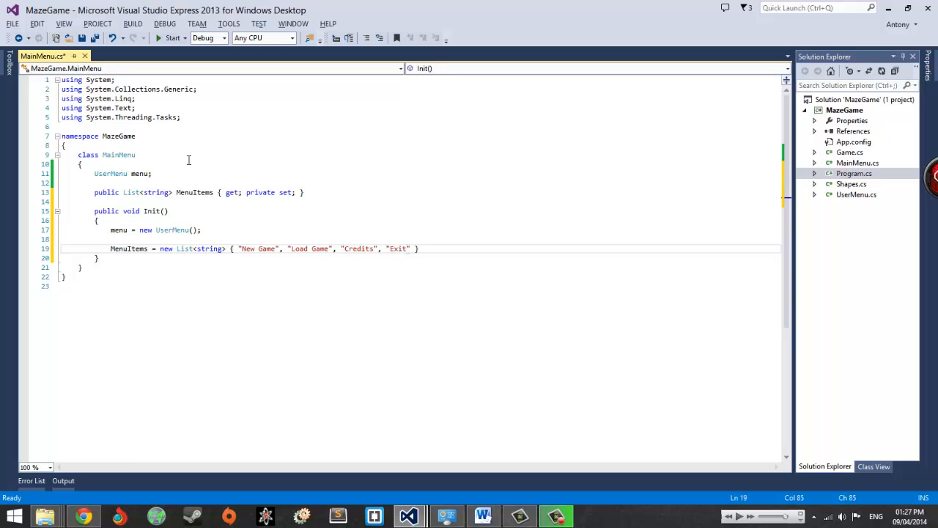
type(";")
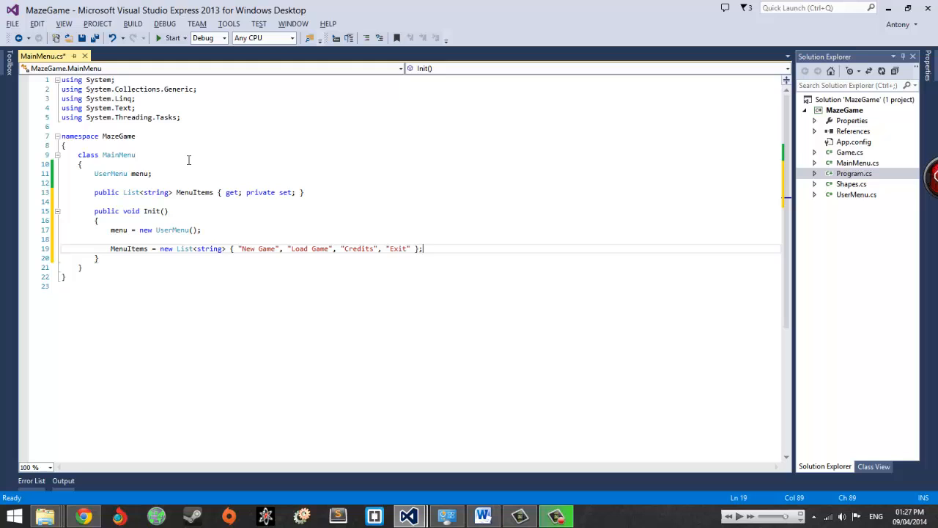
type("#")
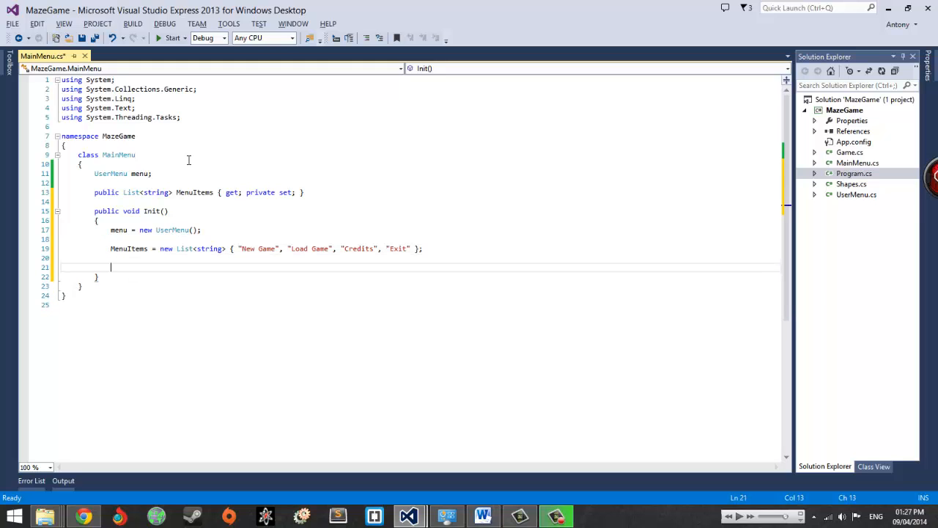
Begin menu.Create(MenuItems, new Point(0, 0) in the Init method
type("menu.Create")
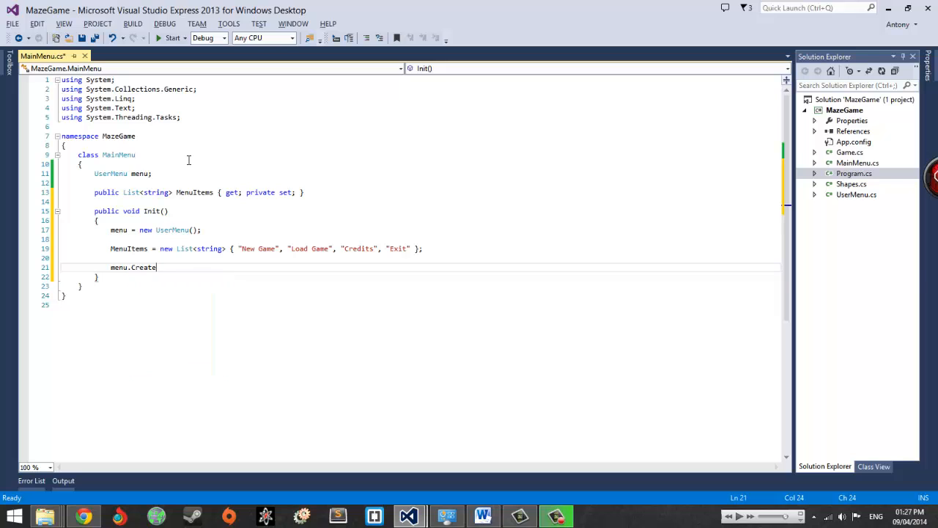
type("(MenuItems,")
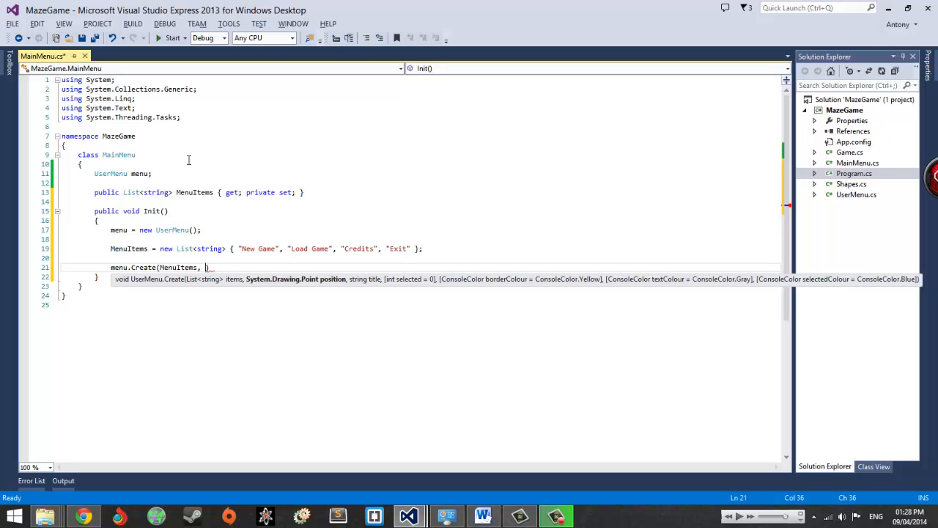
mouse_move(362, 262)
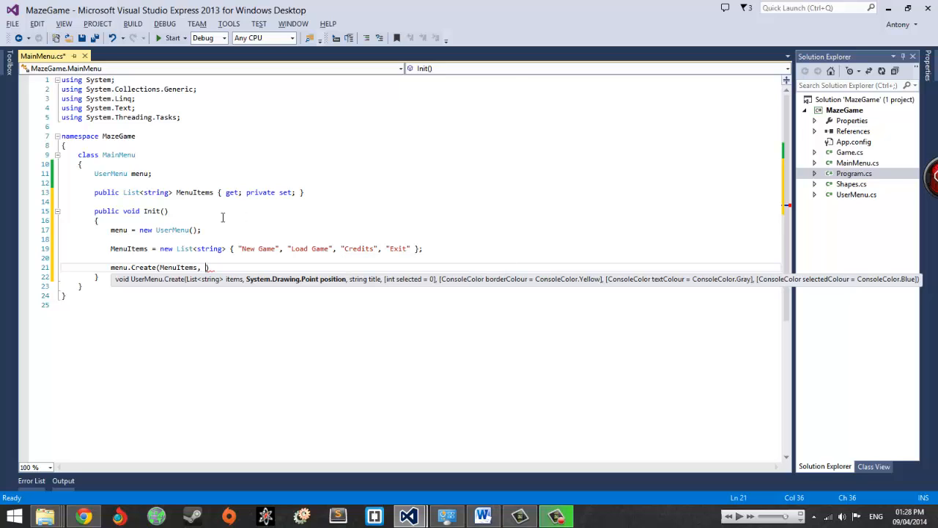
mouse_move(358, 265)
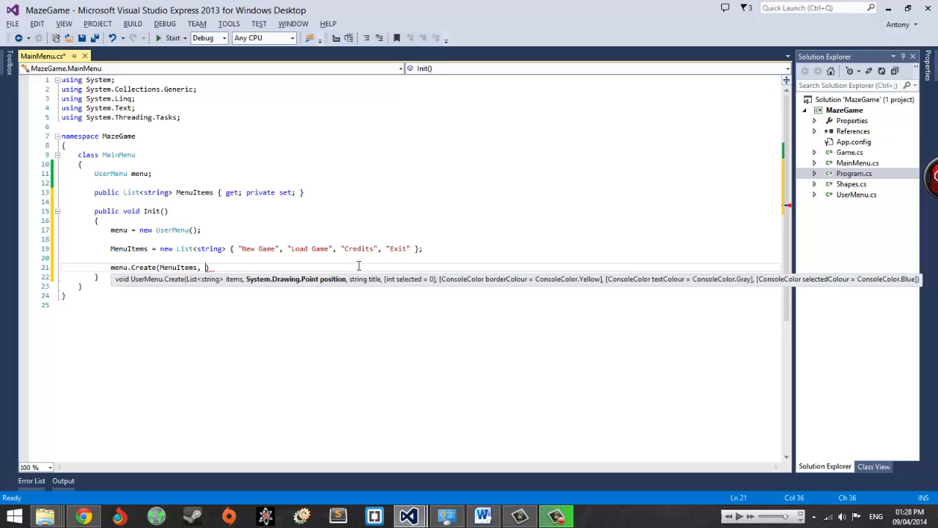
mouse_move(904, 220)
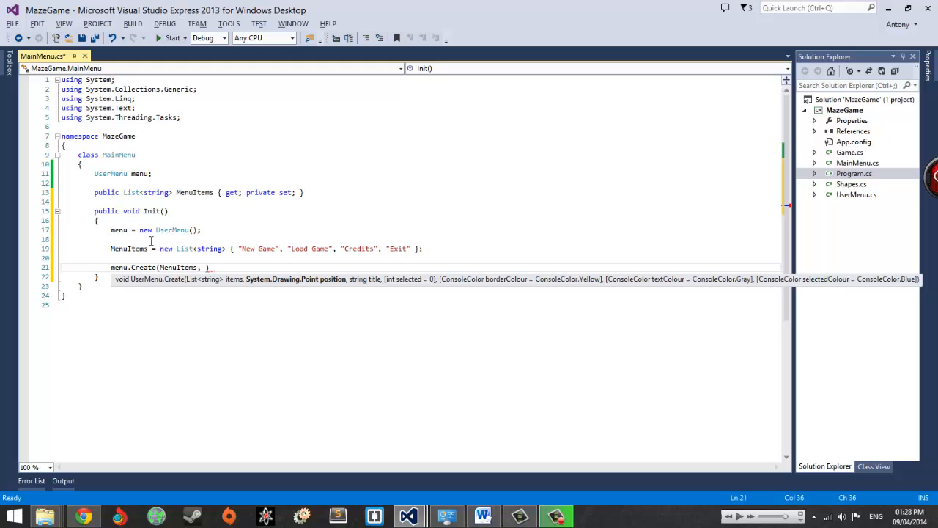
type("new System.Drawing.Point(")
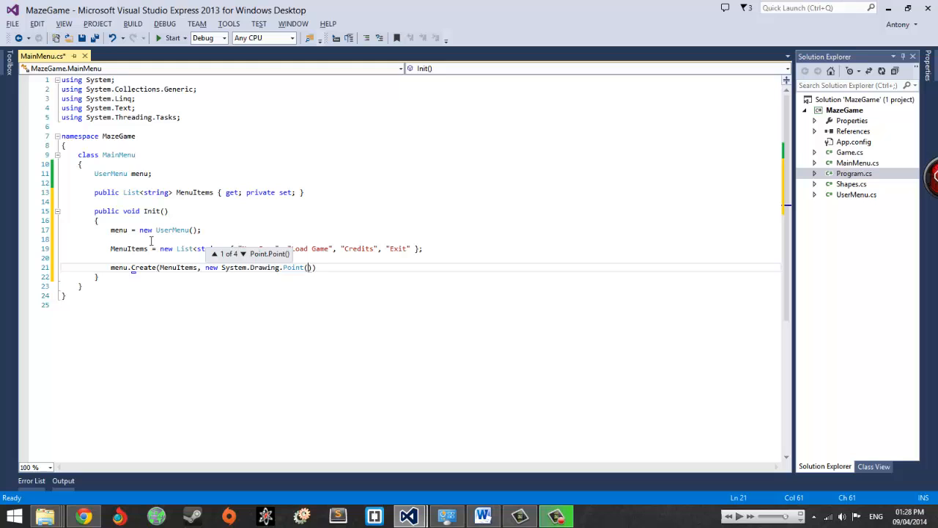
type("0, 0")
left_click(421, 126)
type("using System.Drawing;")
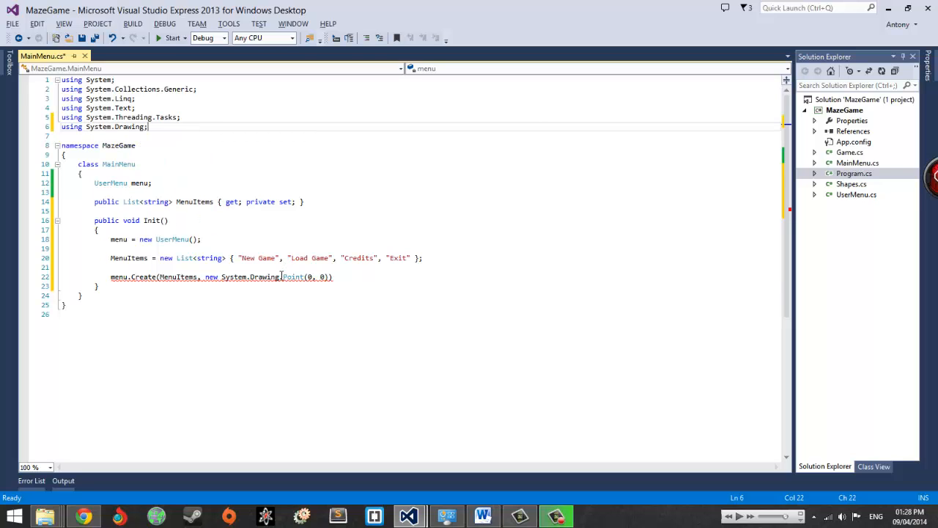
Shorten System.Drawing.Point to Point and close the Create call with "Main Menu");
left_click(286, 276)
type(", \"Main Menu")
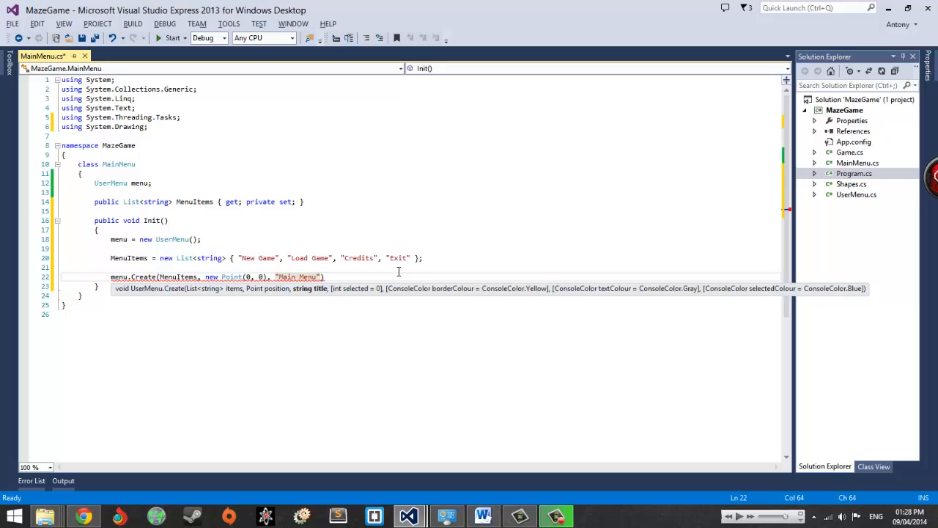
type(")")
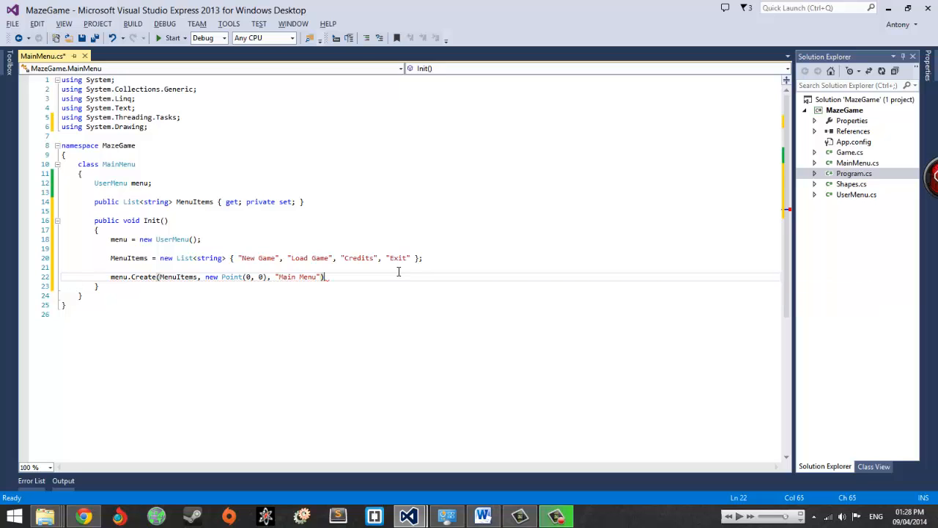
type(";")
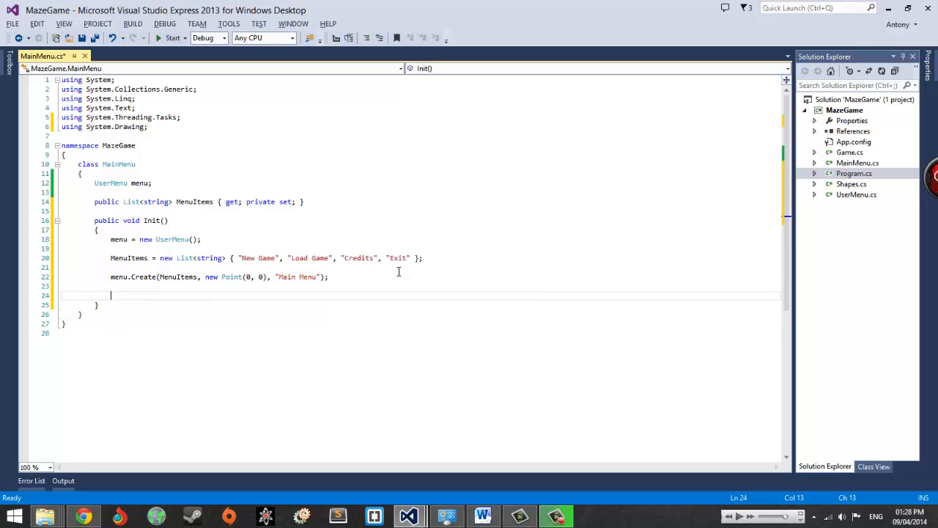
Compute int x = (Console.WindowWidth / 2) - (menu.MenuSize.Width / 2)
type("int")
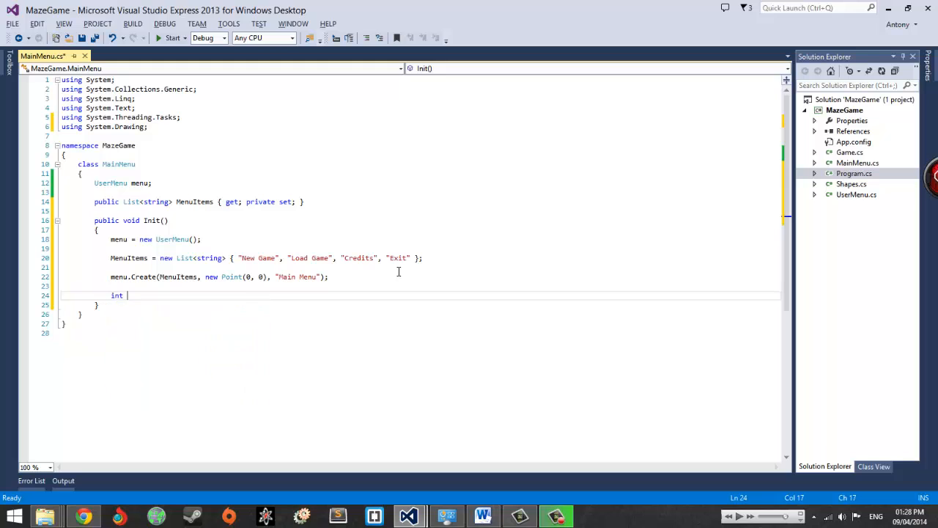
type("x =")
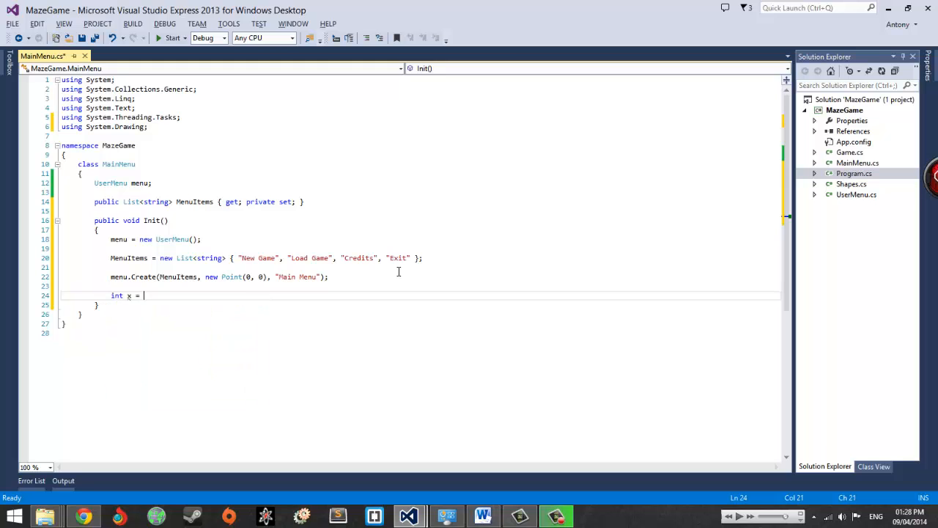
type("Console.Wr)")
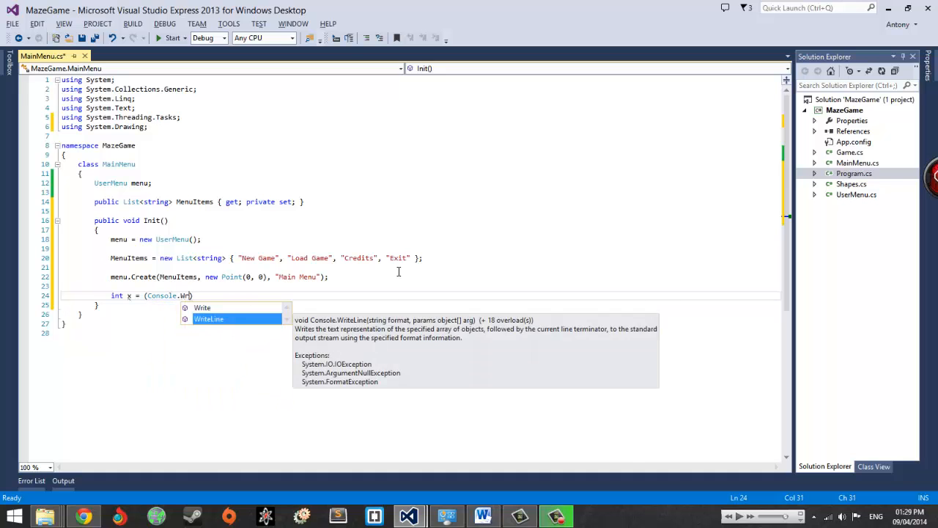
type("indowWidth / 2")
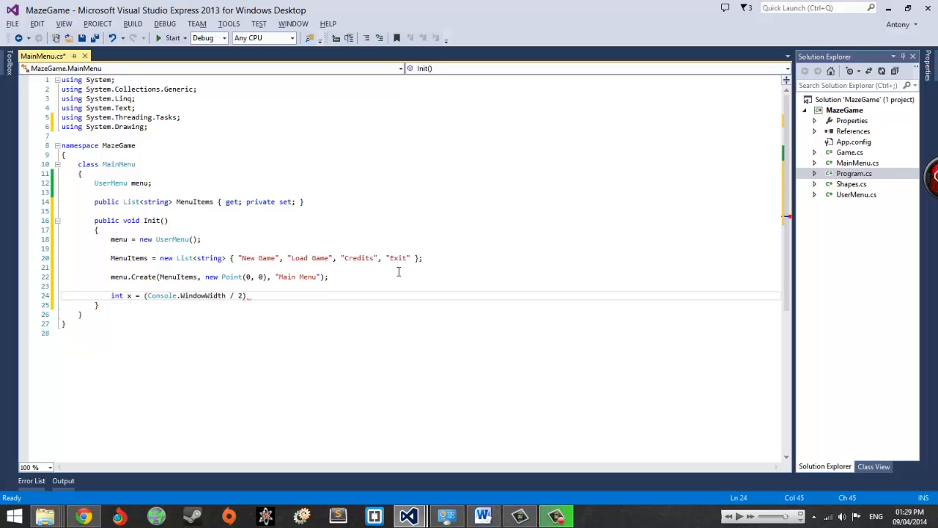
type("-")
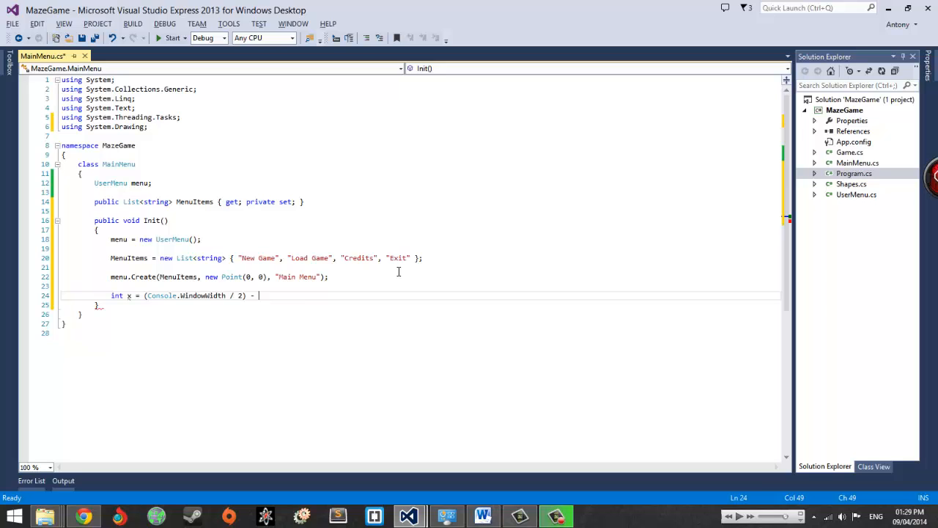
mouse_move(594, 303)
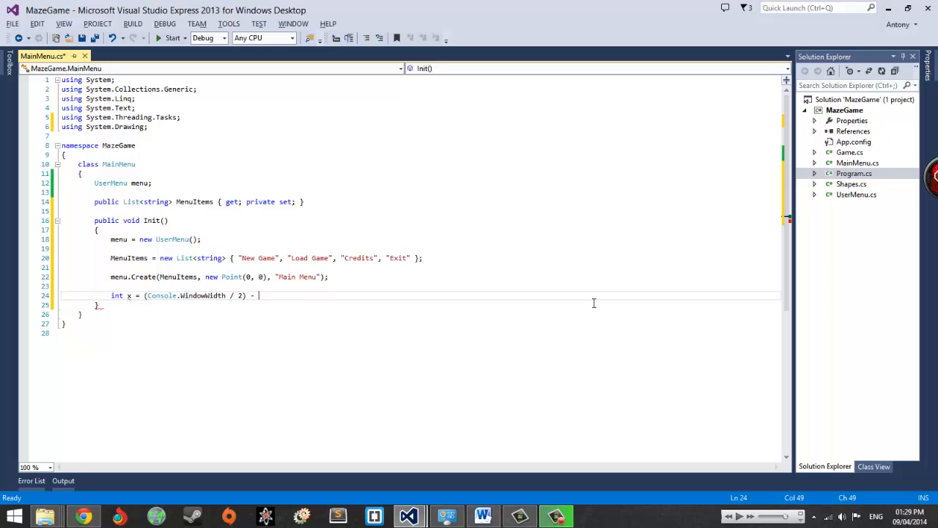
mouse_move(498, 504)
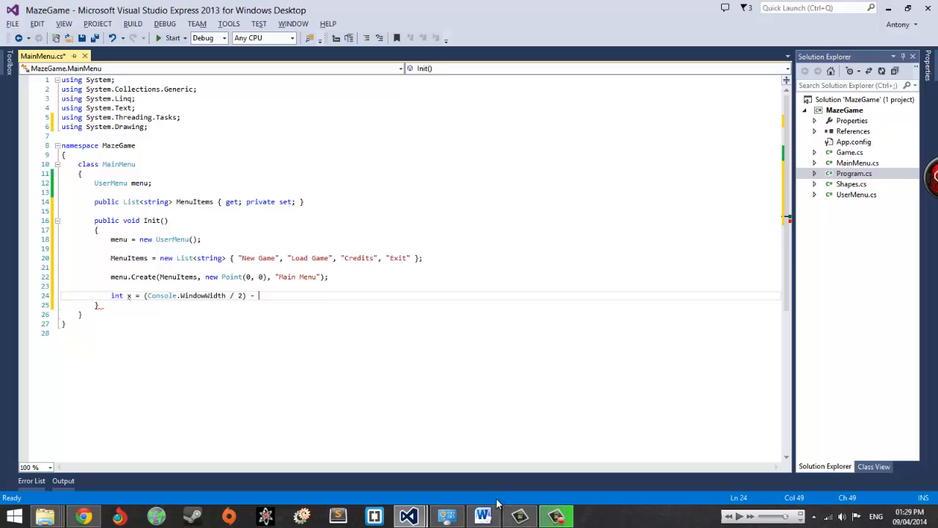
mouse_move(477, 492)
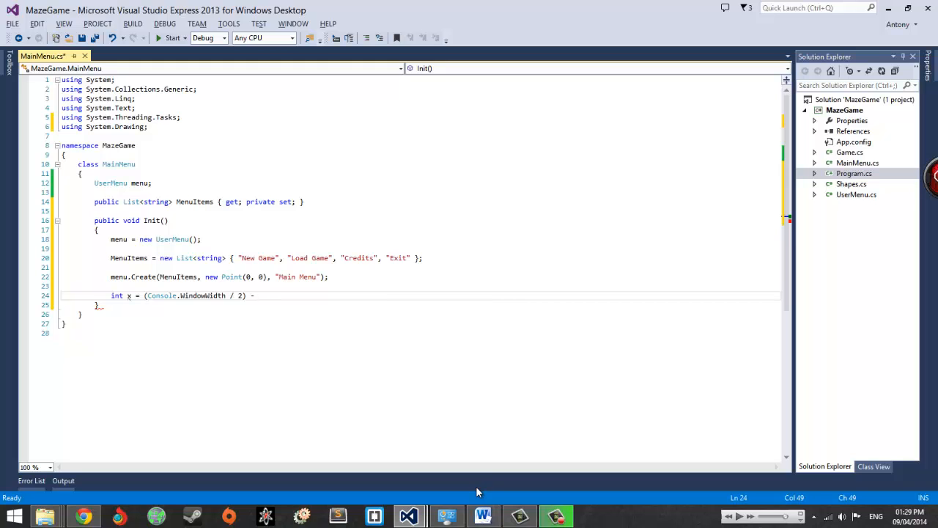
type("menu.MenuSize.")
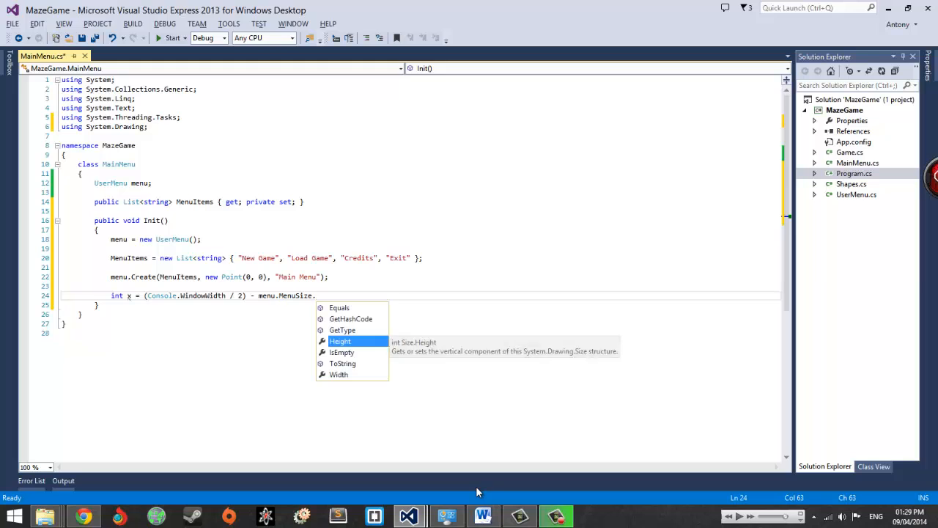
type("Width / 2)")
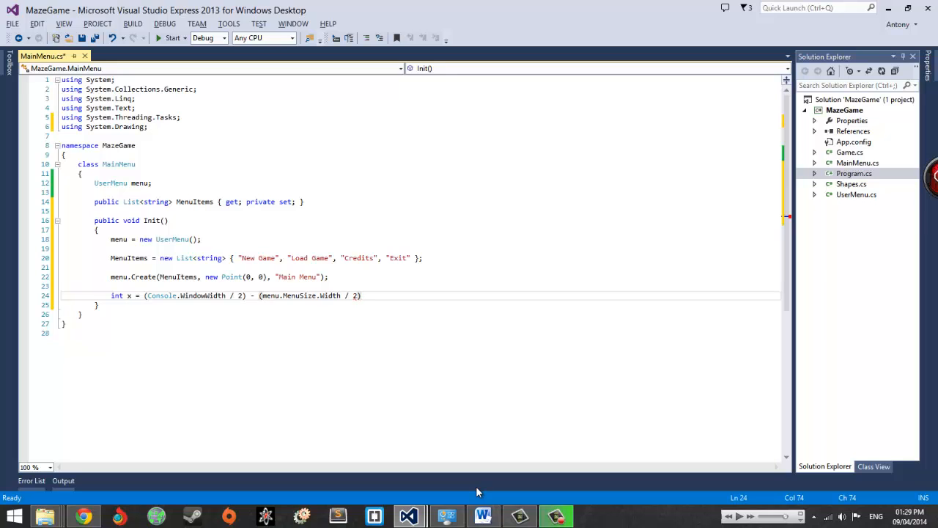
Continue with y = (Console.WindowHeight / 2) - (menu.MenuSize.Height / 2);
type(",")
type("y = (Console.WindowHeight / ")
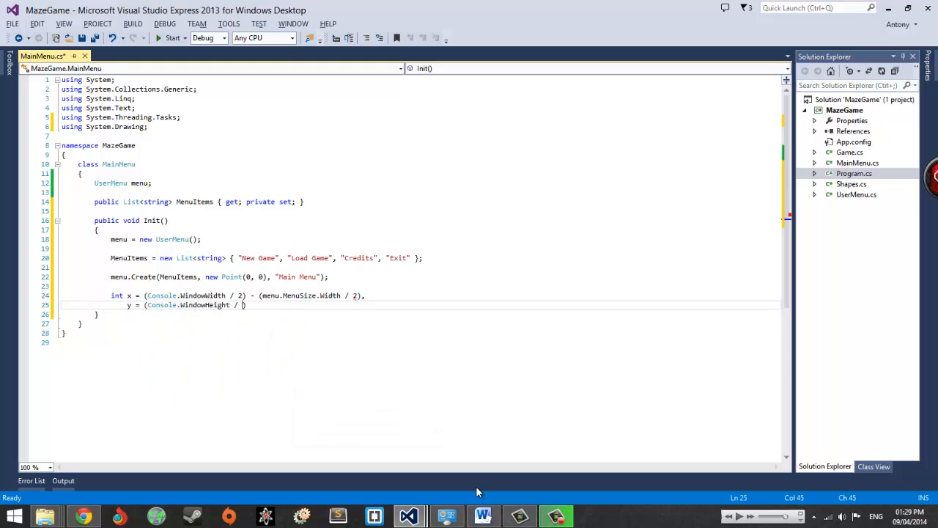
type("-")
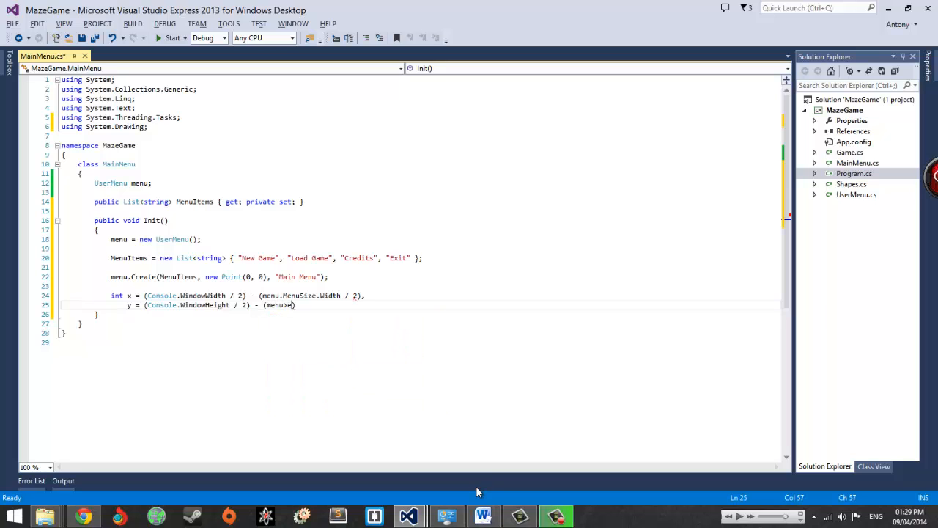
type(".MenuSize")
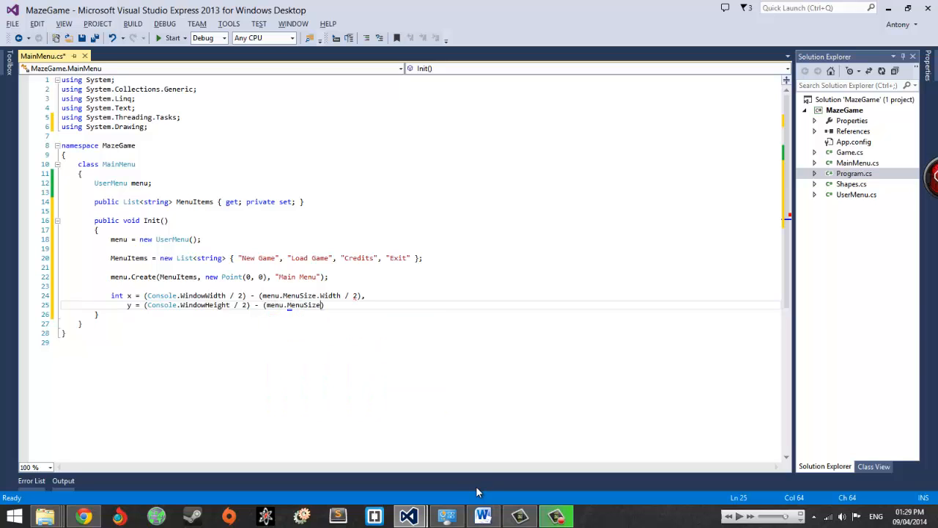
type(".Height / 2")
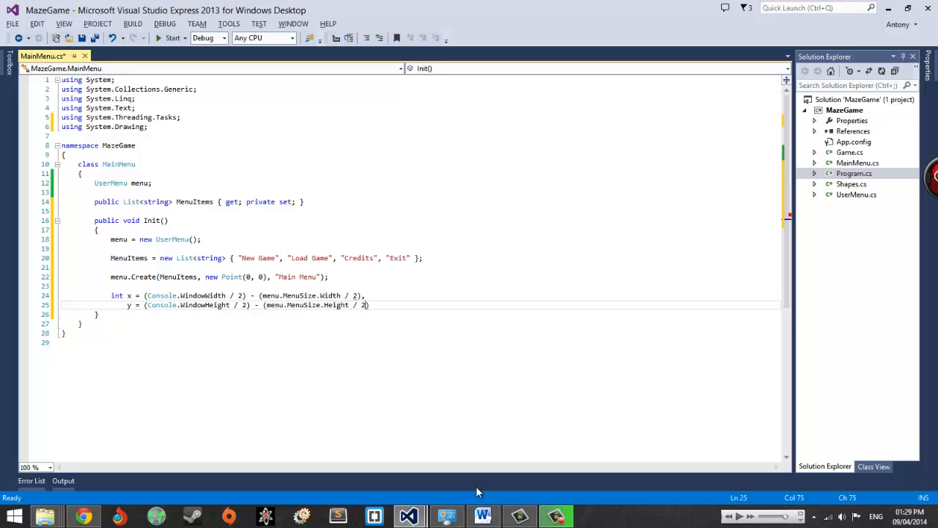
type(";")
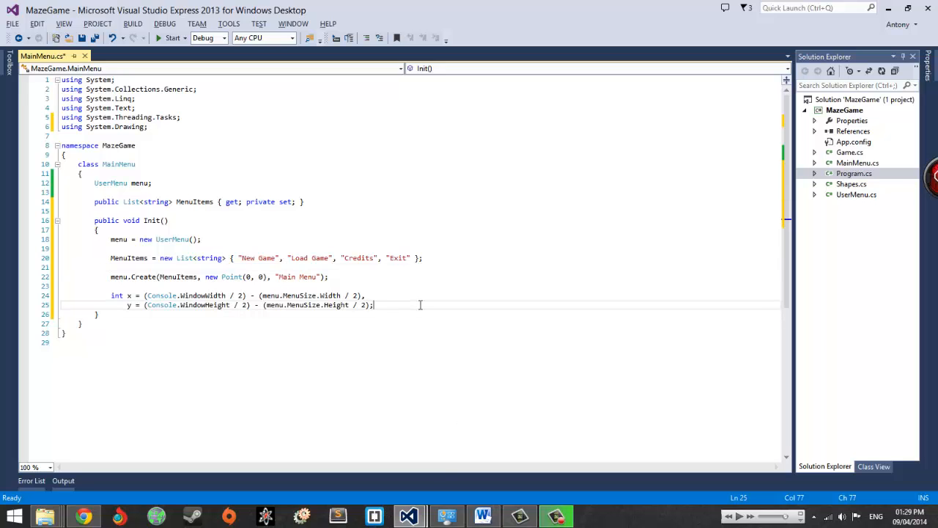
Write 'menu.Position = new Point(x, y);', save, and jump to Position's definition
type("menu")
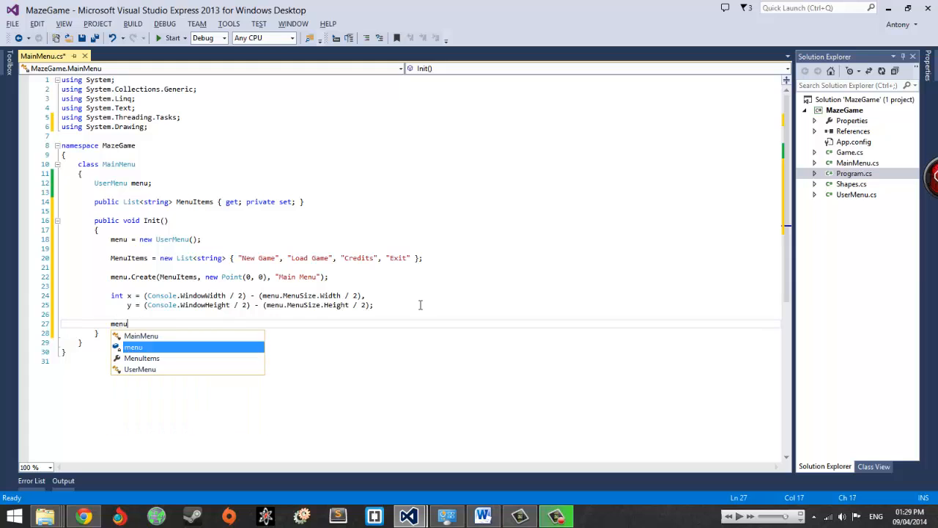
type(".Position =")
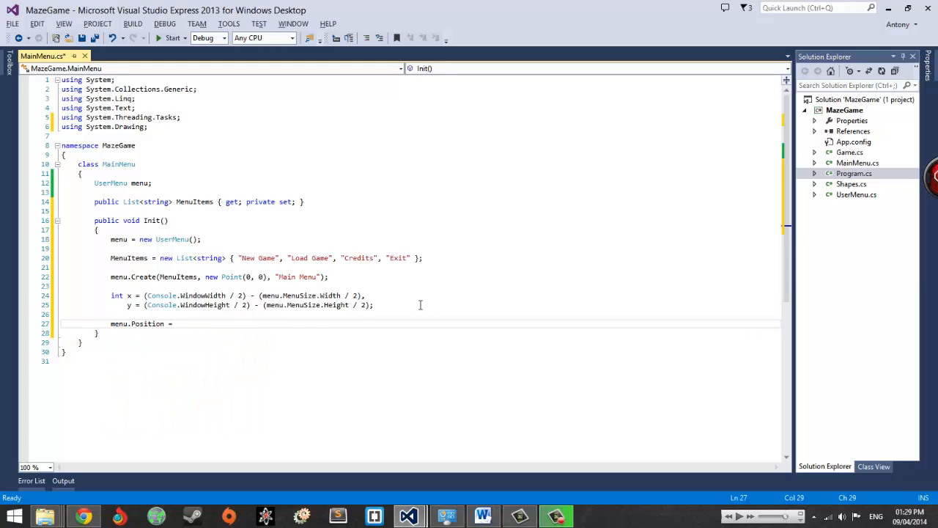
type("}")
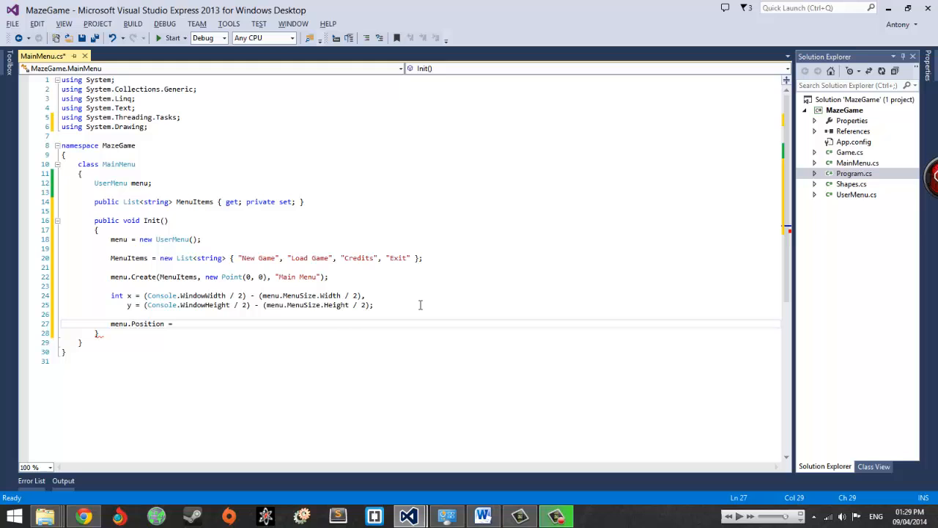
type("new Point(")
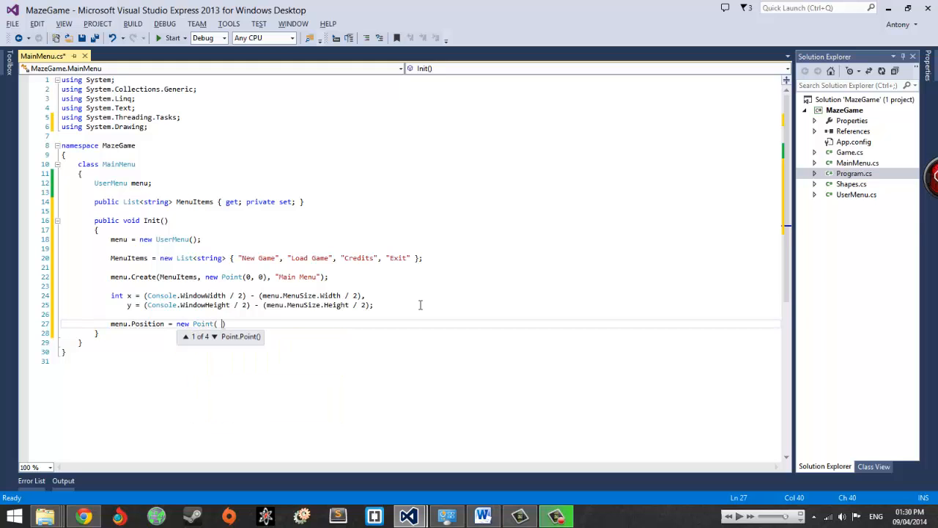
type("x, y)")
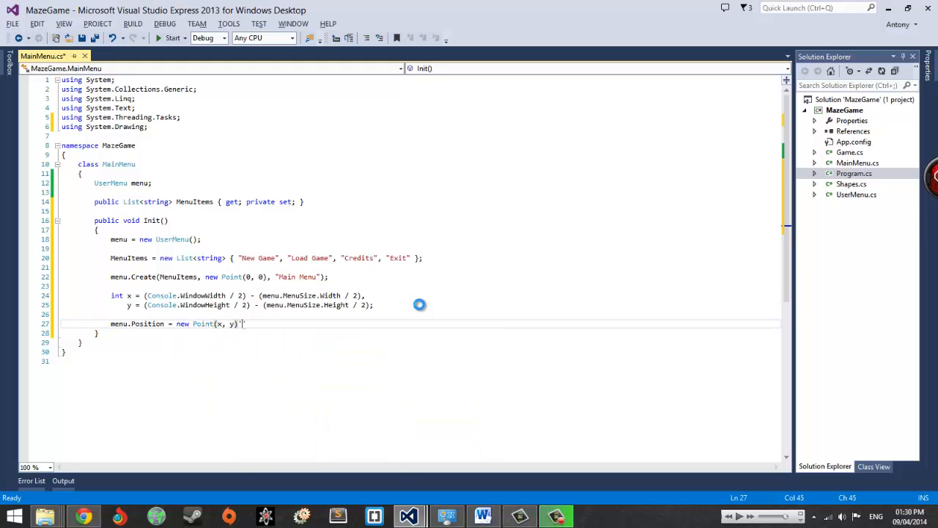
key("ctrl+s")
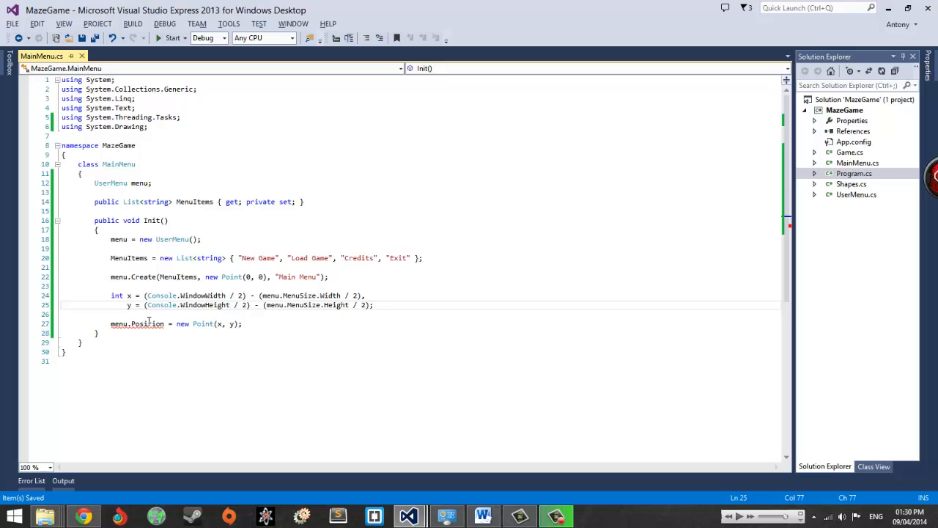
mouse_move(146, 323)
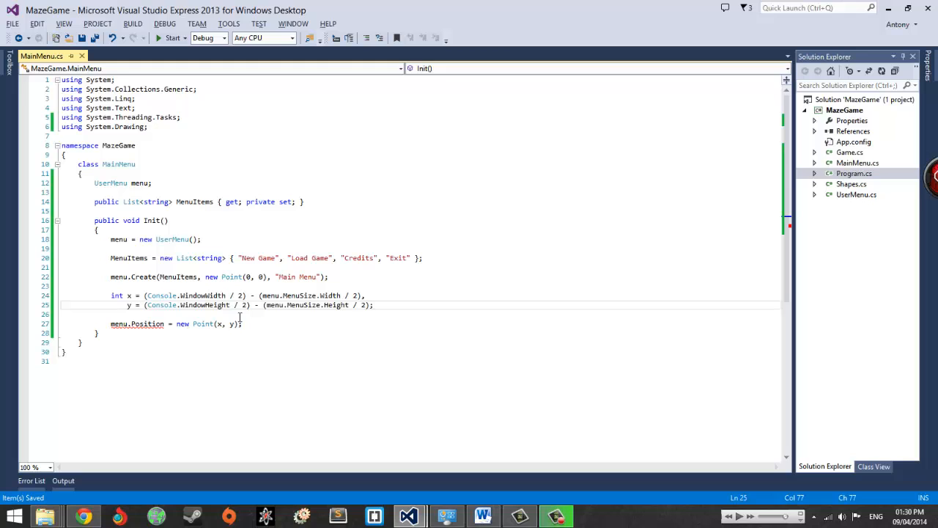
key("ctrl+d")
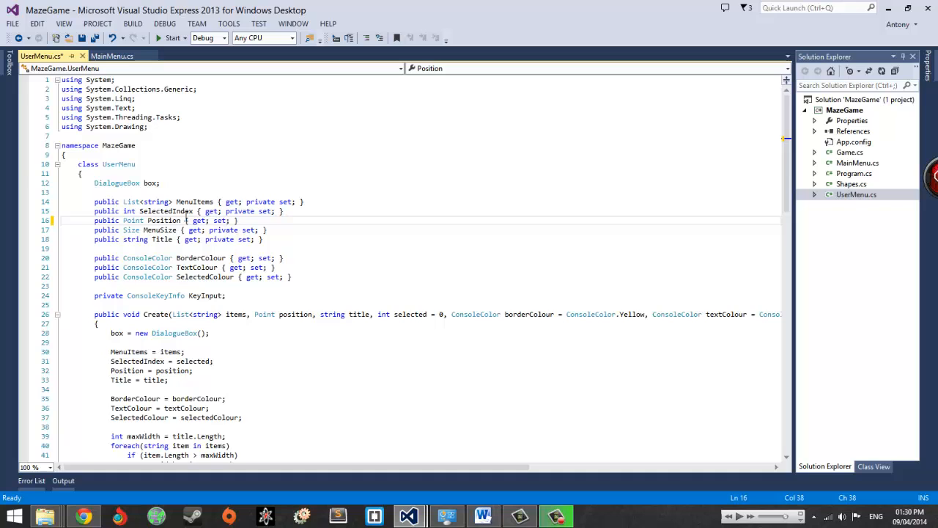
Scroll UserMenu.cs to box.Create(position, …) and go to its definition in Shapes.cs
scroll("down", 3)
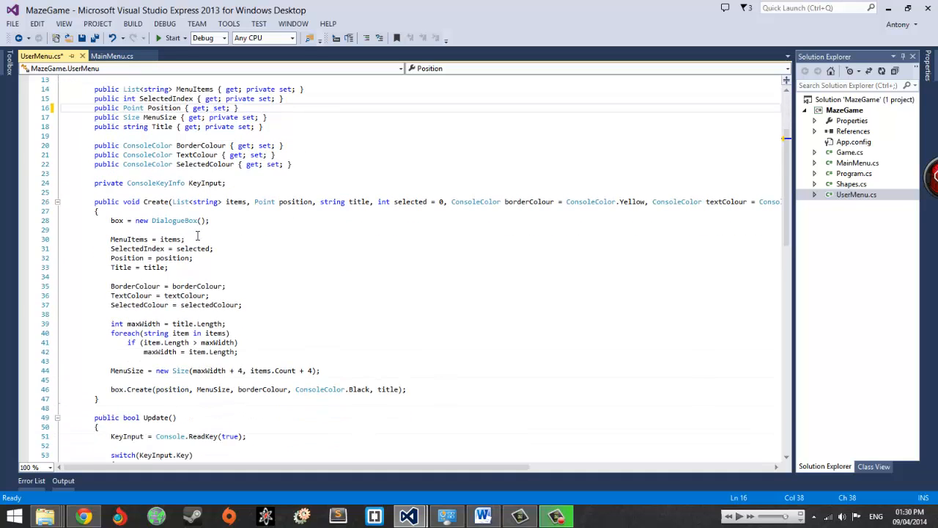
mouse_move(227, 233)
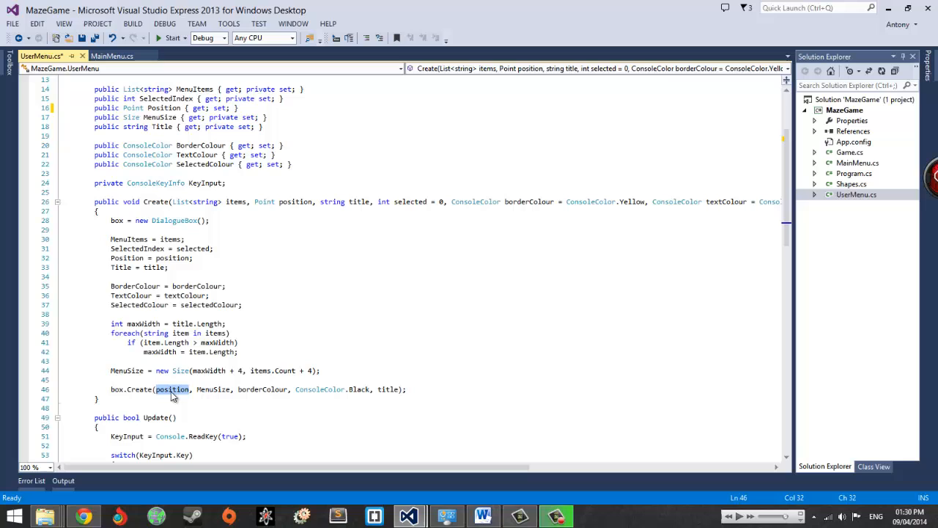
scroll("down", 3)
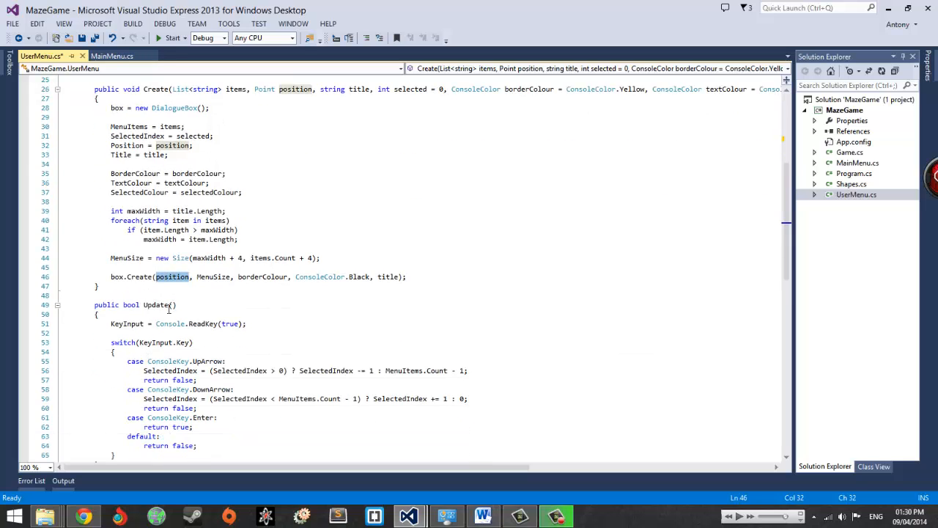
scroll("down", 3)
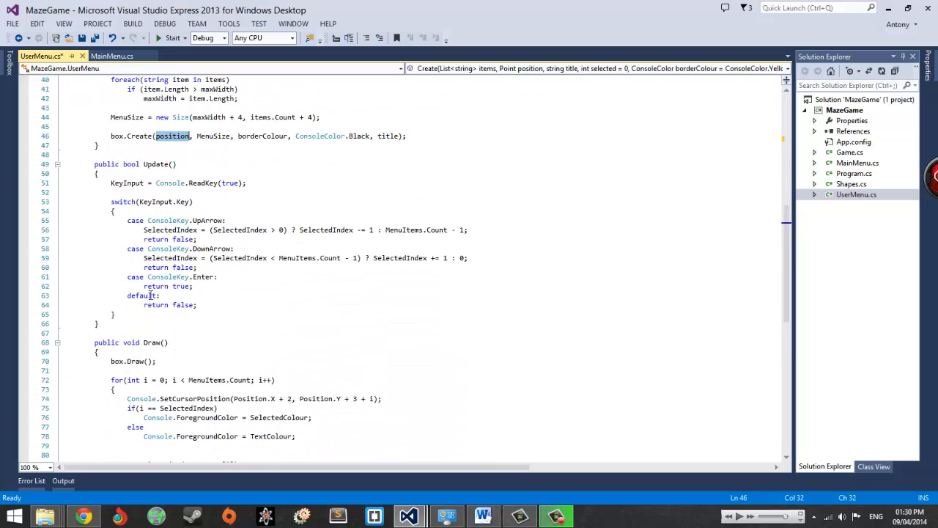
key("ctrl+s")
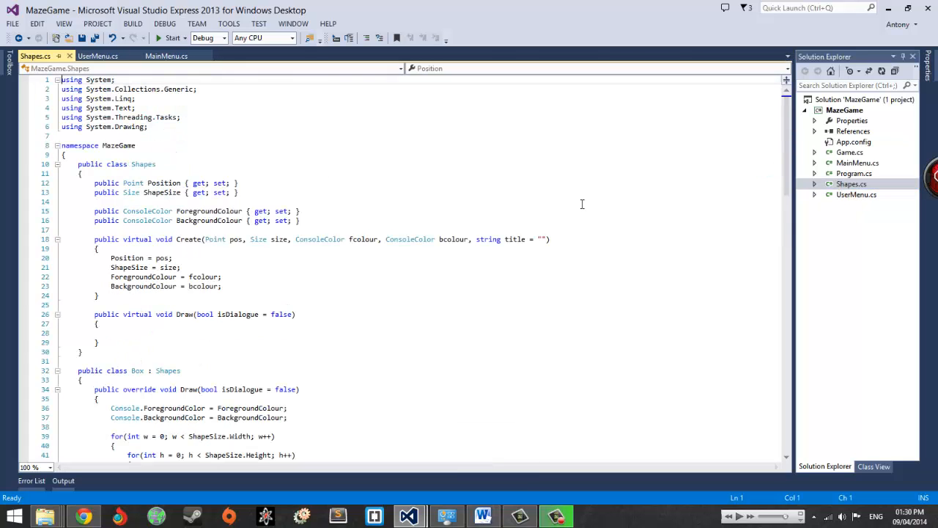
scroll("down", 3)
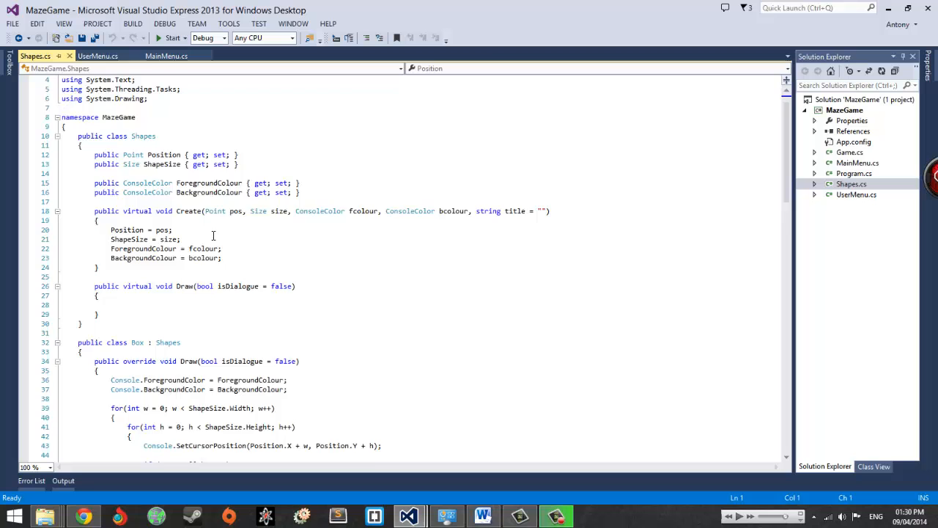
scroll("down", 3)
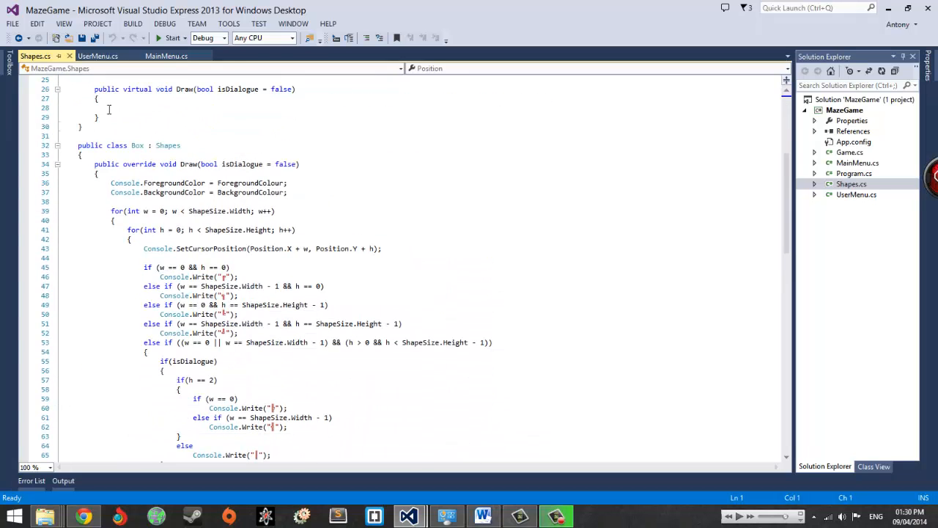
scroll("down", 3)
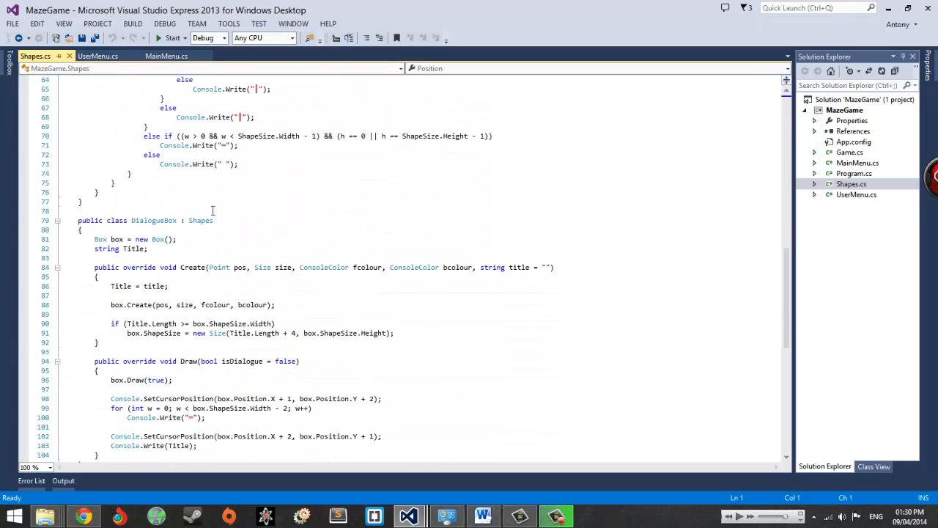
double_click(153, 220)
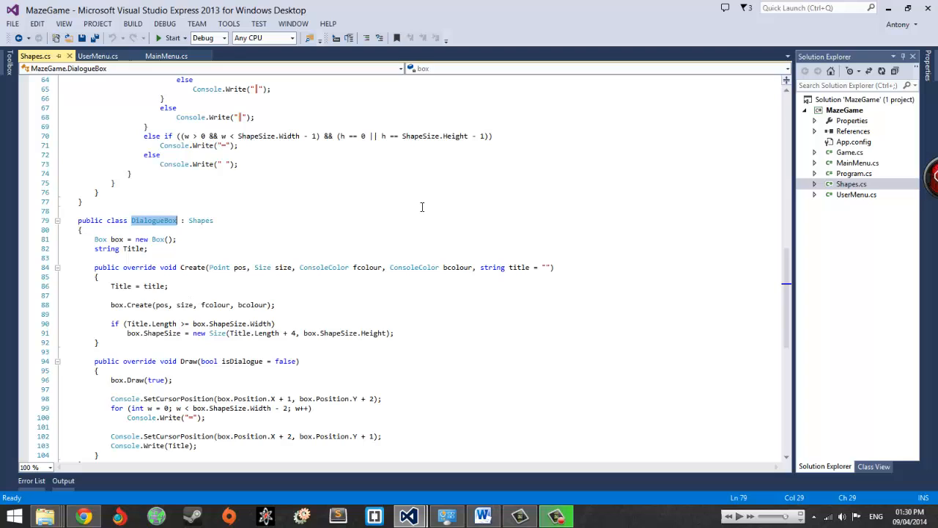
mouse_move(229, 273)
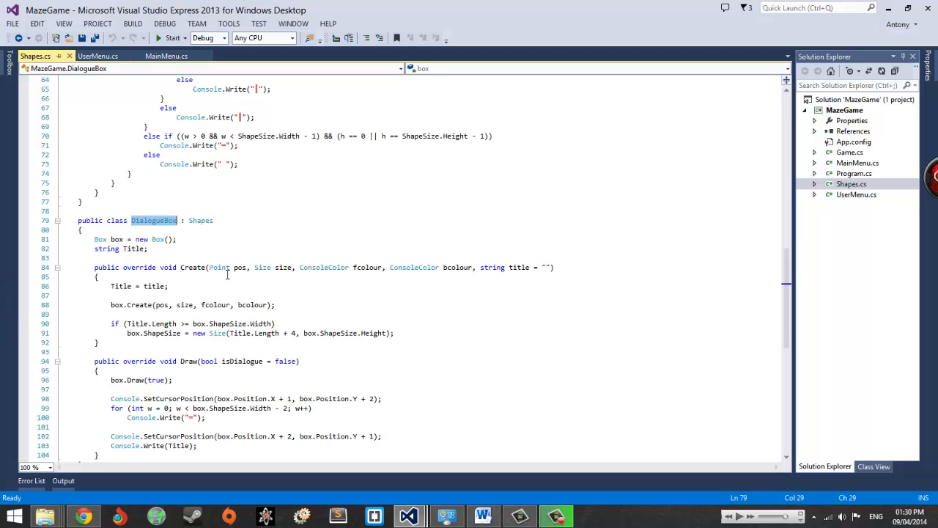
left_click(116, 239)
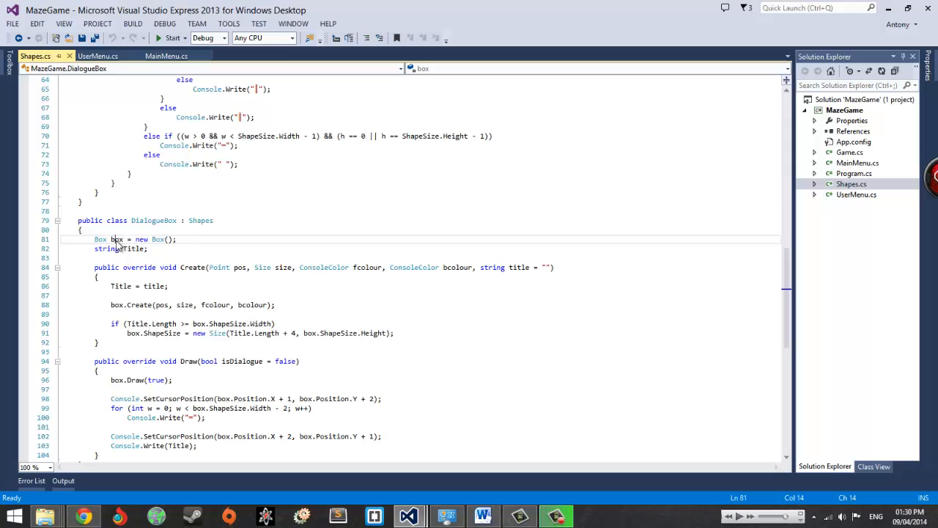
double_click(116, 239)
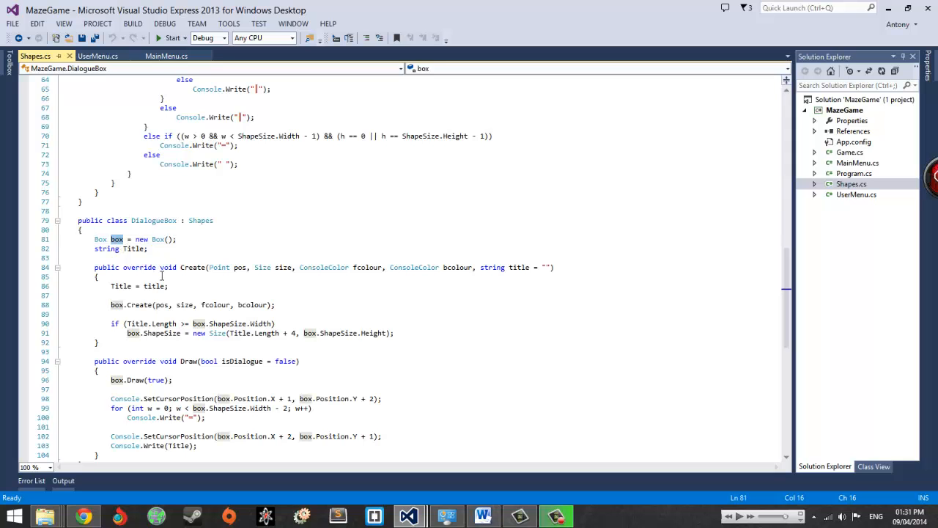
scroll("up", 3)
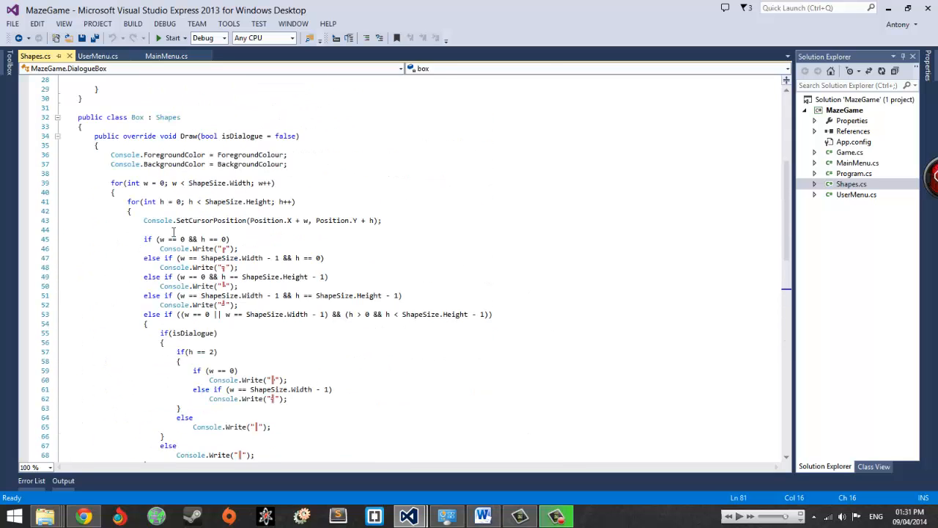
scroll("up", 3)
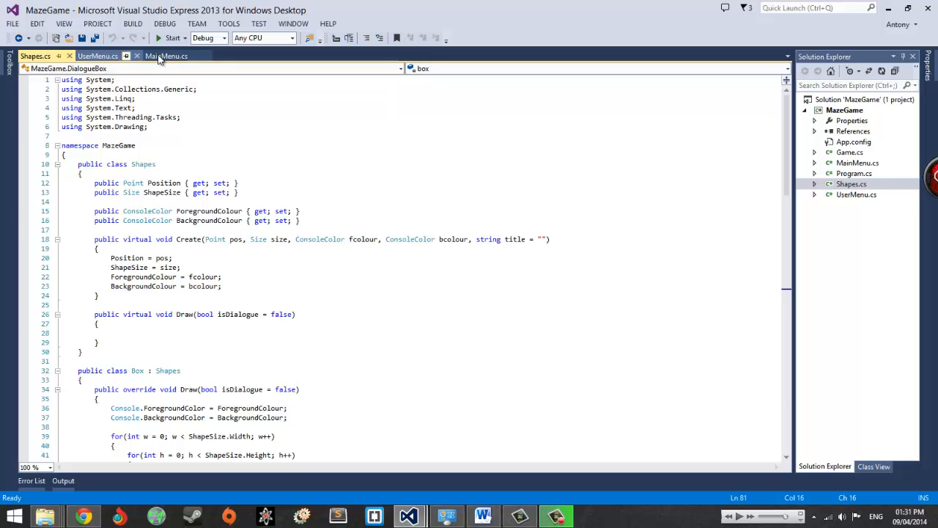
Return to UserMenu.cs, highlight Position and place the cursor after the box field
left_click(97, 56)
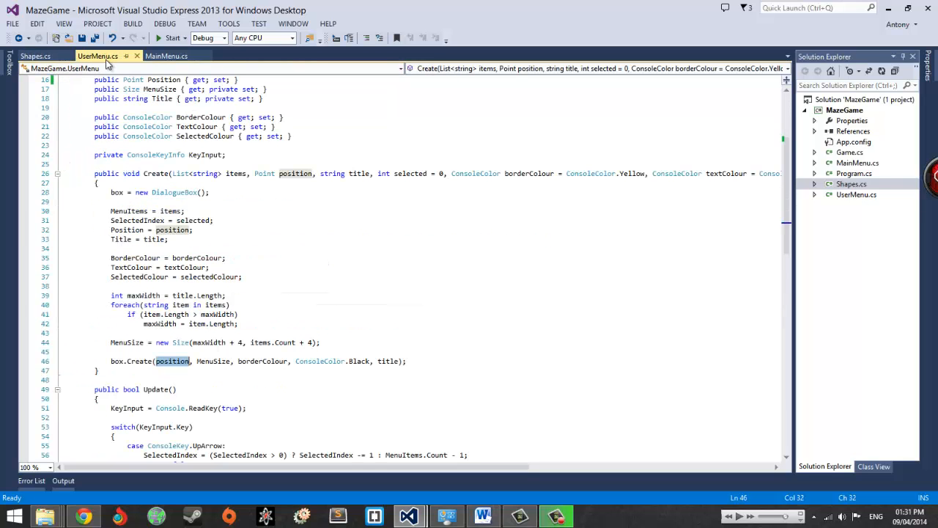
scroll("up", 3)
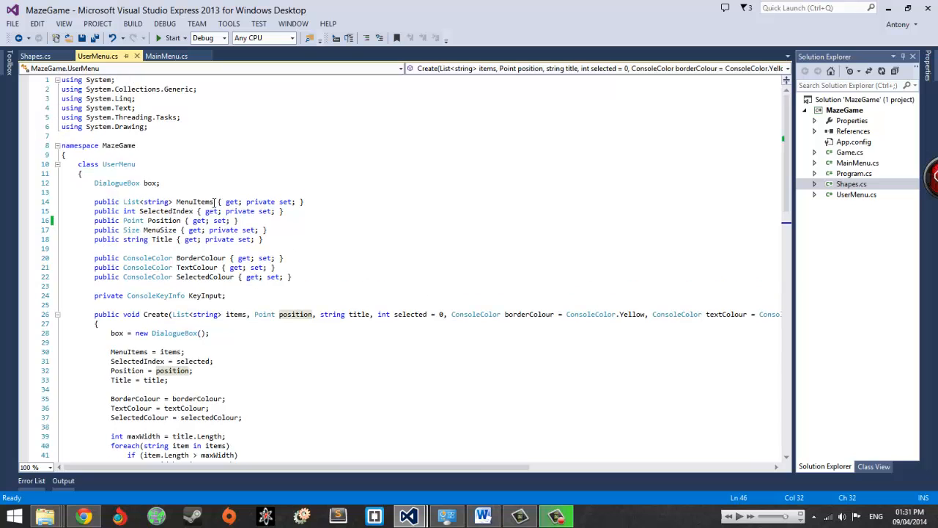
double_click(163, 220)
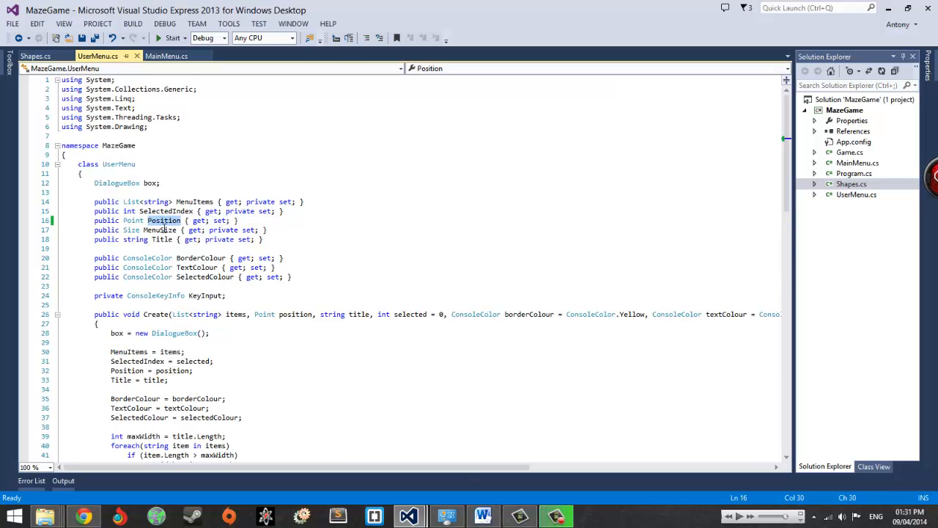
scroll("down", 3)
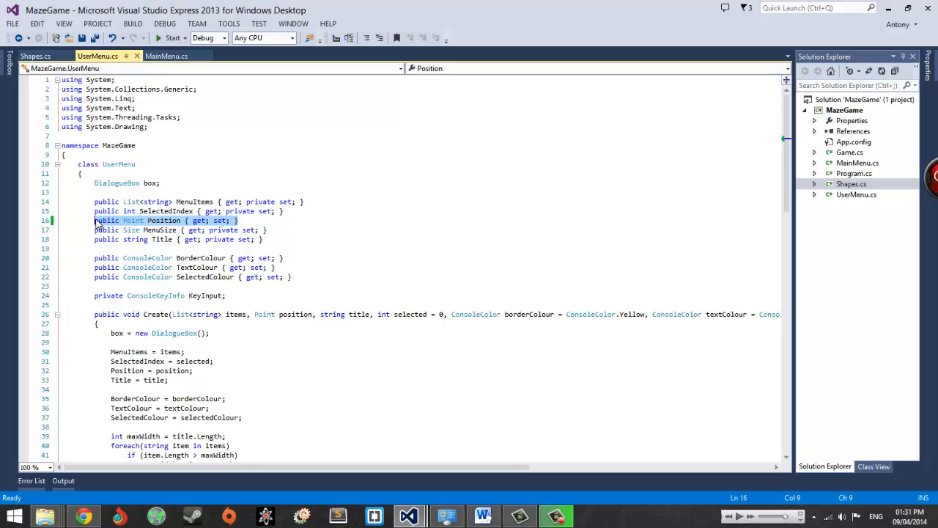
left_click(178, 183)
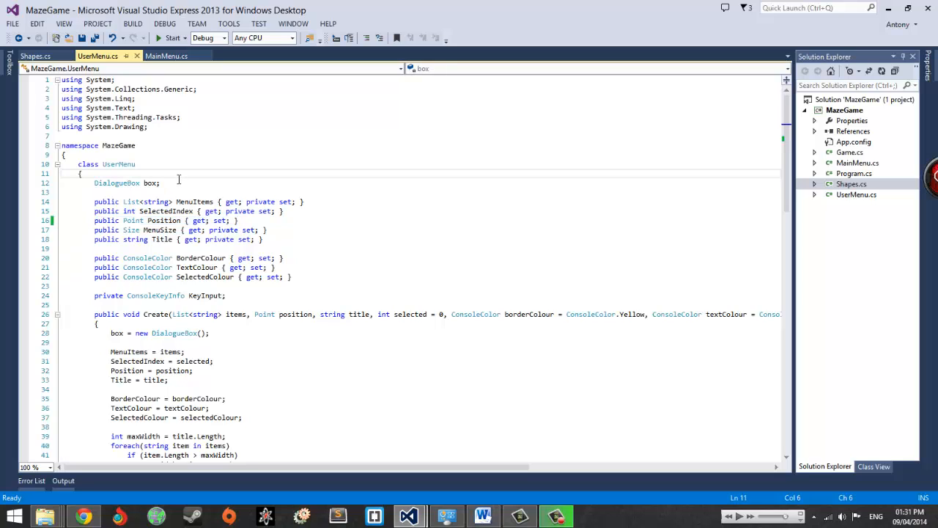
Declare a private 'Point _position' backing field below the box field
key("Return")
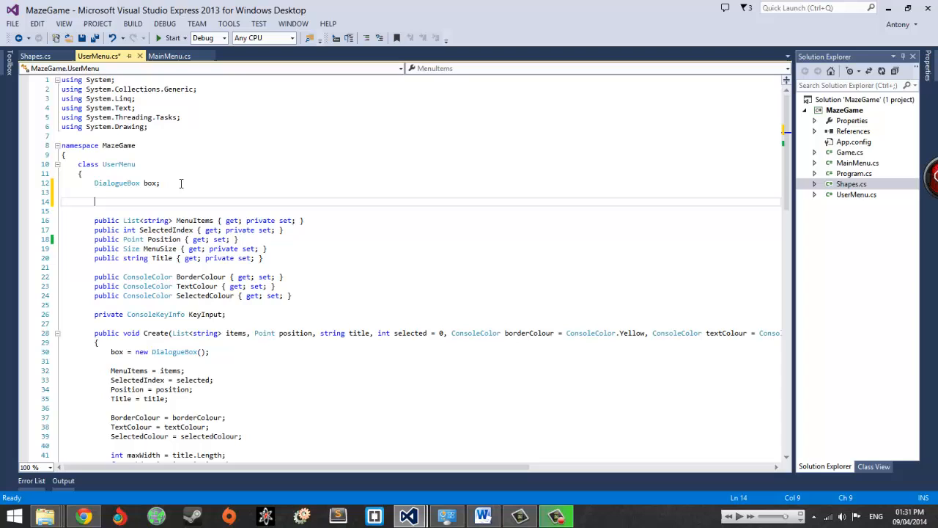
type("private")
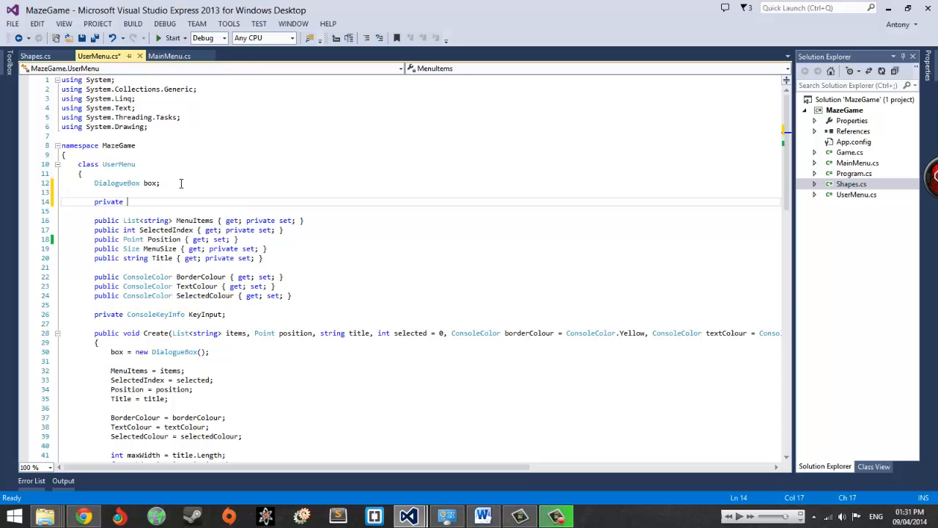
type("Point p")
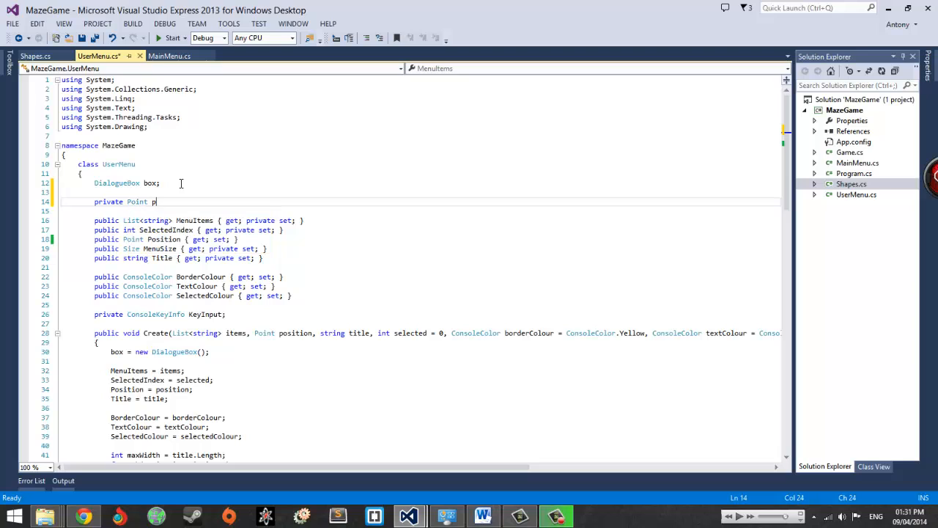
type("osition;")
type("get")
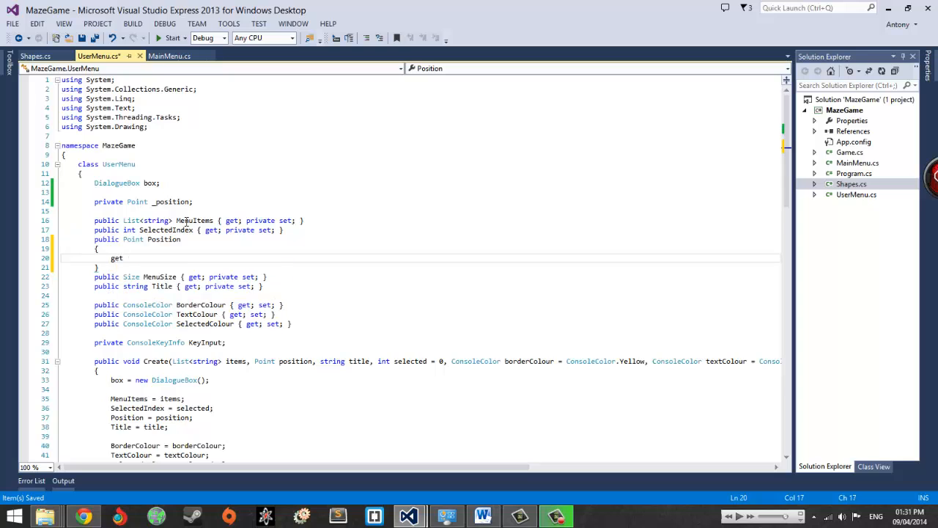
Give Position a getter returning _position and a setter assigning _position and box.Position
type("{ return _position")
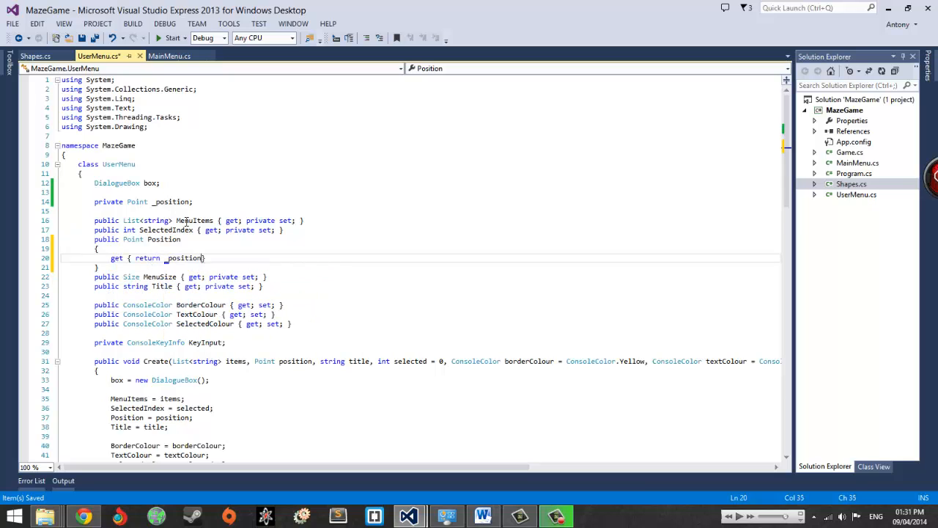
type("set")
type("_position = value;")
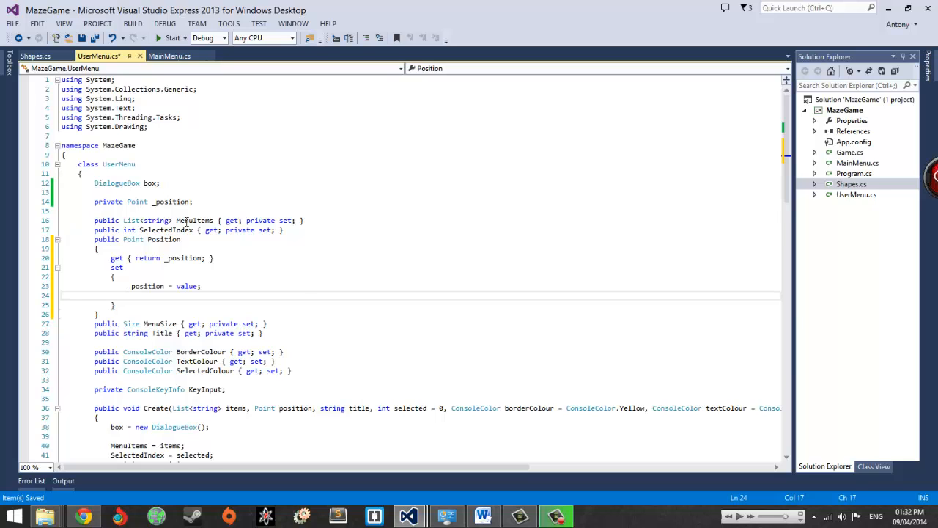
type("box.Position = value;")
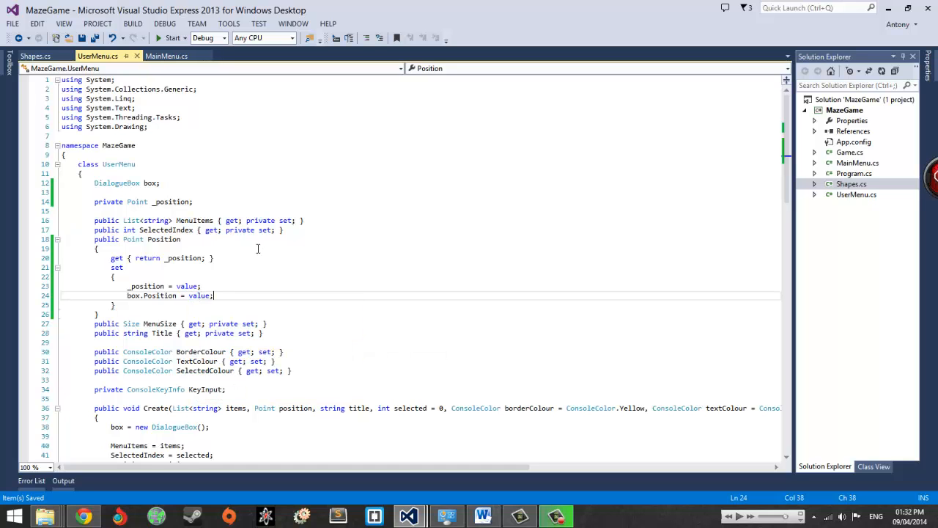
Glance at MainMenu.cs then scroll through Shapes.cs
scroll("down", 3)
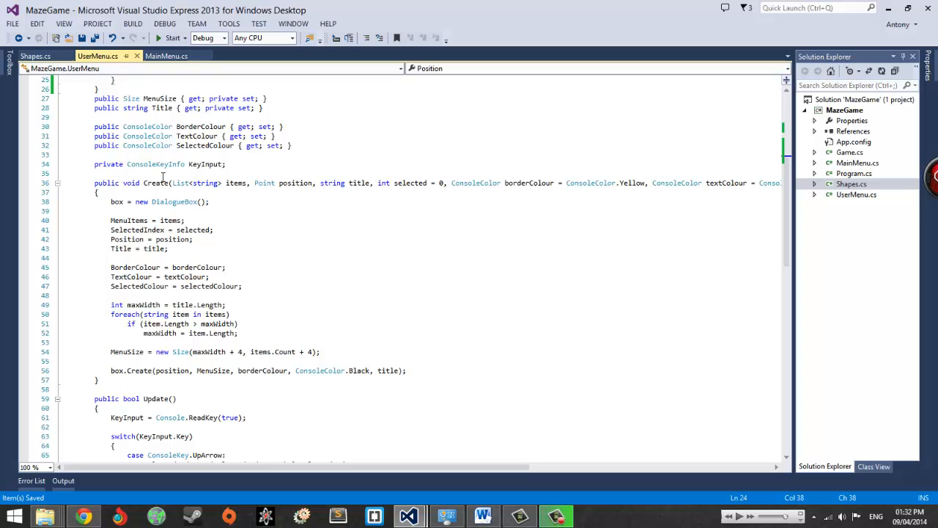
scroll("down", 3)
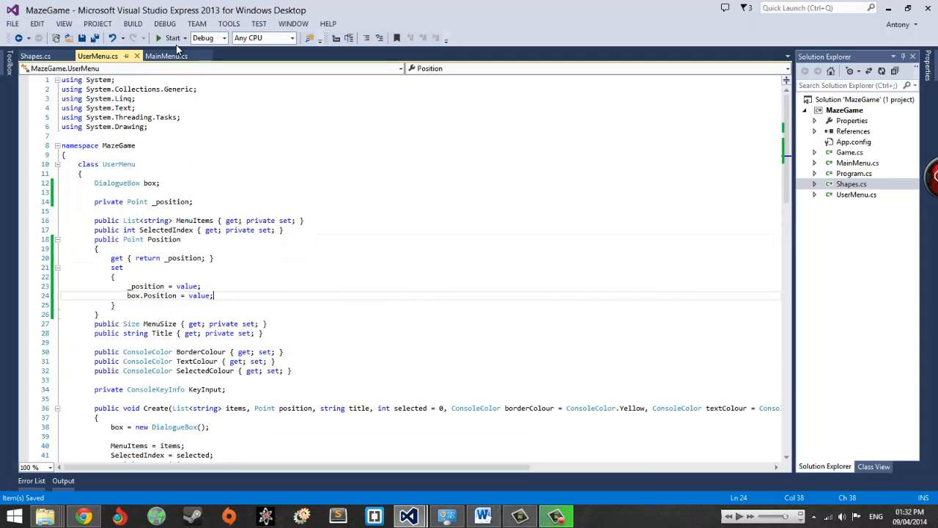
mouse_move(167, 55)
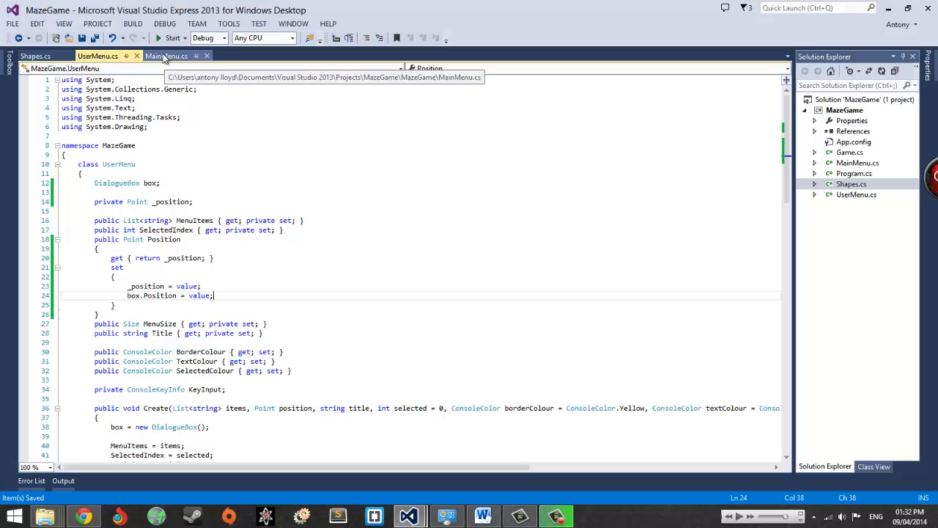
left_click(166, 56)
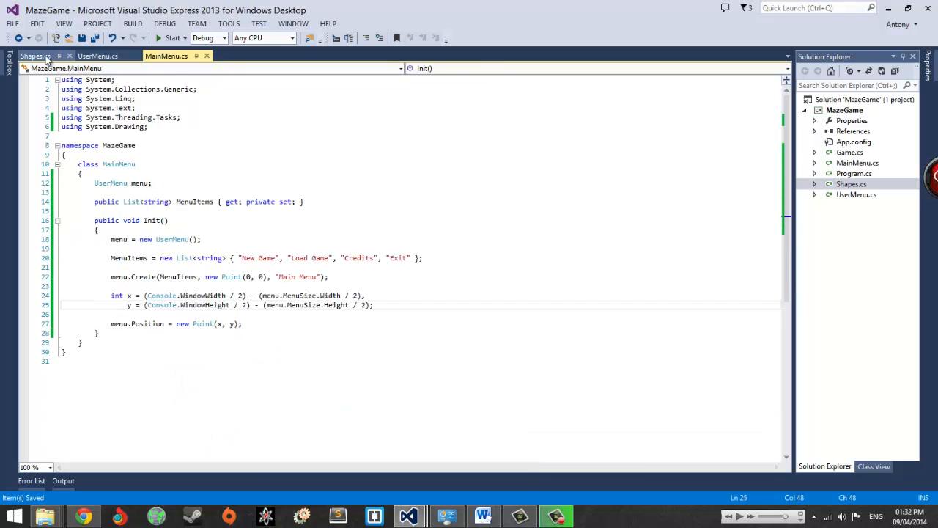
left_click(36, 55)
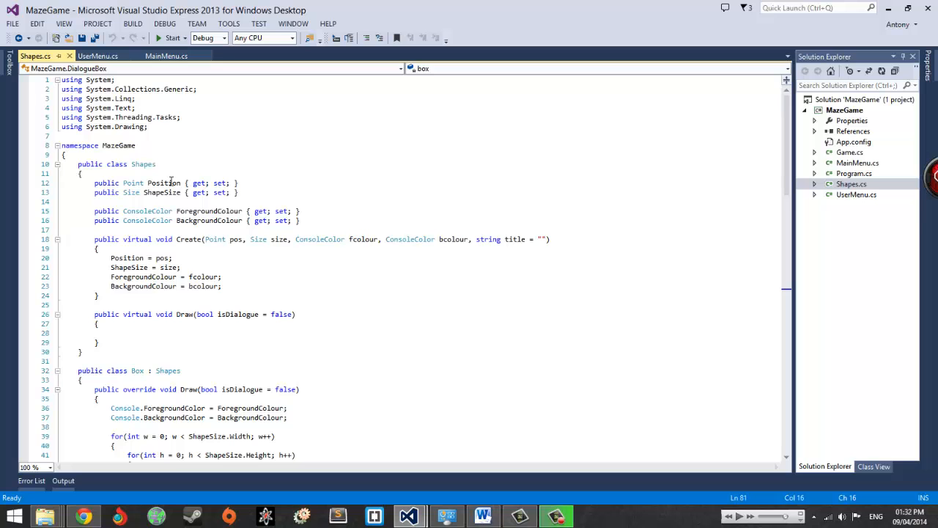
scroll("down", 3)
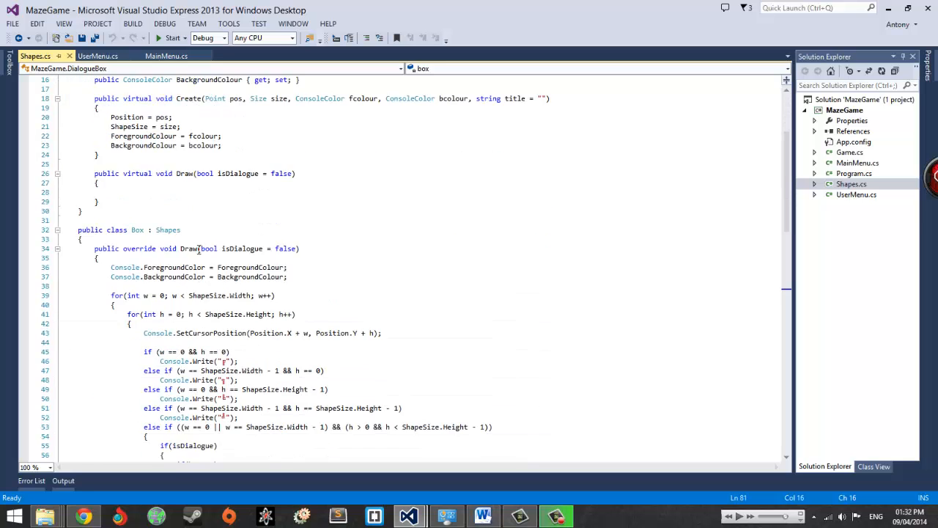
scroll("down", 3)
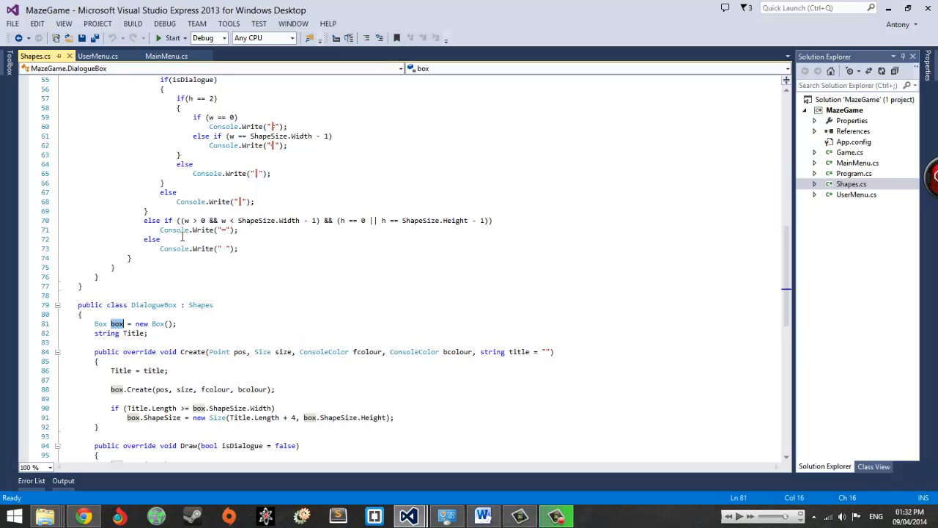
Flip through MainMenu and UserMenu, then scroll Shapes.cs to the DialogueBox class
left_click(166, 56)
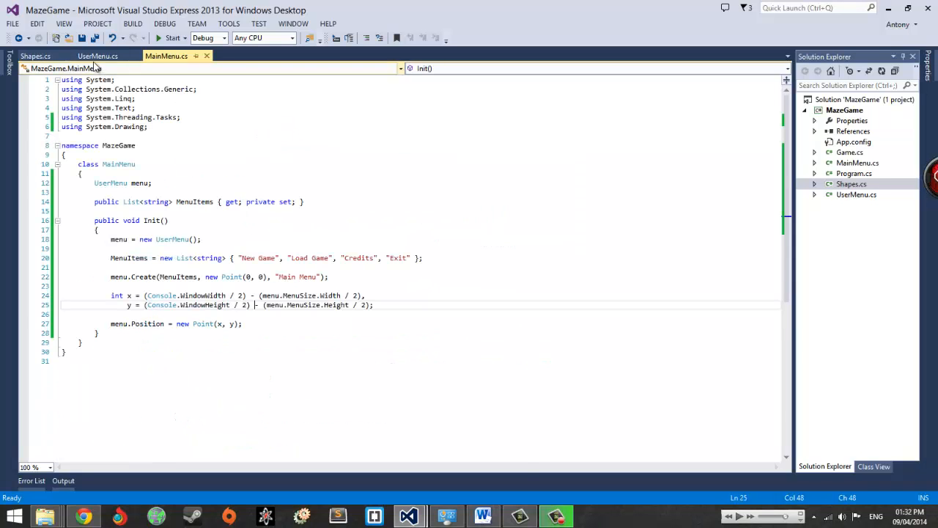
left_click(98, 56)
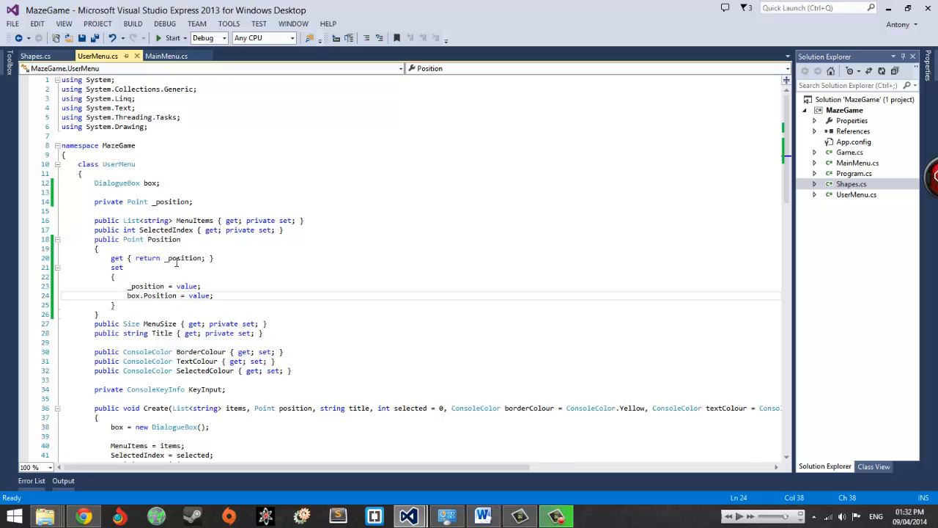
left_click(35, 56)
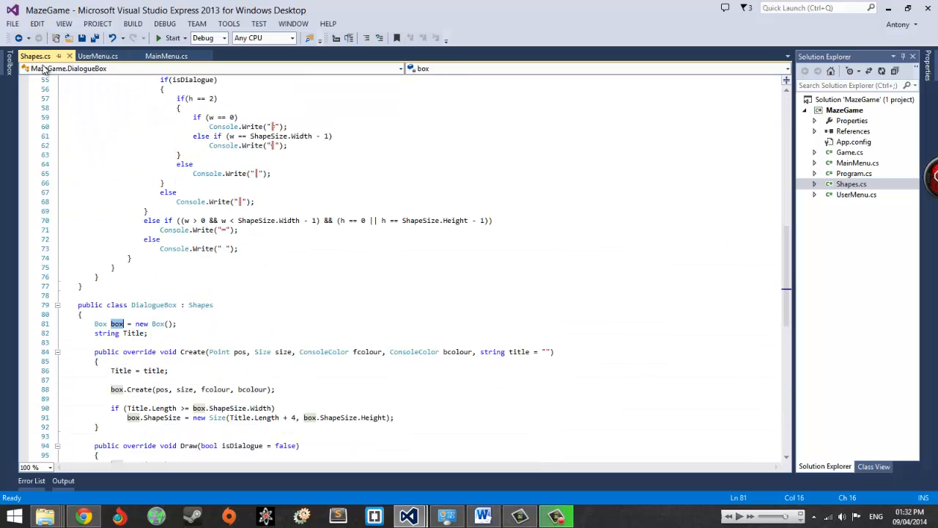
scroll("up", 3)
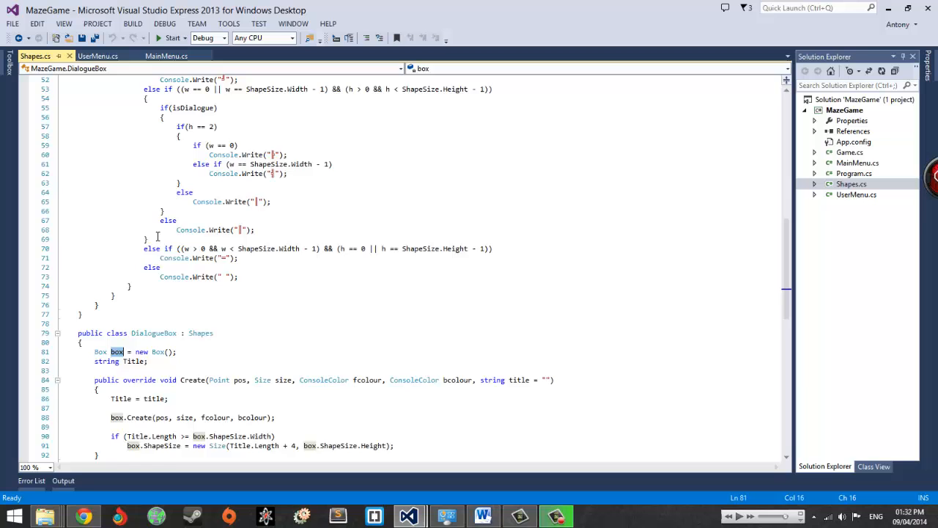
scroll("up", 3)
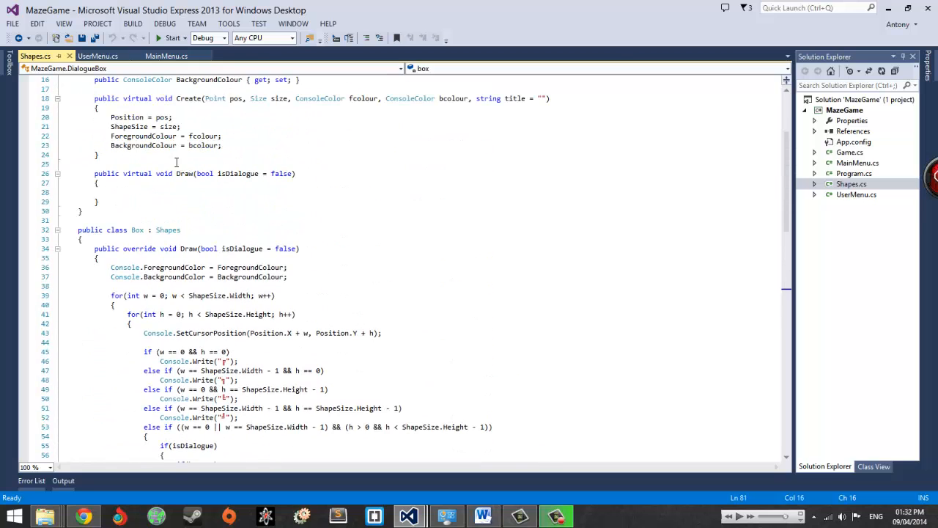
scroll("down", 3)
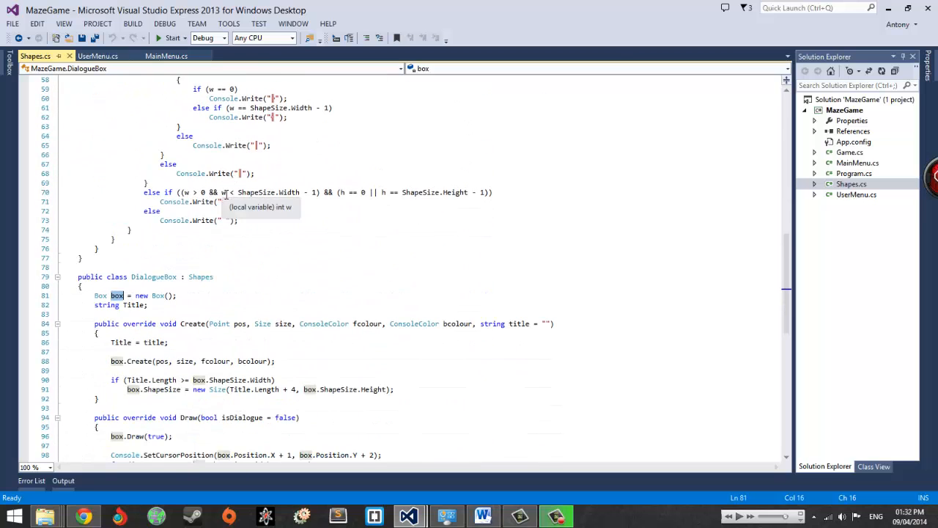
scroll("up", 3)
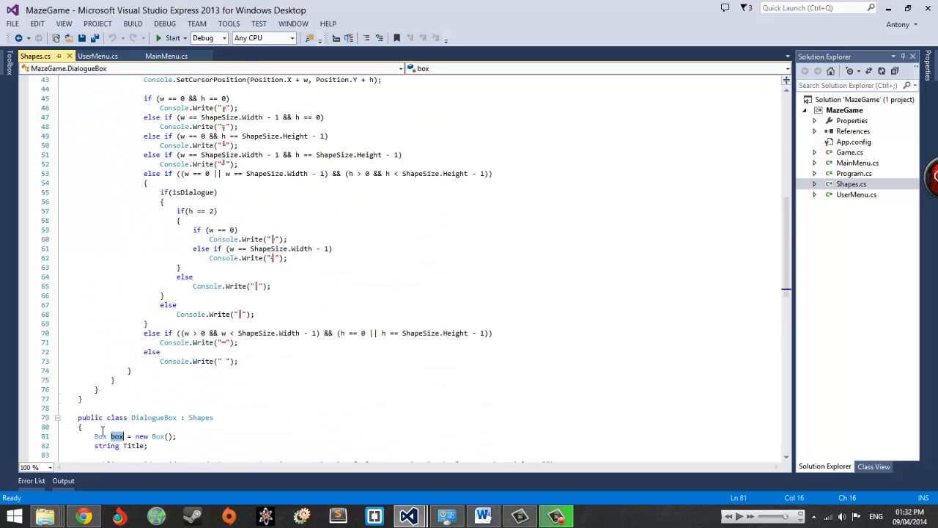
scroll("down", 3)
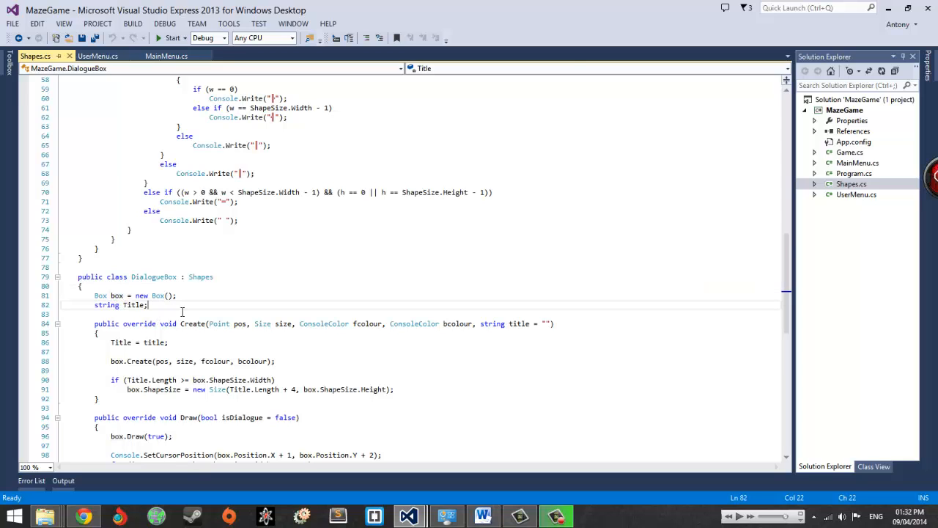
Add public void UpdatePosition(Point p) to DialogueBox, setting box.Position = p
type("p")
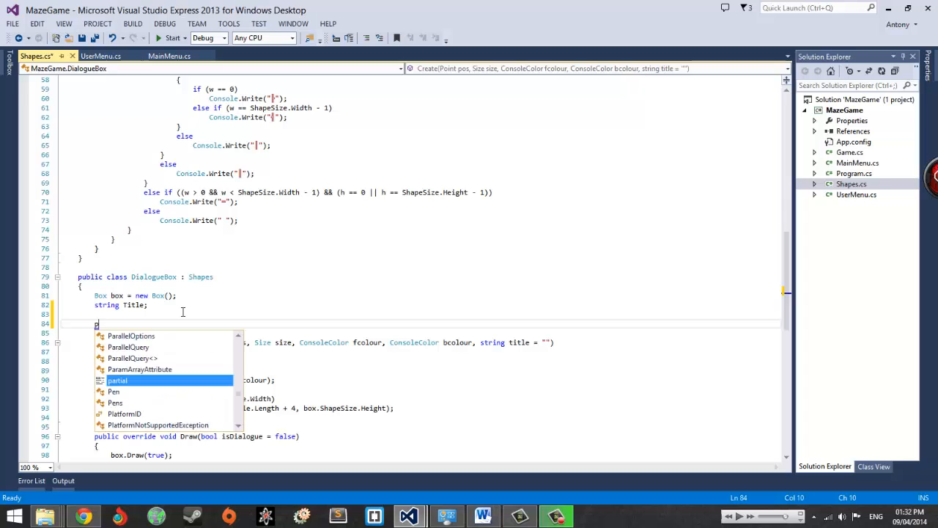
type("ublic voi")
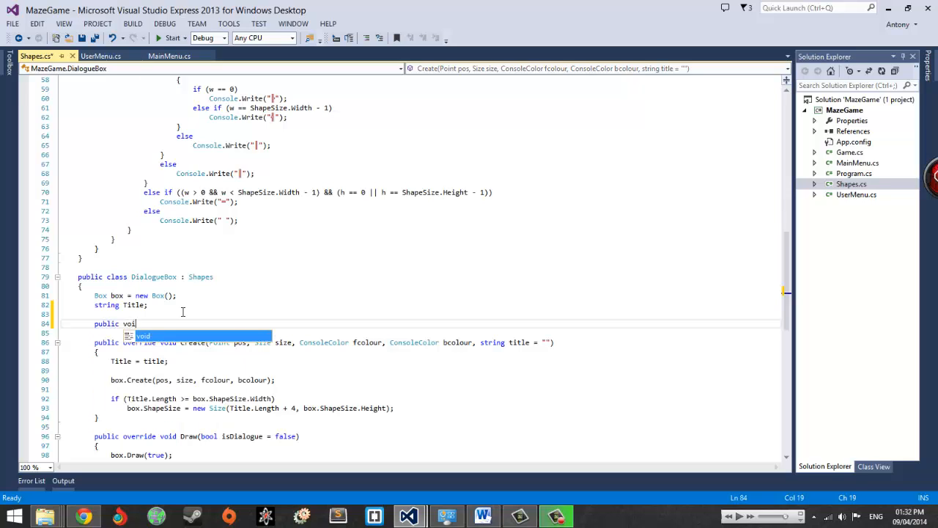
type("UpdatePosition(Point p")
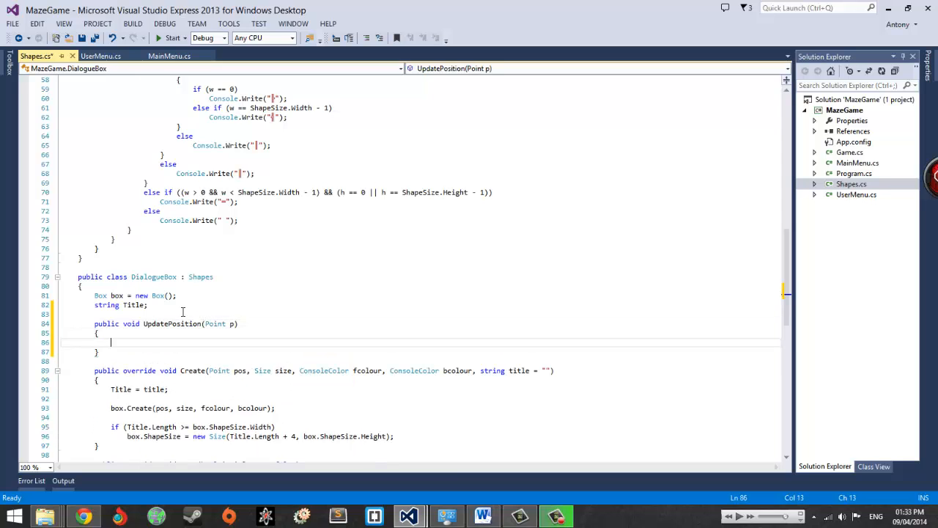
type("box.")
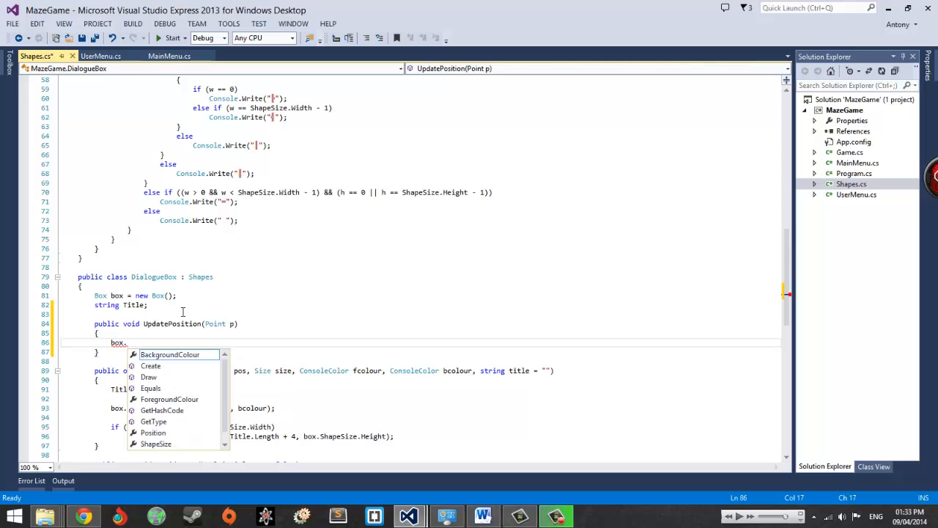
type("p;")
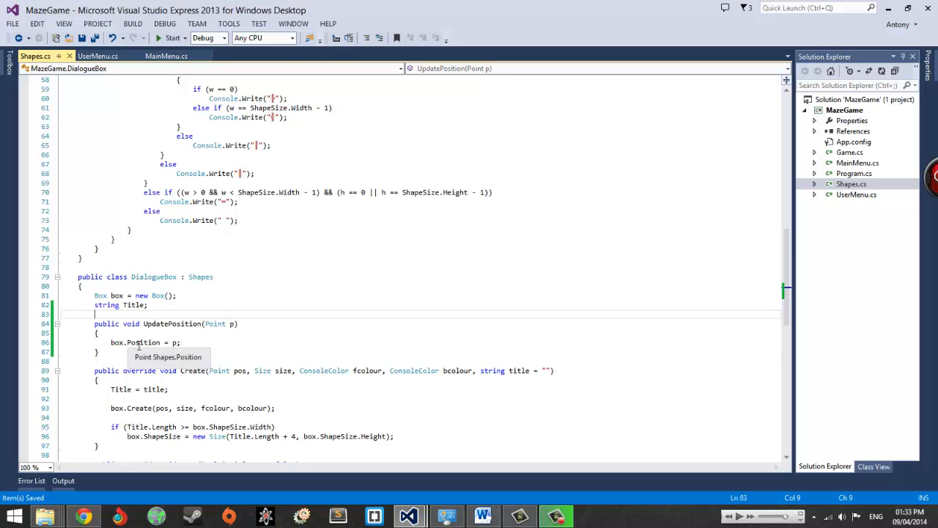
In UserMenu.cs, have the Position setter call box.UpdatePosition(value)
left_click(98, 56)
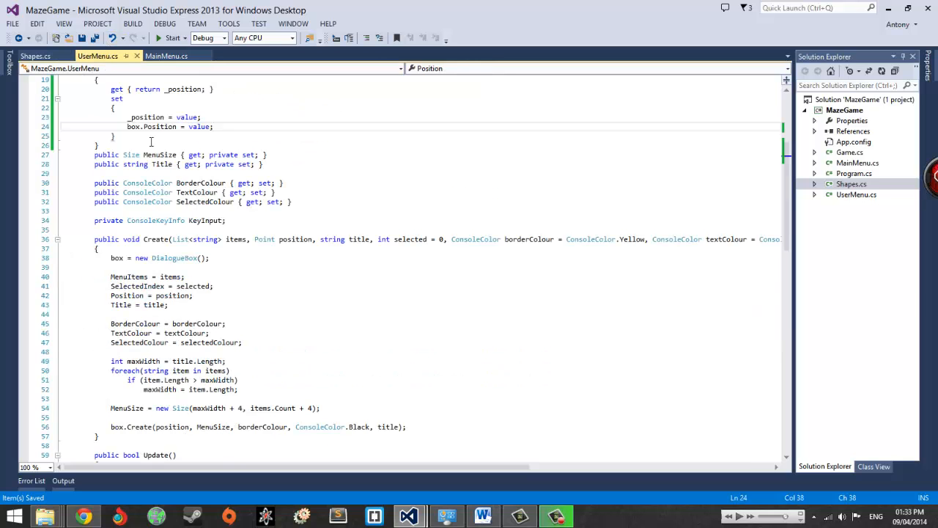
scroll("down", 3)
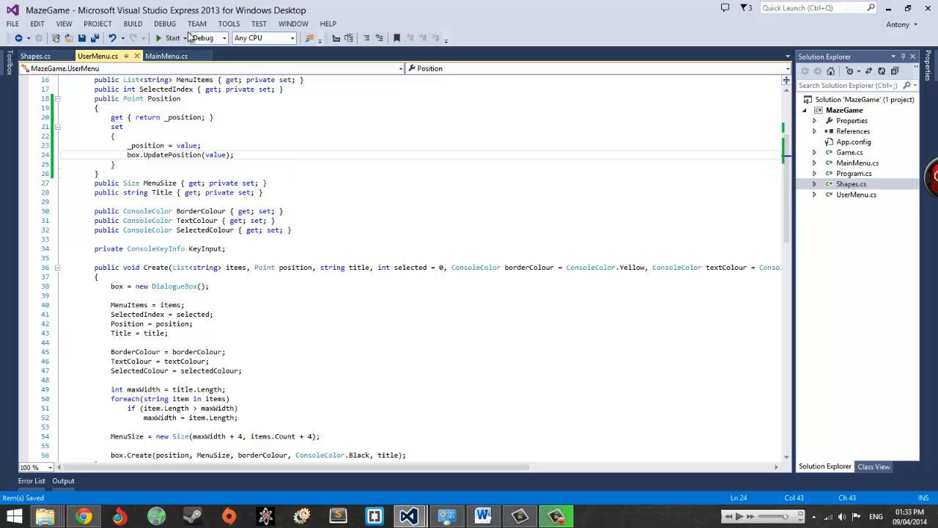
scroll("up", 3)
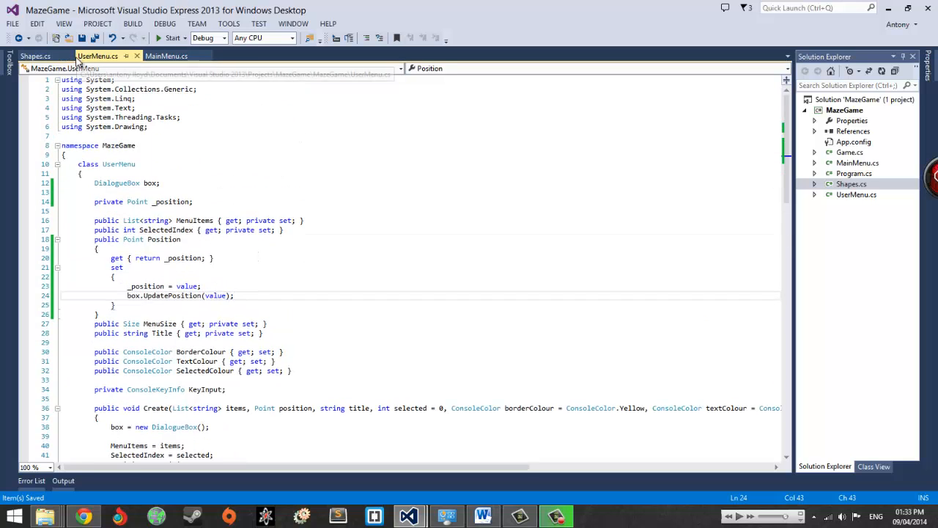
left_click(108, 55)
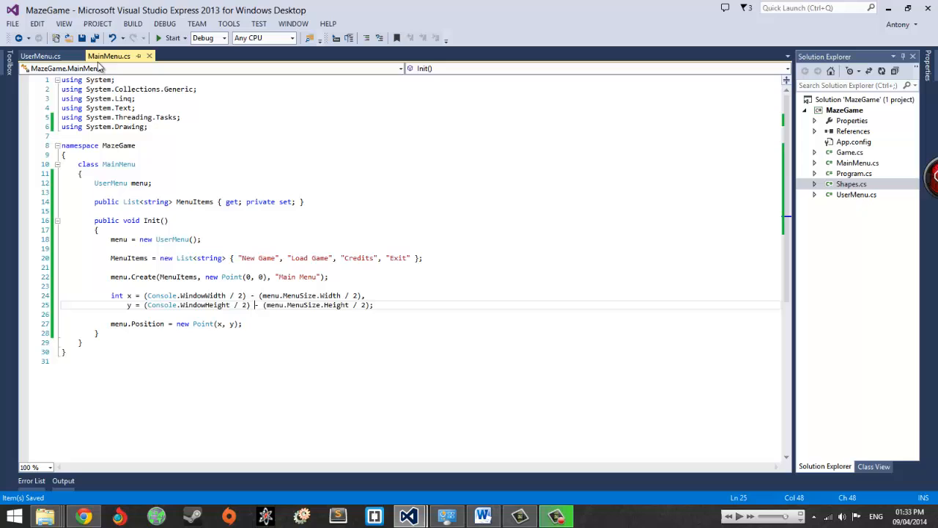
left_click(41, 56)
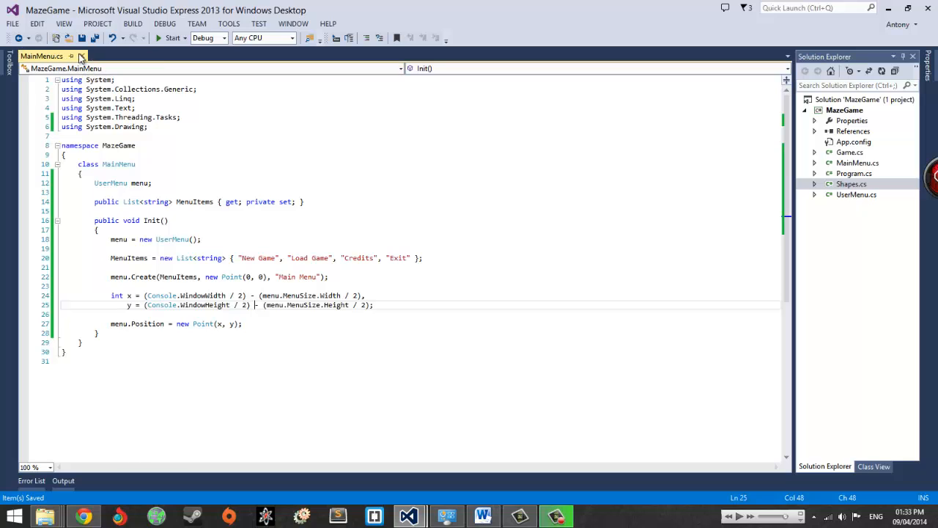
mouse_move(215, 258)
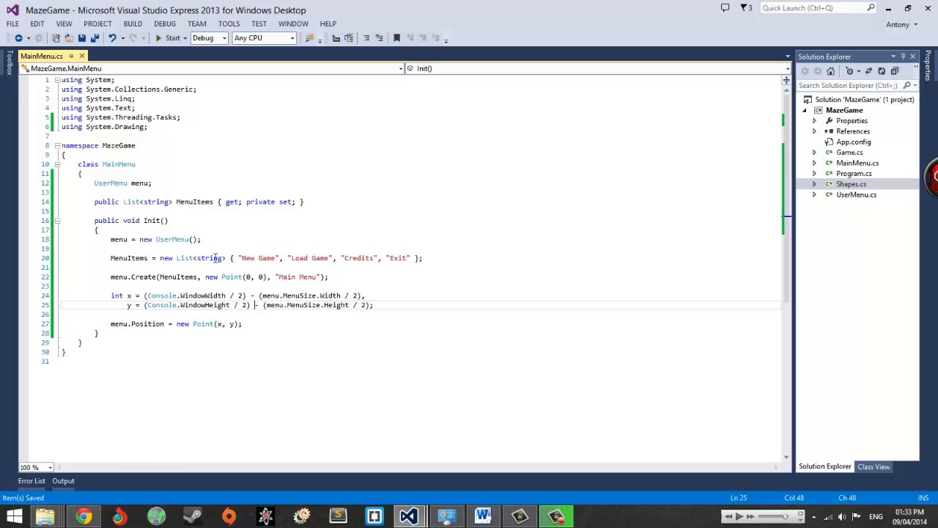
mouse_move(119, 323)
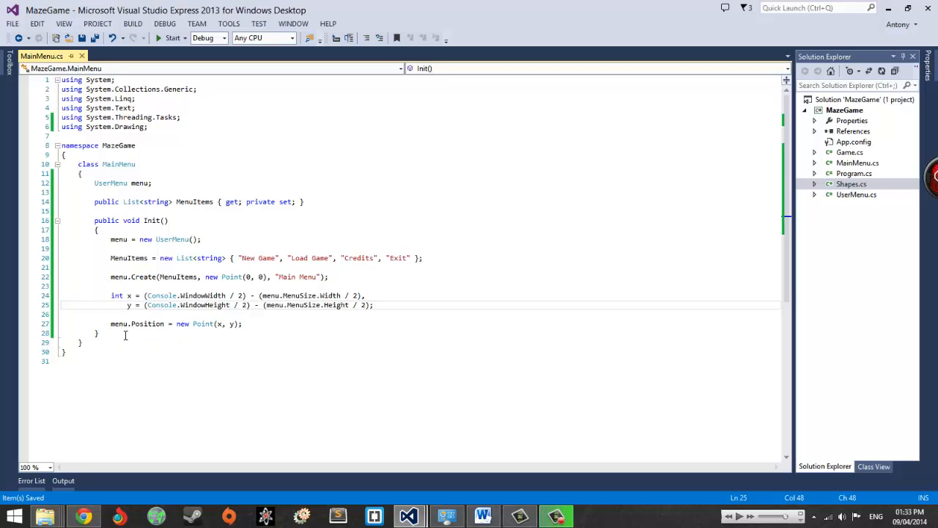
left_click(96, 333)
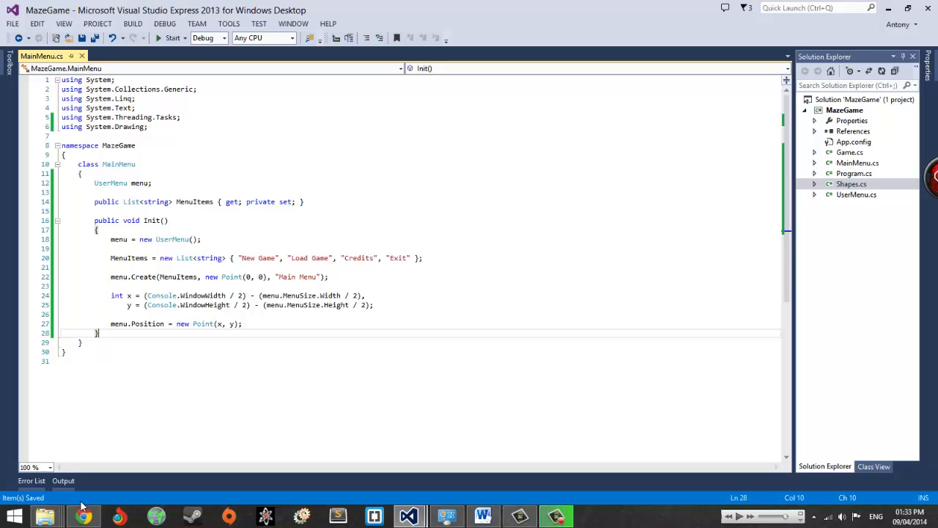
mouse_move(338, 484)
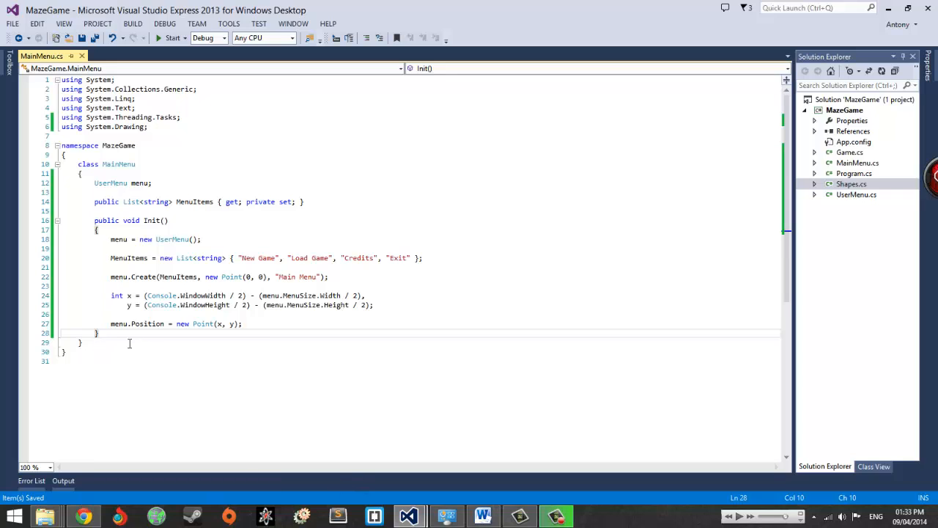
Write public void Update() with if(menu.Update()) switch(menu.SelectedIndex)
type("public void Update(")
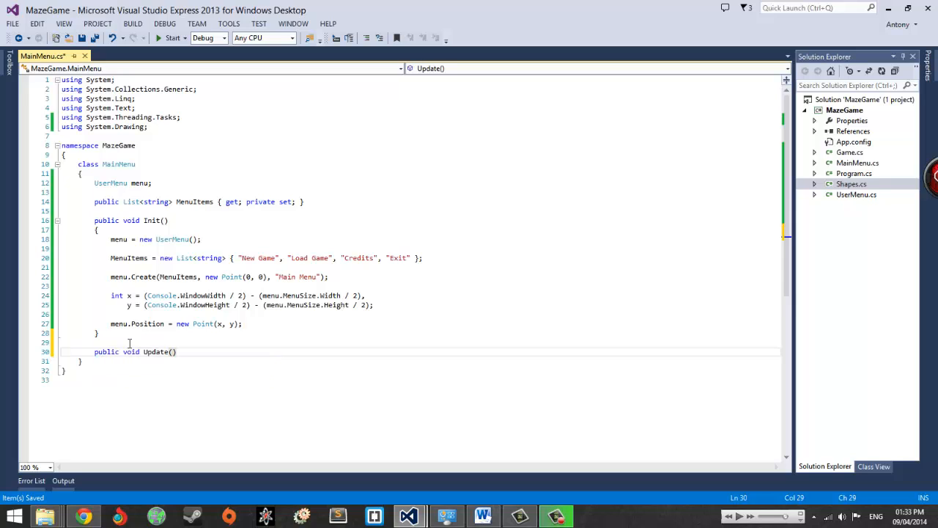
key("Enter")
type("{")
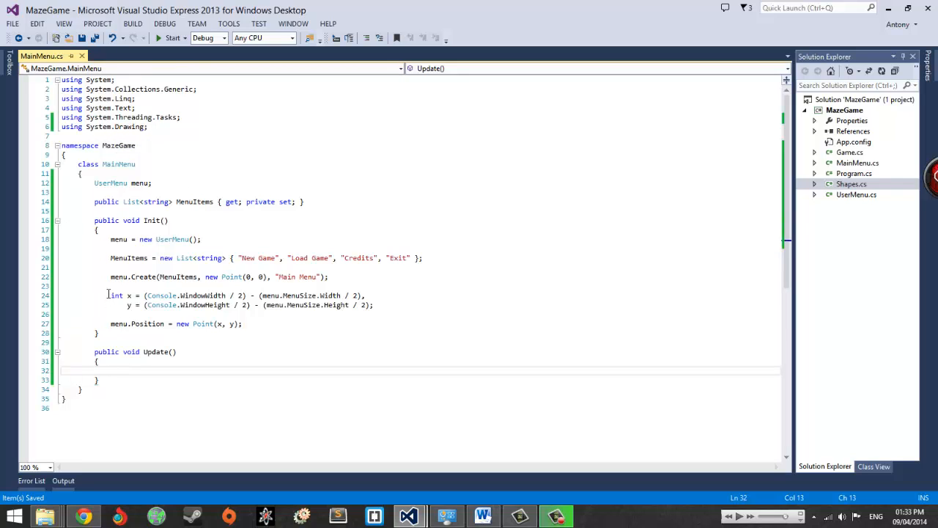
mouse_move(71, 271)
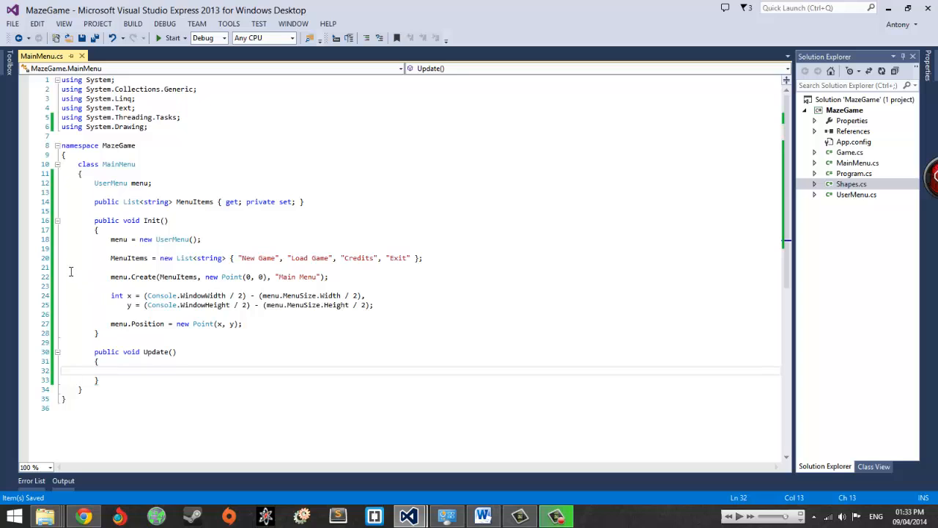
mouse_move(63, 284)
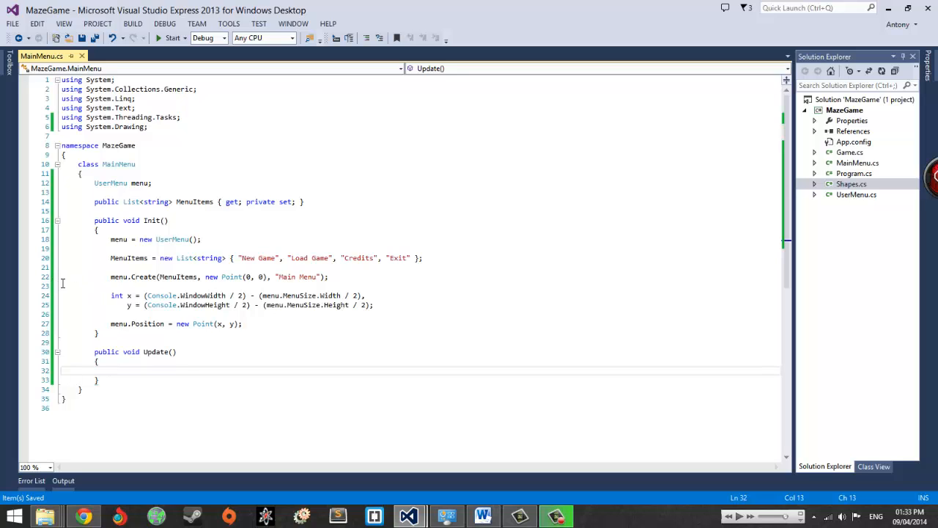
type("i")
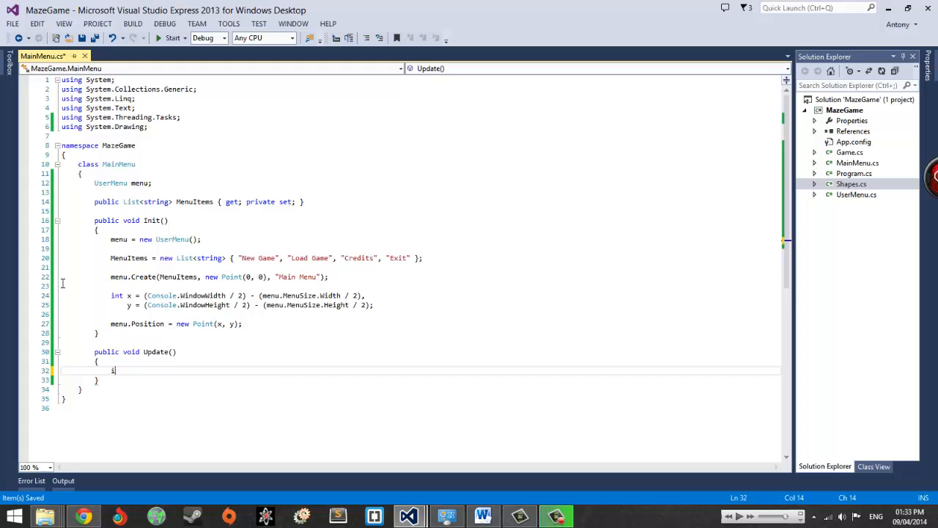
type("f()")
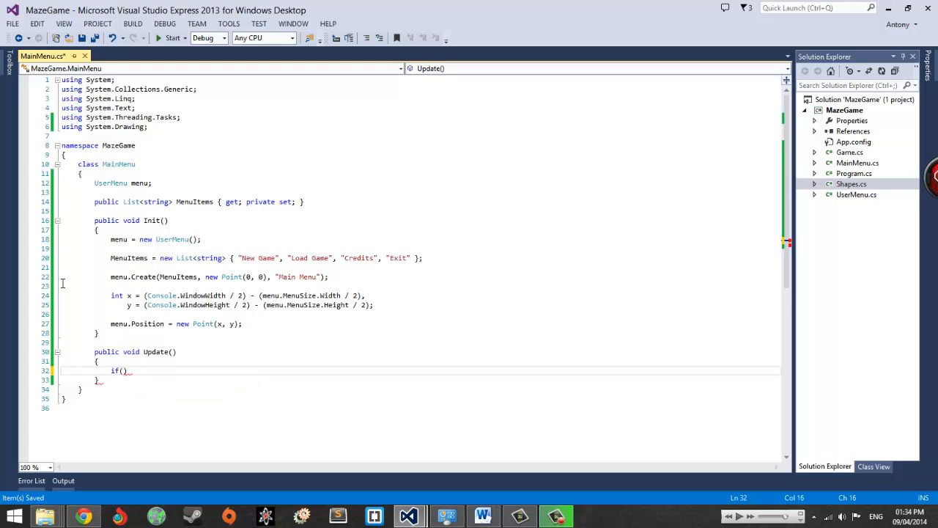
type("menu.U")
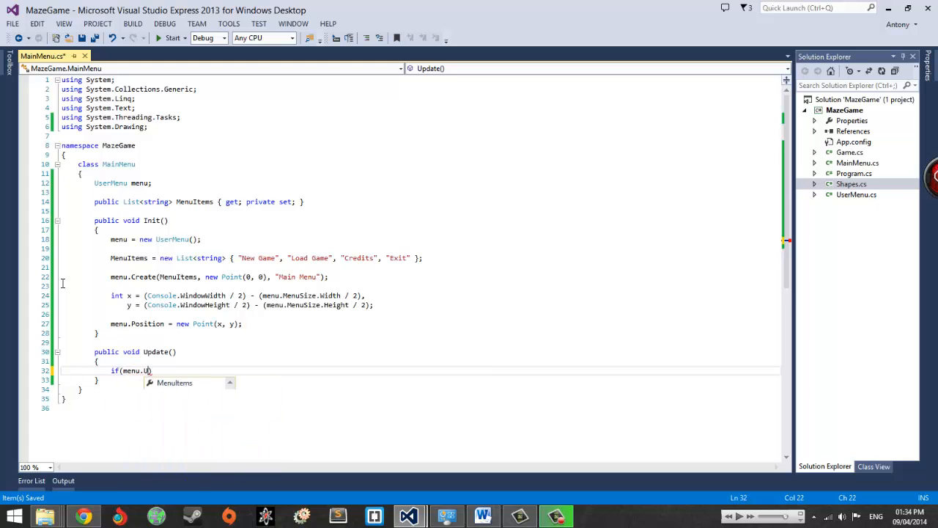
type("pdate()")
type("switch(")
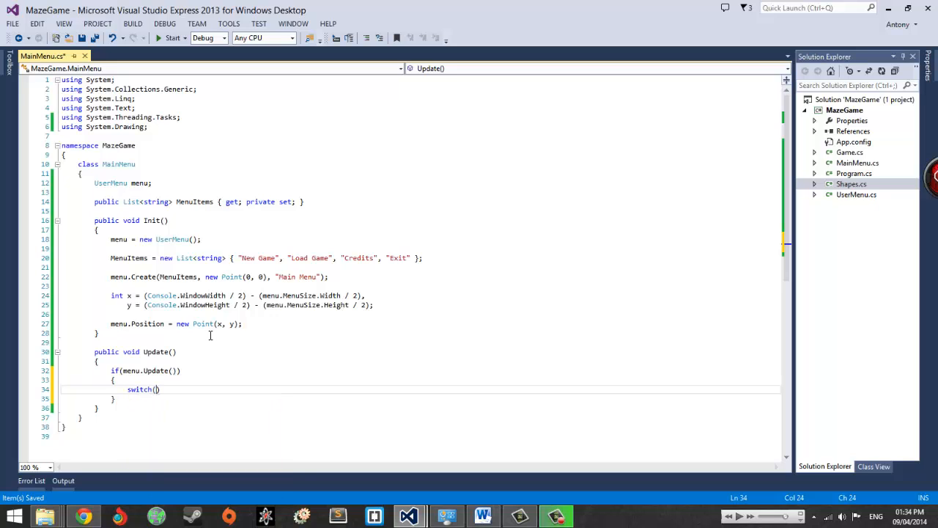
type("menu.SelectedIndex")
type("{")
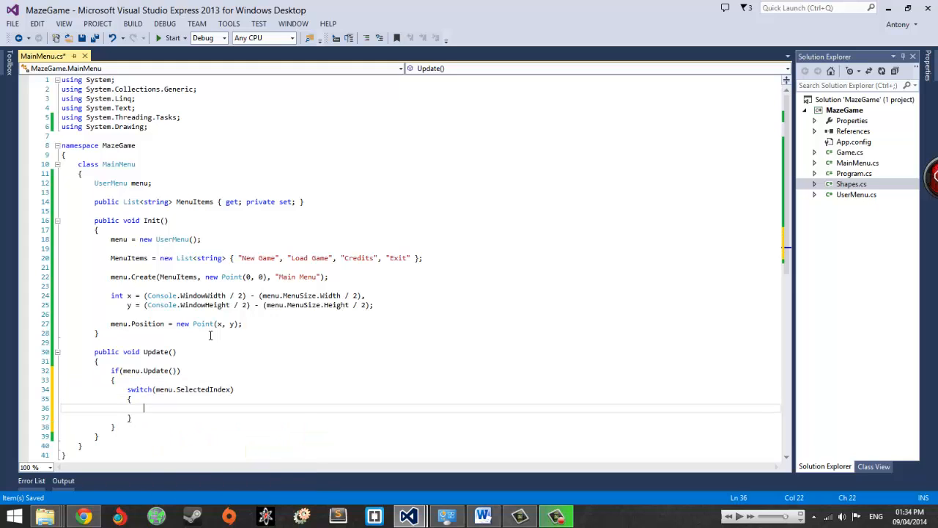
Add commented cases 0–2 (New game, Load game, Credits) each ending in break
type("case 0:")
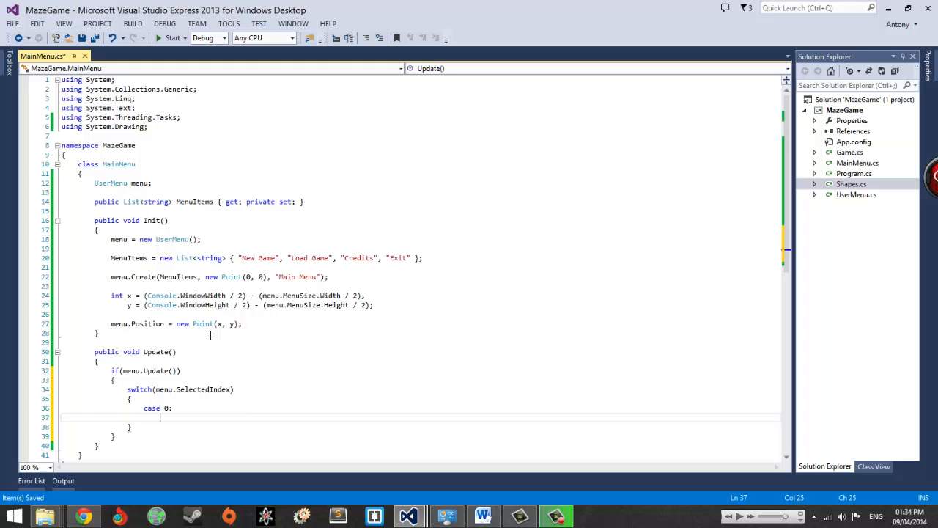
type("// New game;")
type("case 1:")
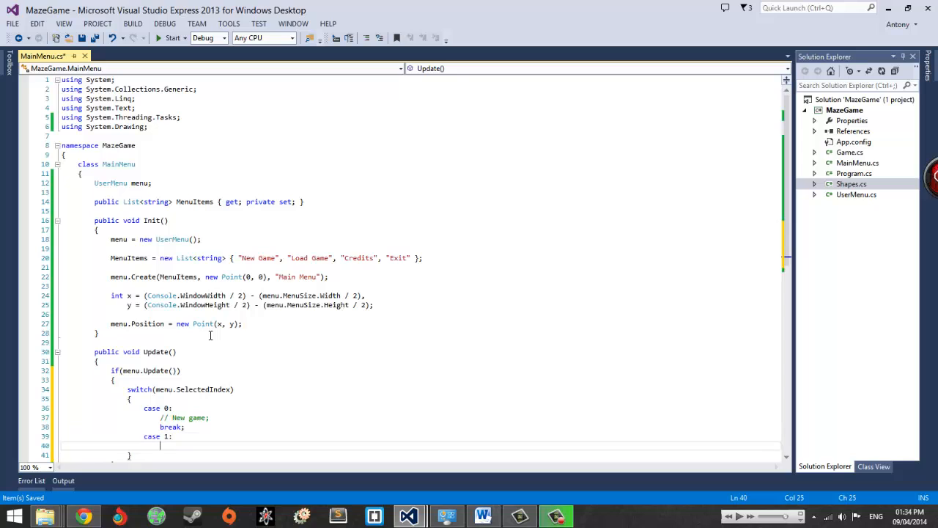
type("// Load game")
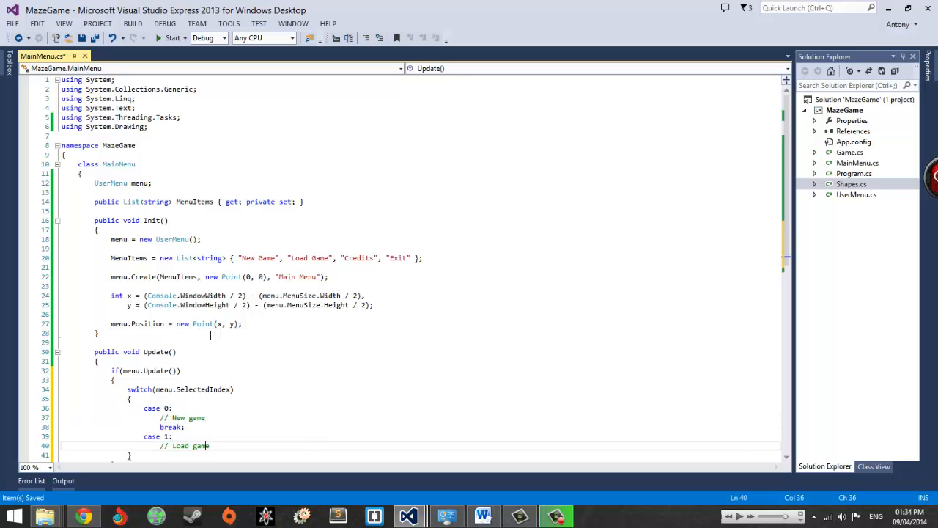
type("break;")
type("// Credits")
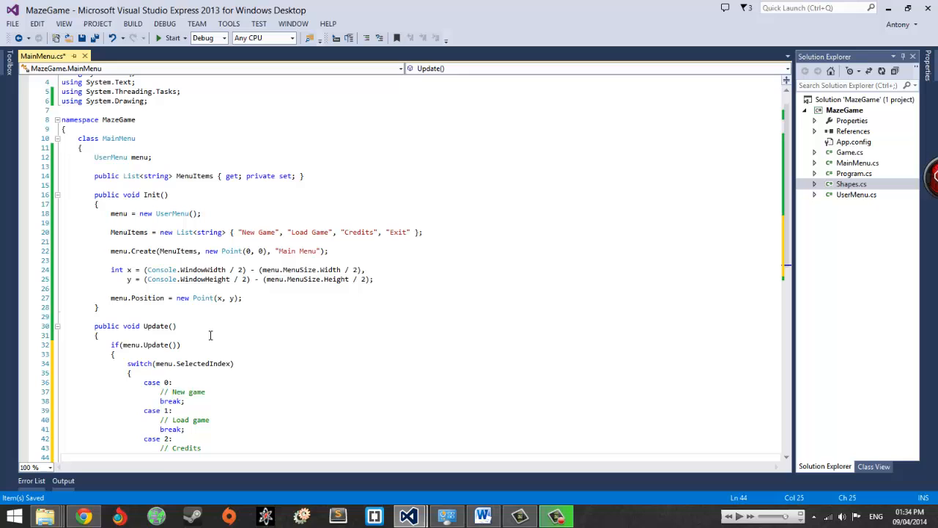
type("break;")
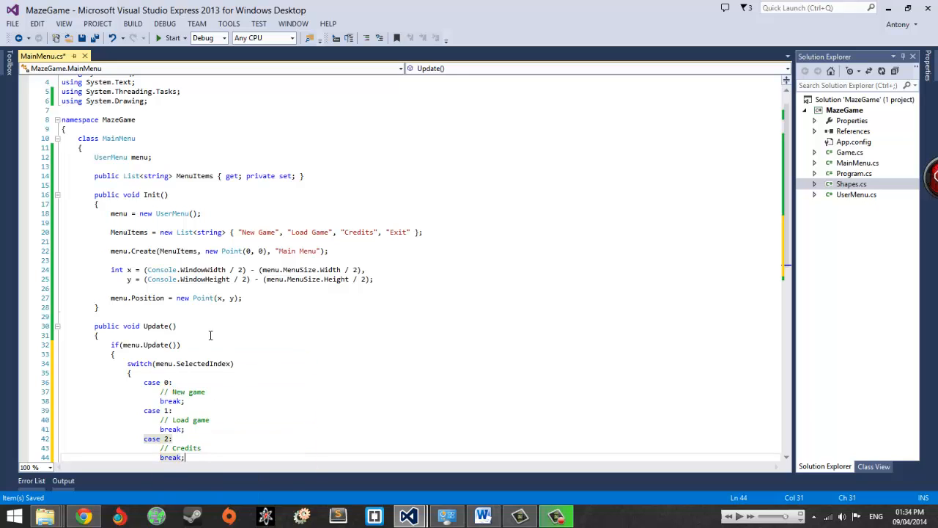
Add case 3 calling Environment.Exit(0) with break, and save the file
type("case 3:")
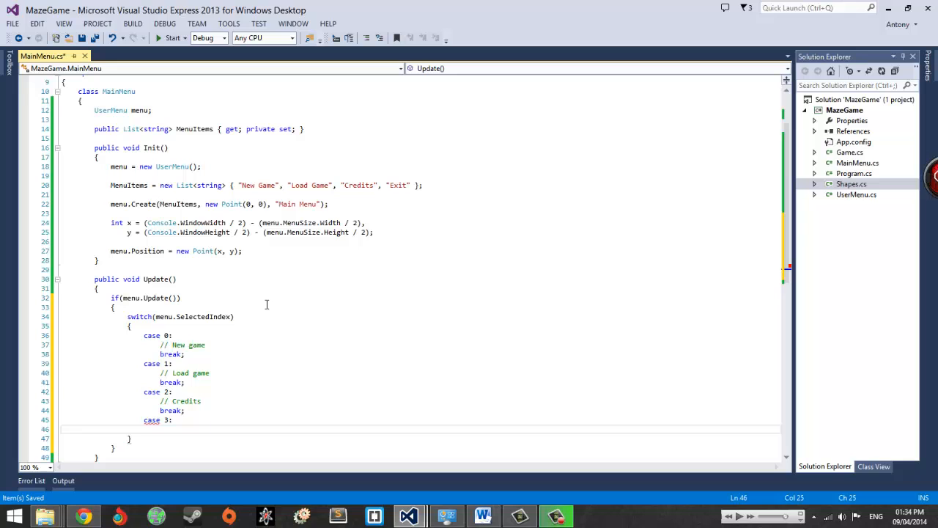
type("Environment.Exit(")
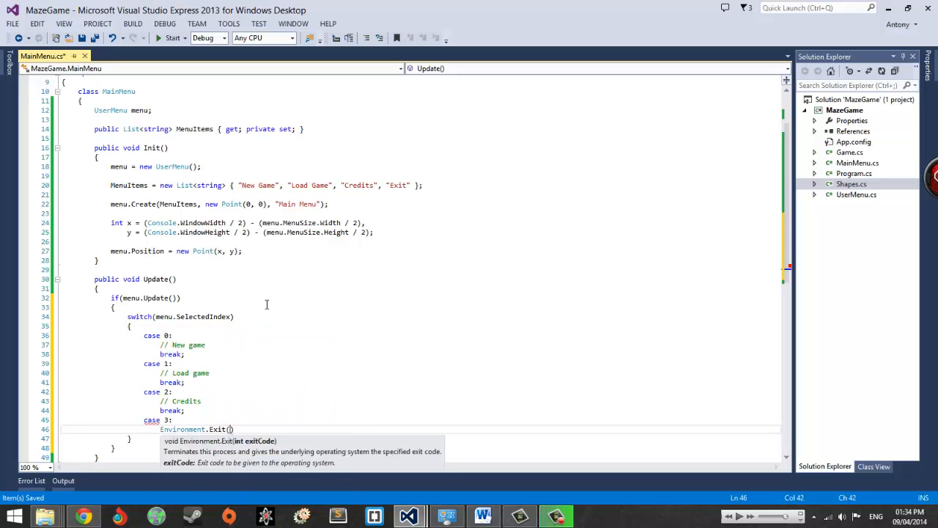
type("0")
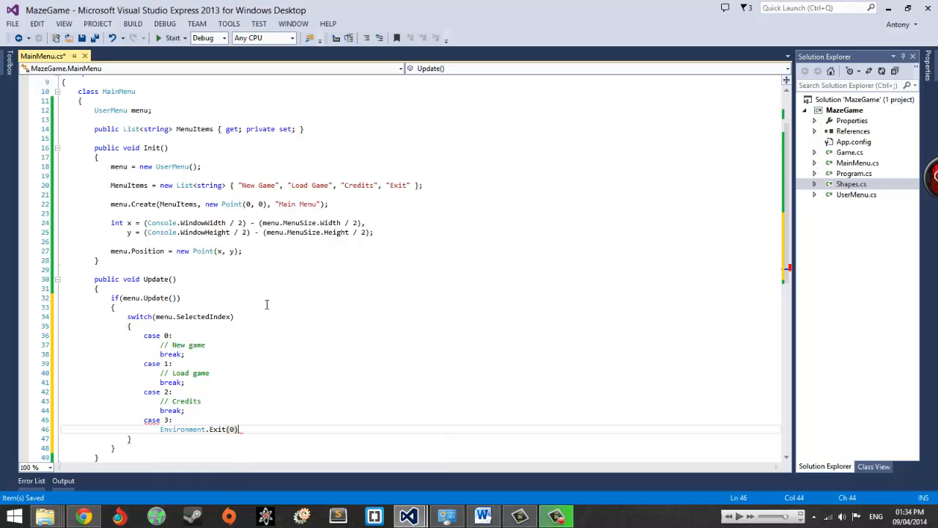
type("brek")
type(";")
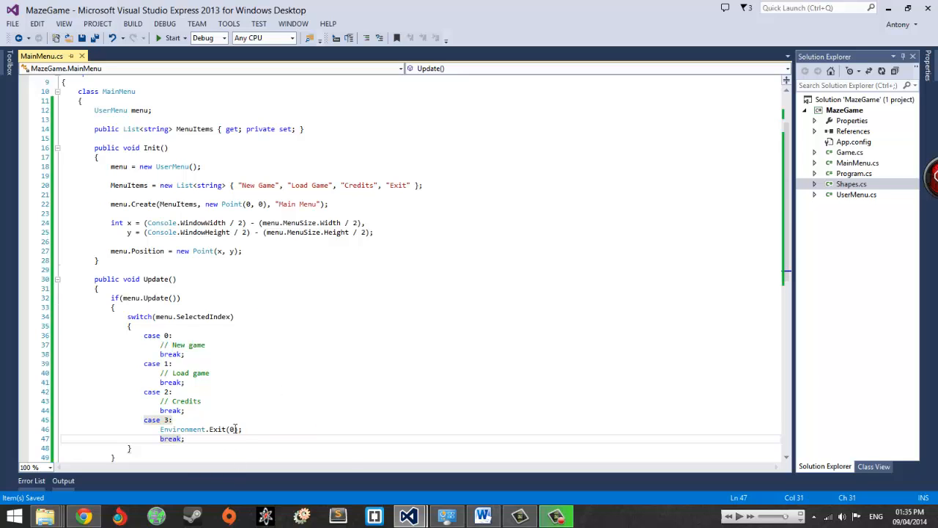
scroll("down", 3)
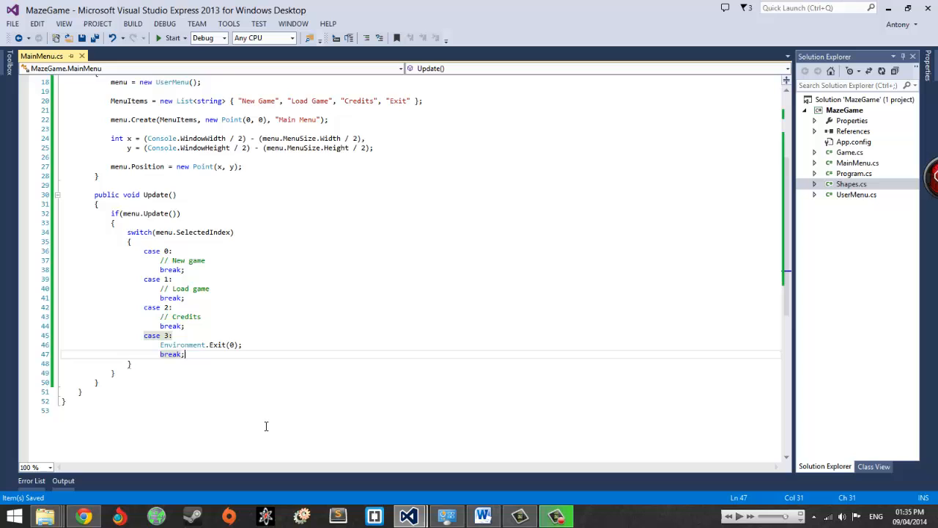
scroll("up", 3)
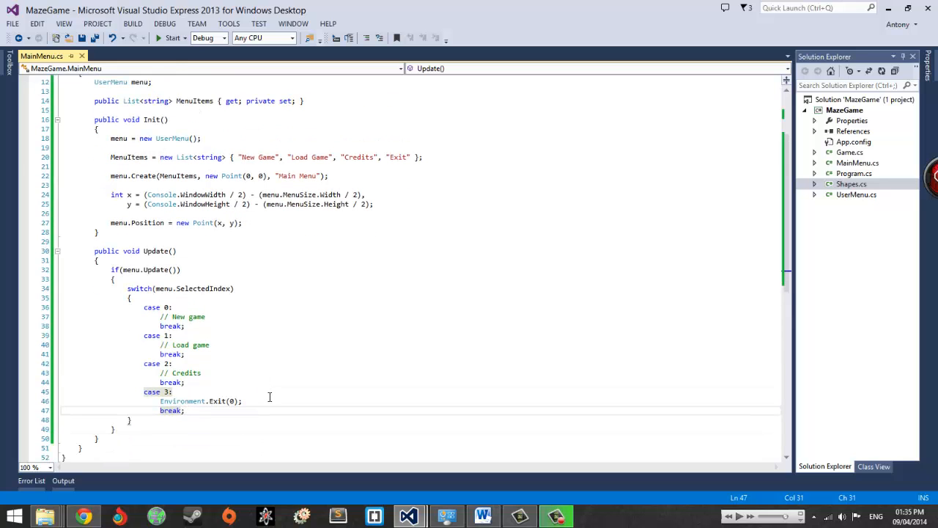
key("ctrl+s")
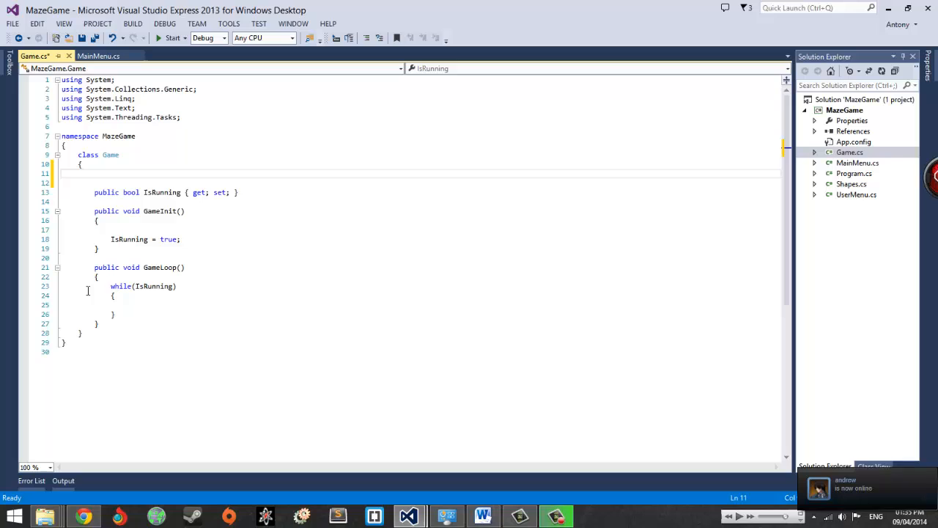
Declare MainMenu menu = new MainMenu(); in the Game class
type("MainMenu")
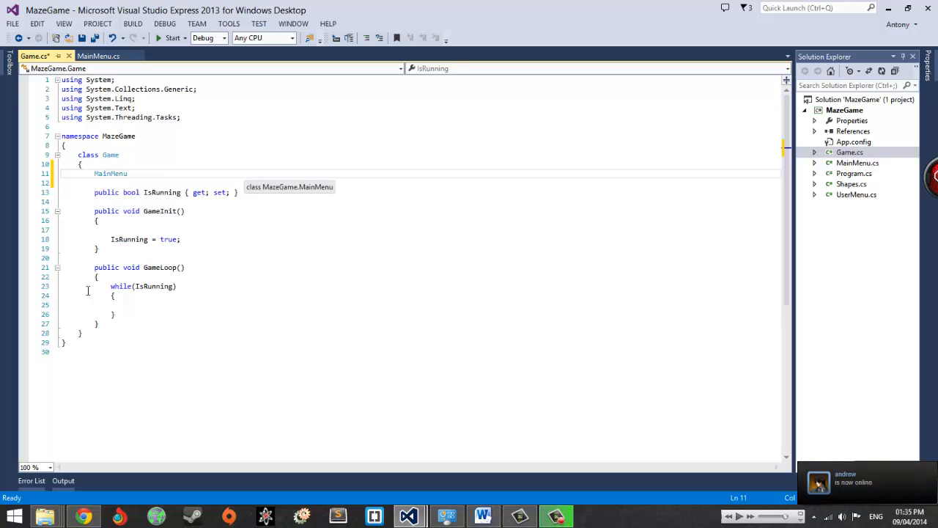
type("menu")
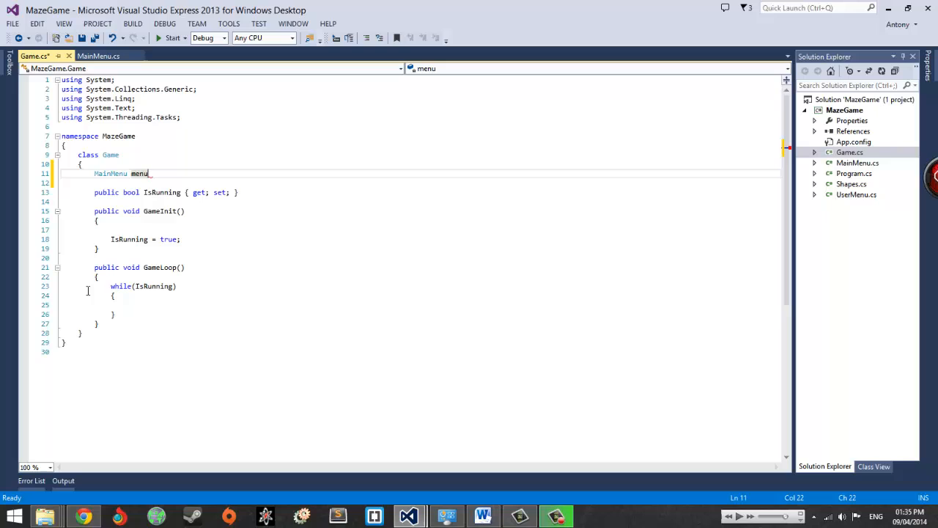
type("= n")
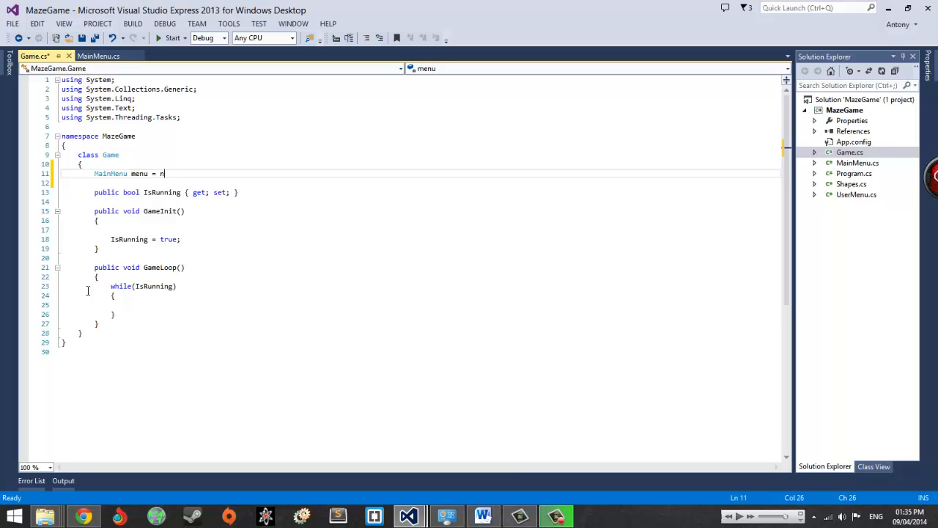
type("ew MainMenu();")
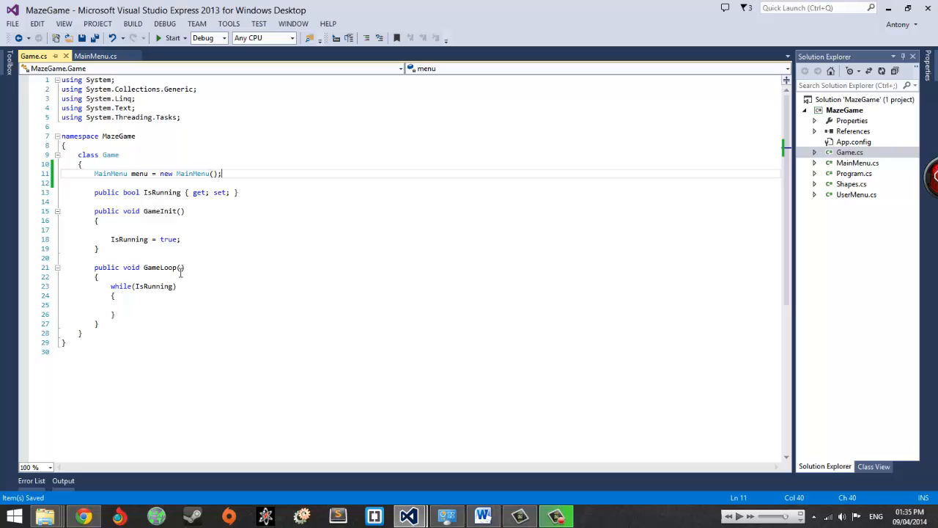
mouse_move(151, 241)
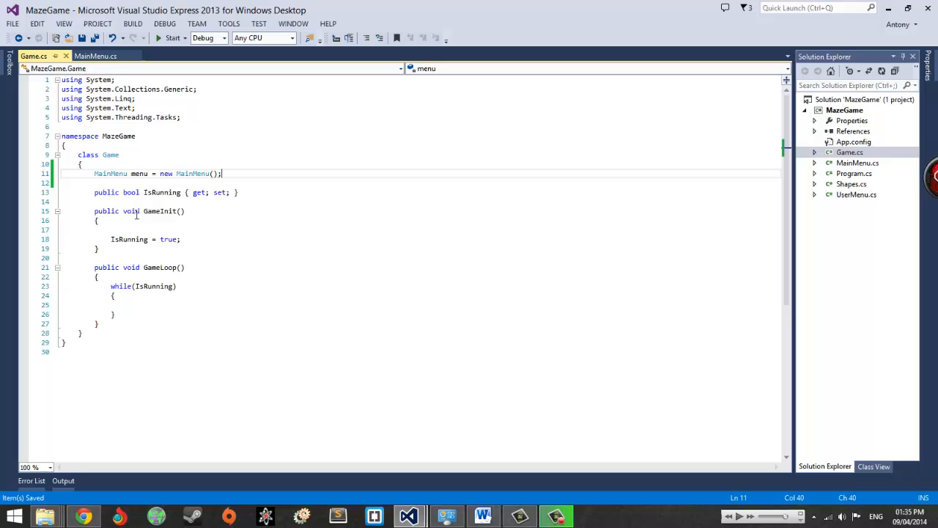
Call menu.Init() inside GameInit and begin a menu call in the while loop
left_click(120, 230)
type("menu.Init();")
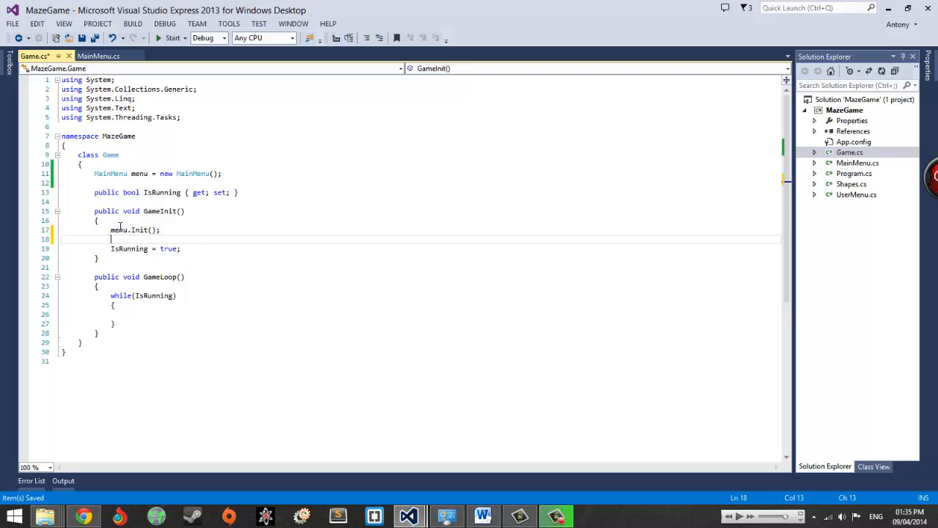
mouse_move(176, 318)
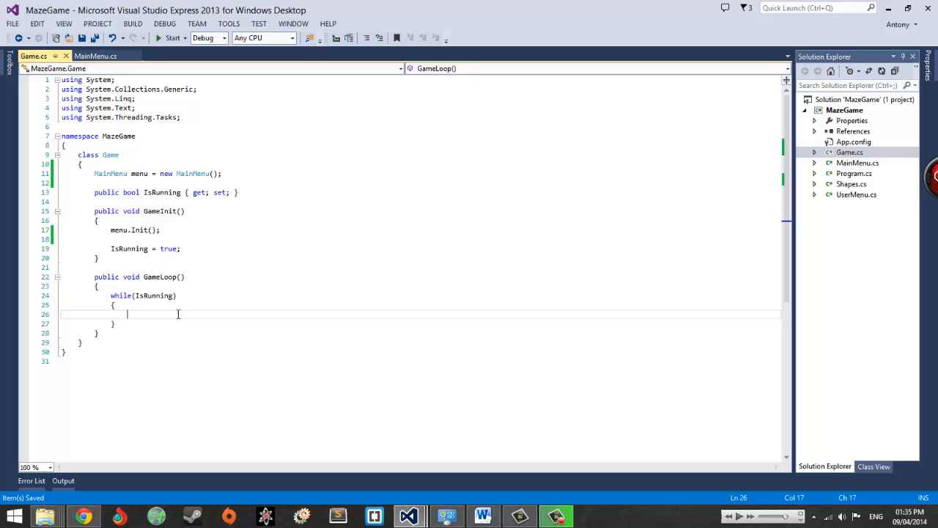
type("menu.")
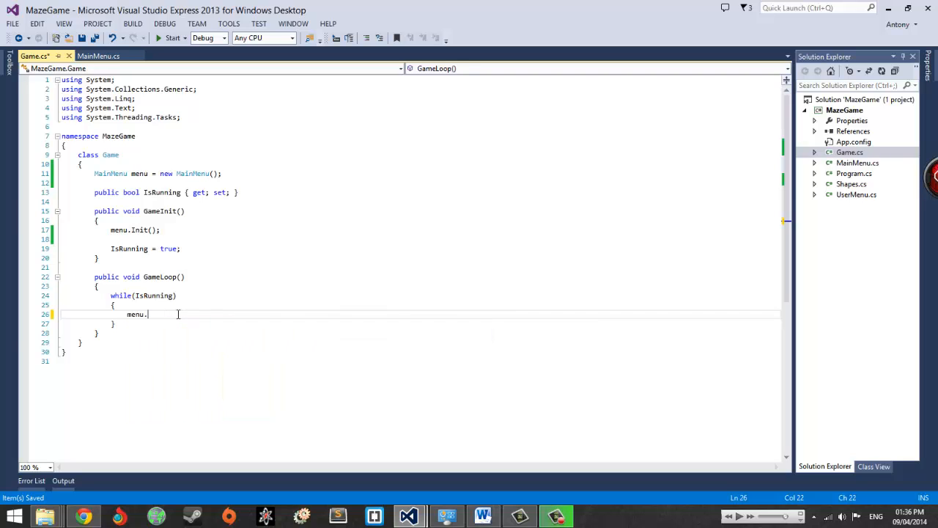
type("men")
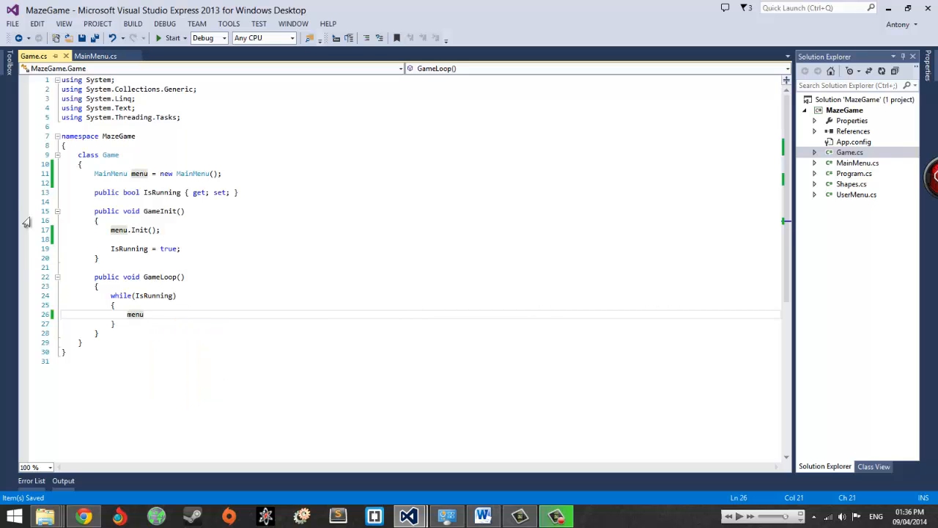
In MainMenu.cs change the field to public UserMenu menu { get; private set; }
left_click(95, 55)
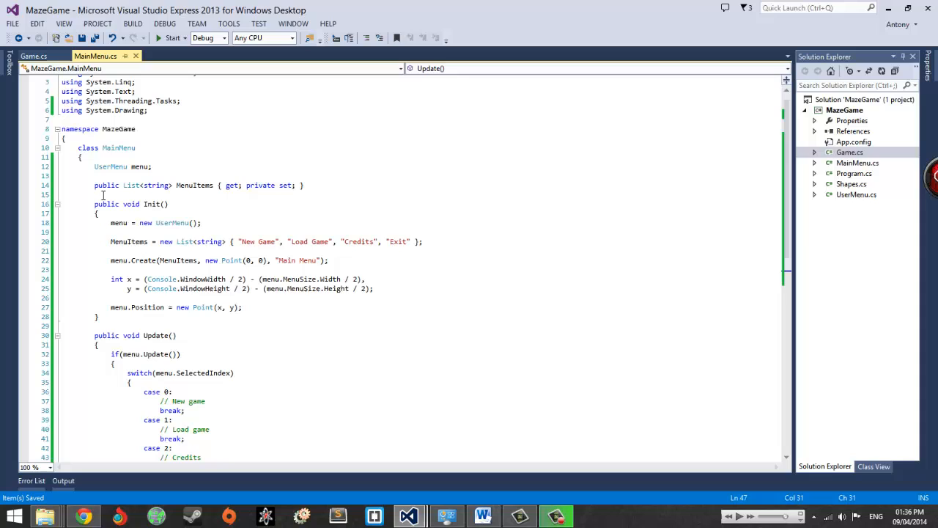
left_click(103, 166)
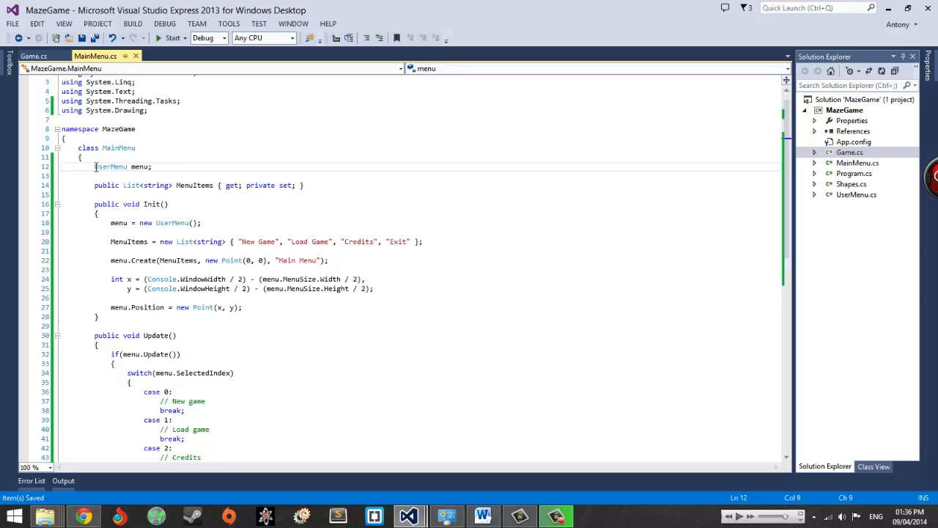
type("public")
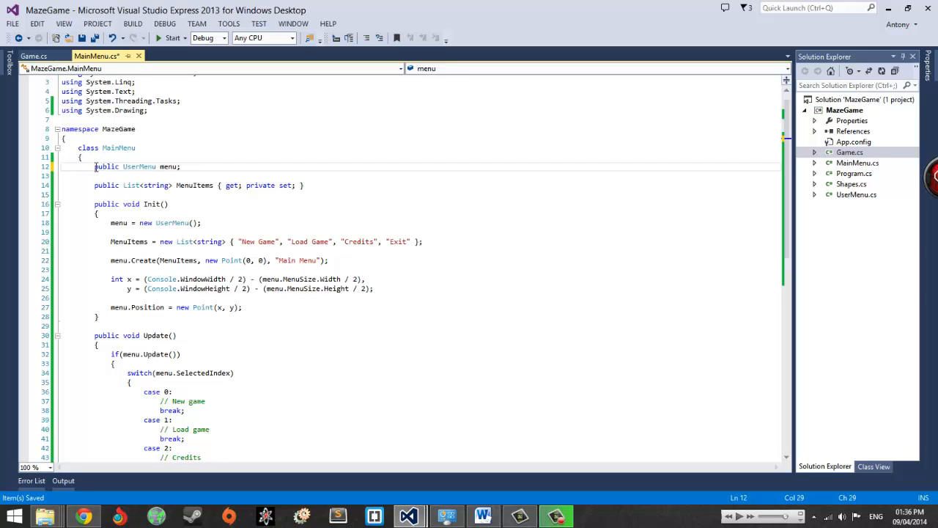
type("{get")
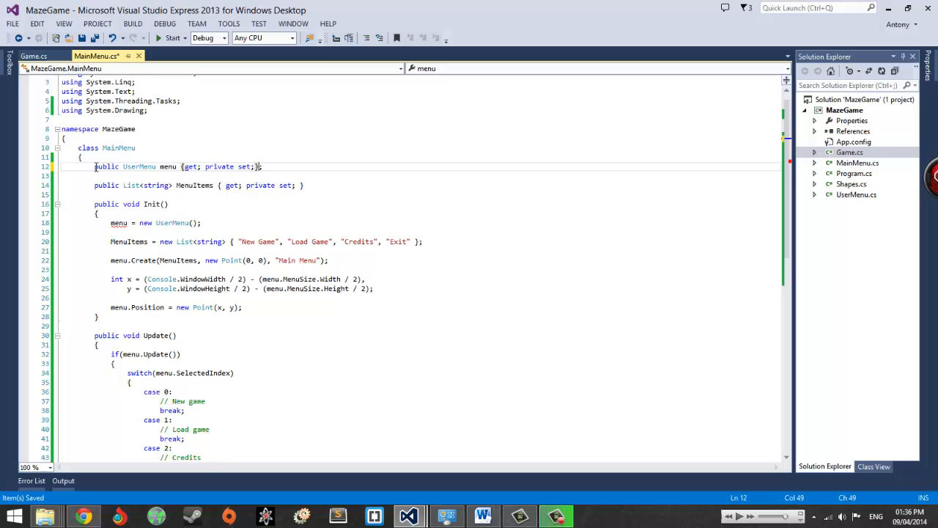
left_click(204, 166)
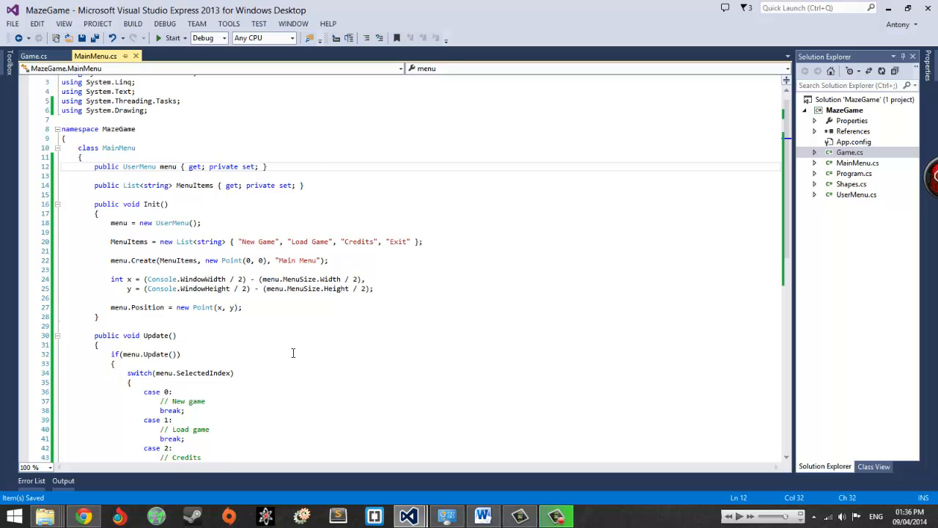
In Game.cs add menu.menu.Draw(); and menu.Update(); inside while(IsRunning)
left_click(34, 56)
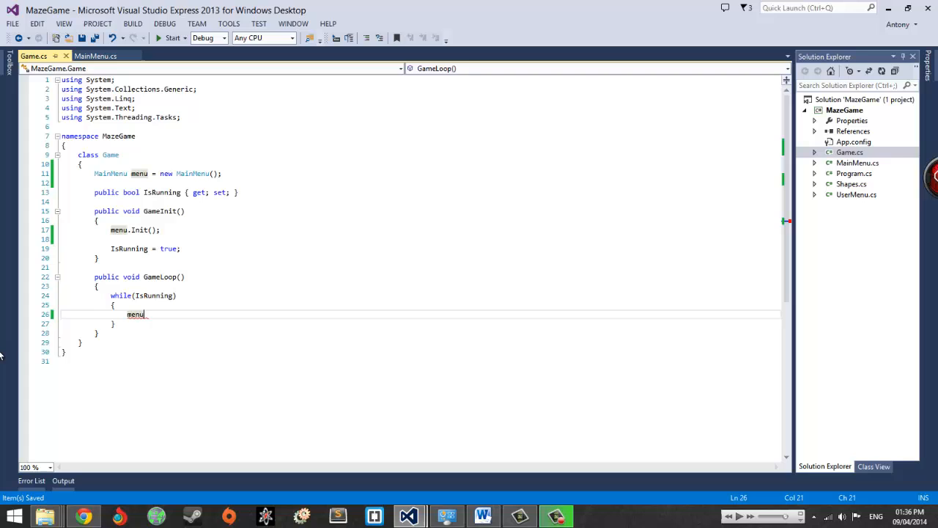
mouse_move(115, 72)
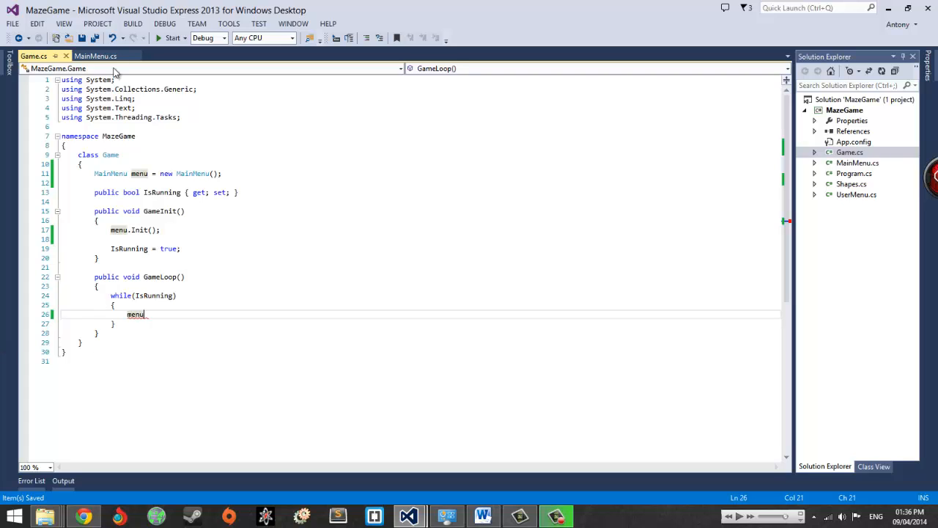
type(".menu.Draw();")
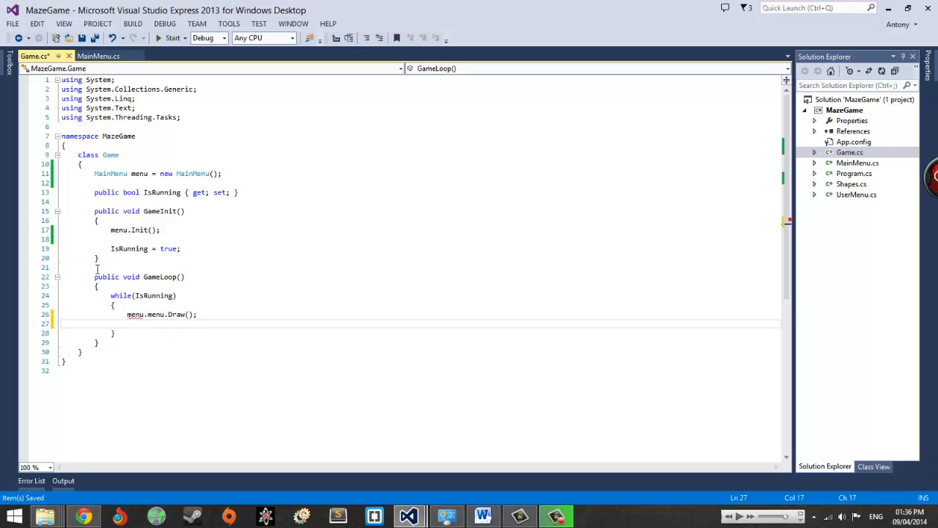
type("menu.Update();")
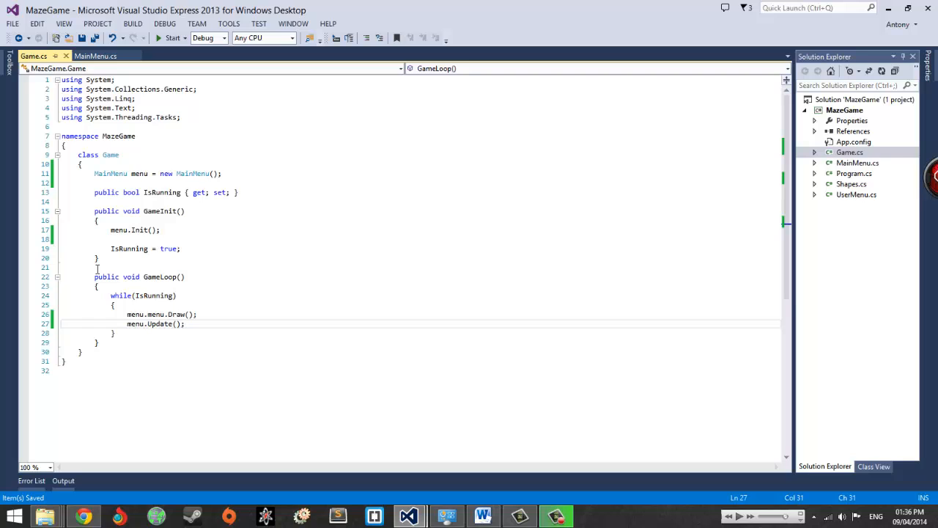
mouse_move(172, 38)
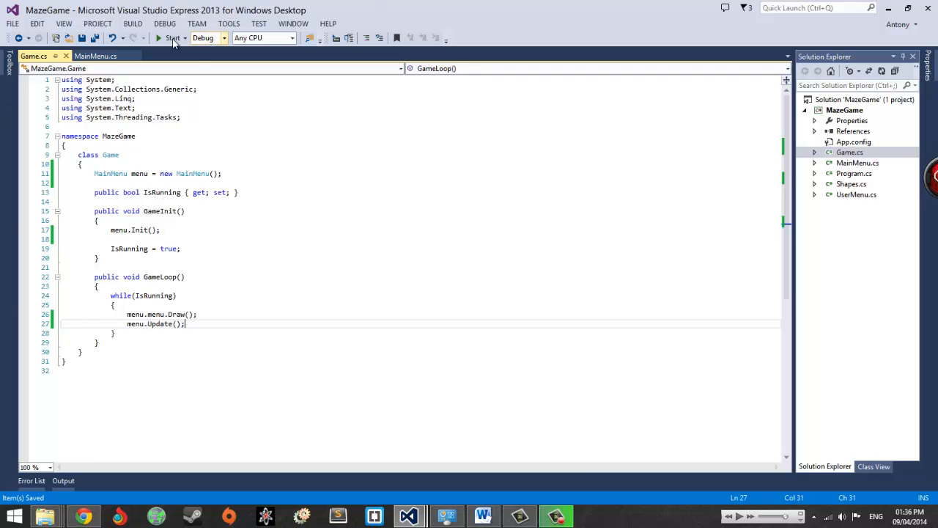
Build and run MazeGame, then move the Main Menu selection down to Exit
left_click(158, 38)
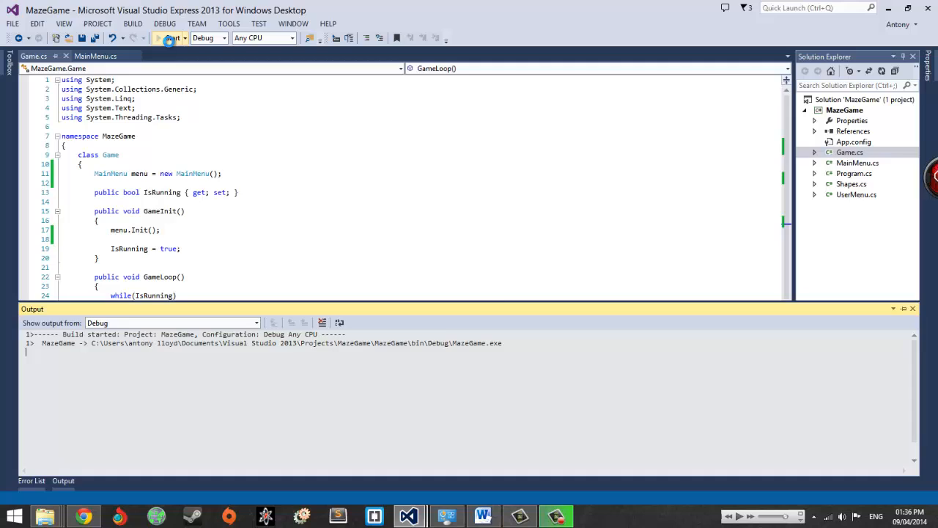
left_click(171, 37)
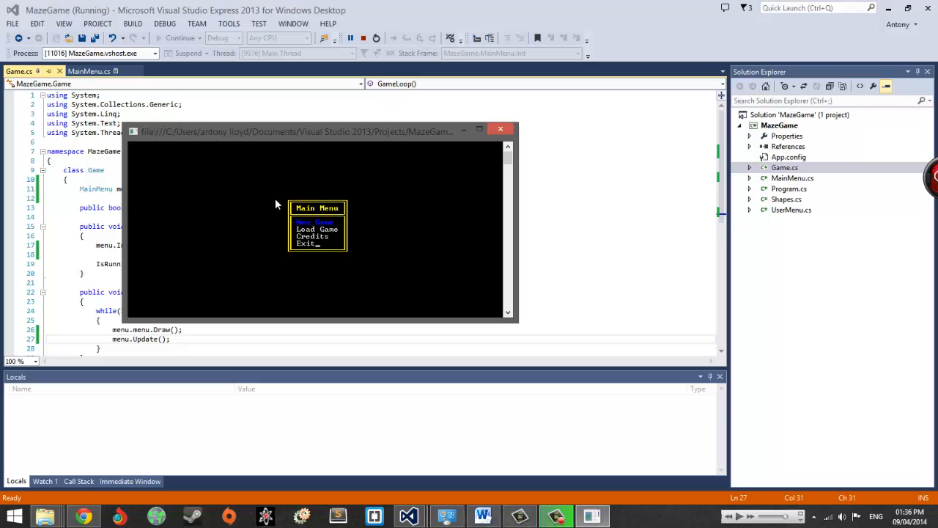
mouse_move(515, 169)
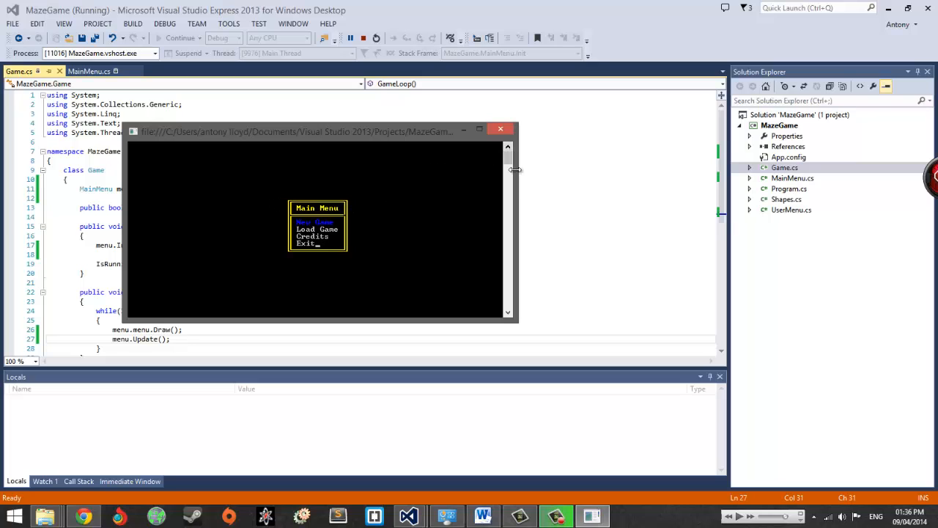
mouse_move(513, 159)
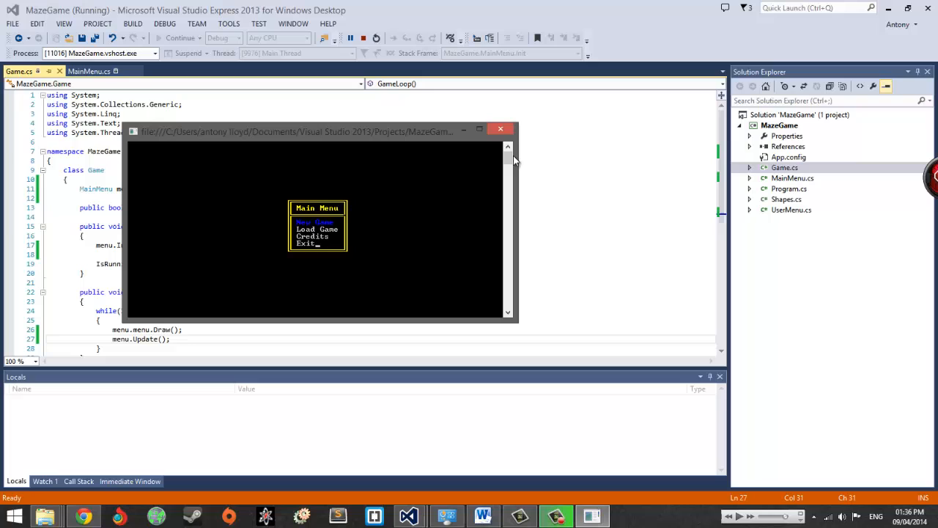
mouse_move(330, 306)
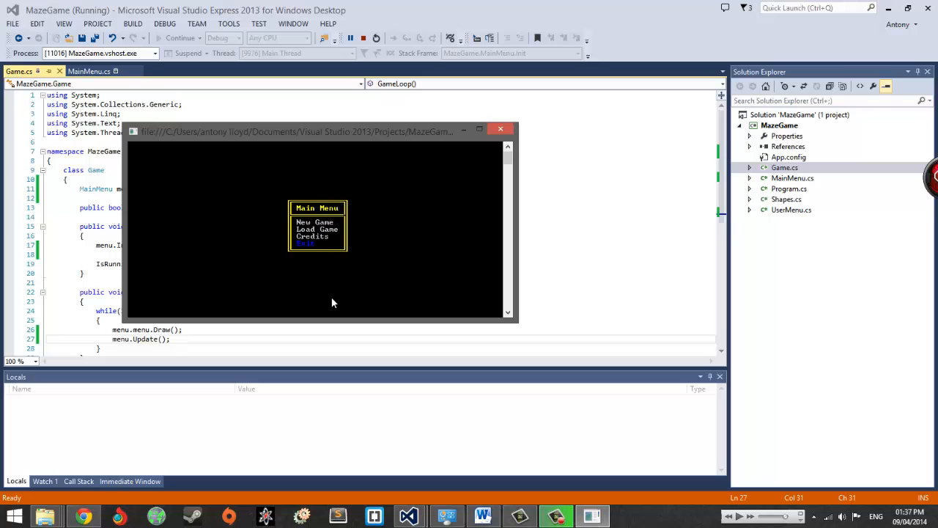
mouse_move(332, 297)
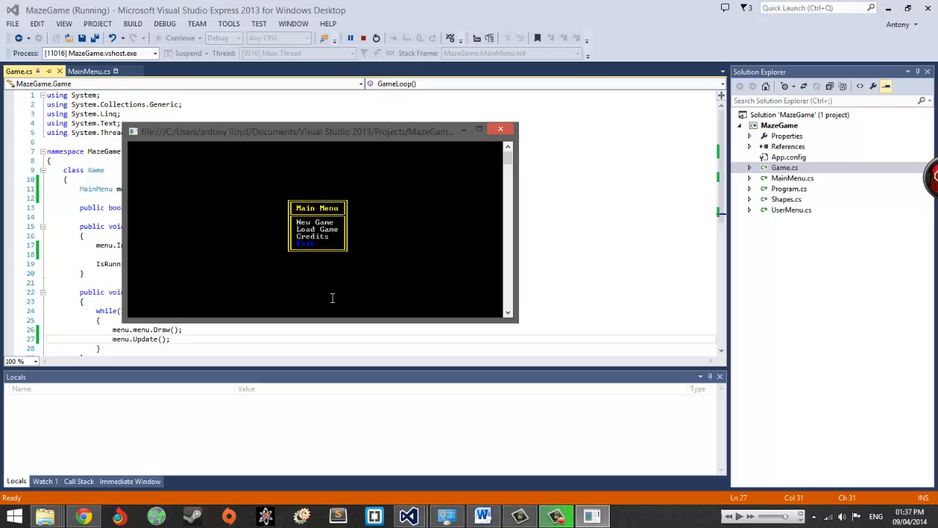
left_click(363, 38)
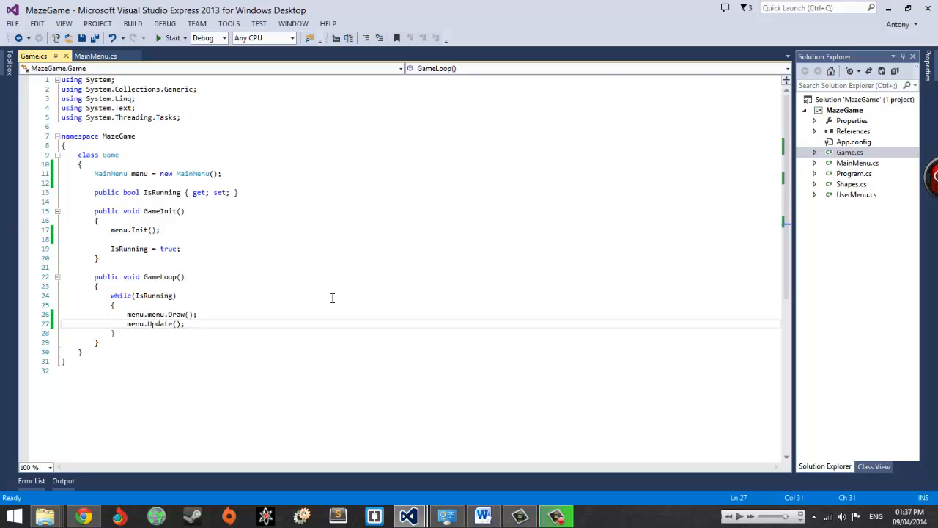
mouse_move(427, 163)
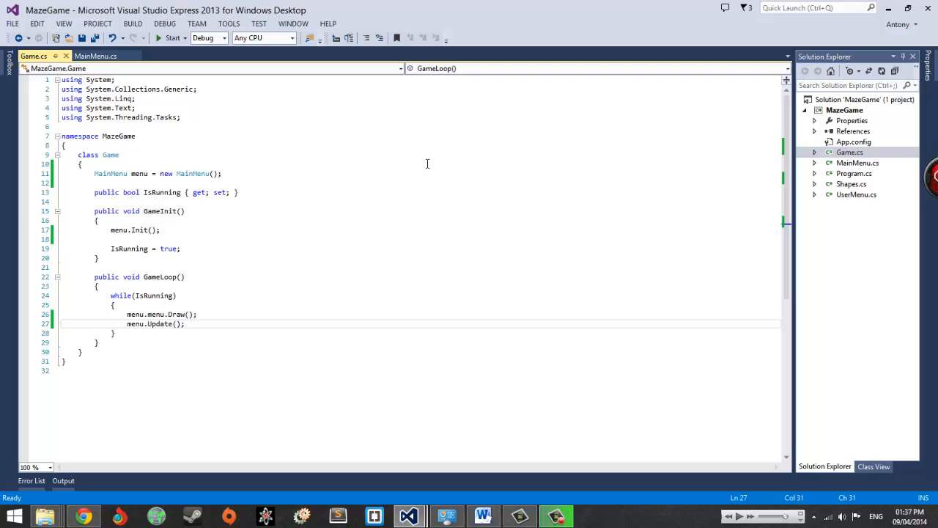